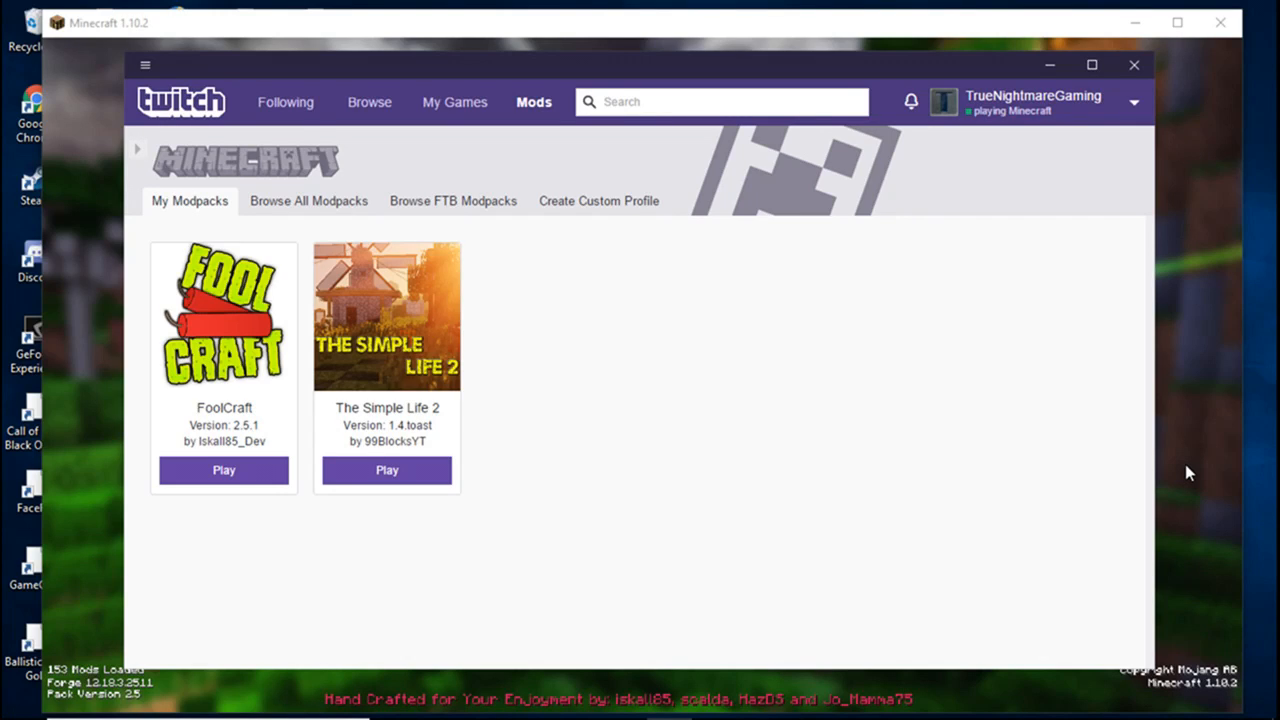
pyautogui.moveTo(1044, 428)
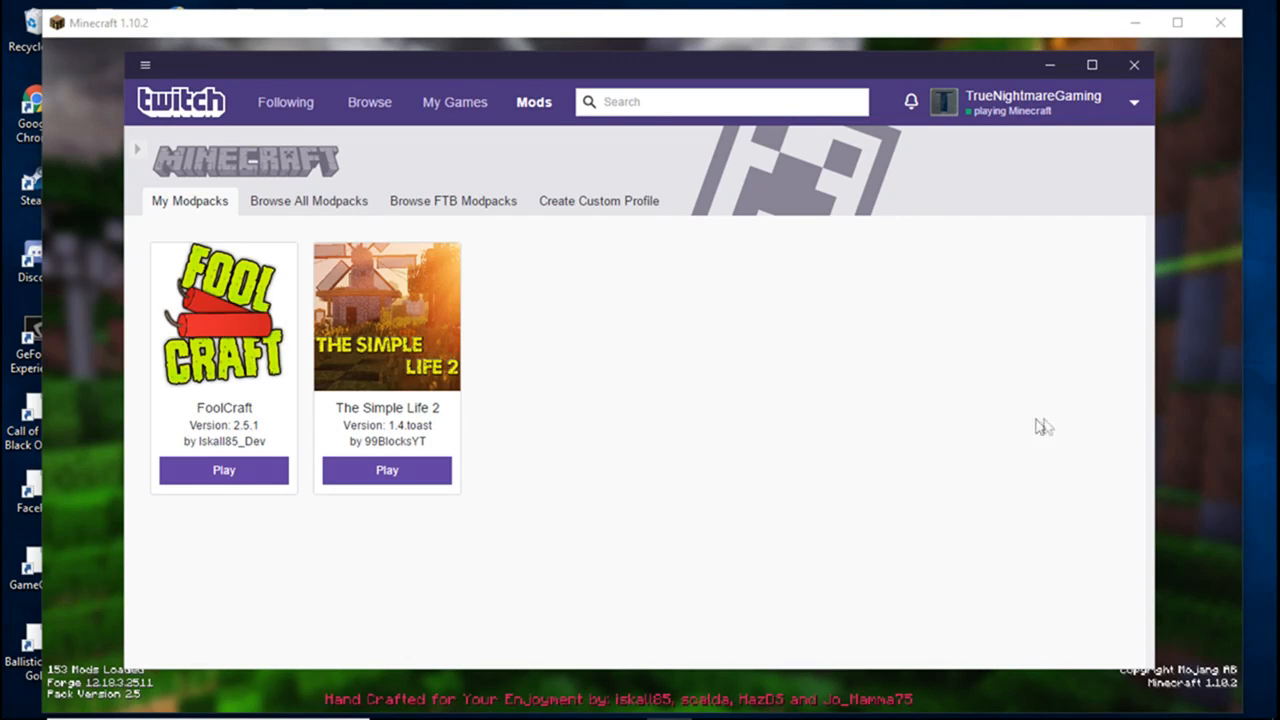
pyautogui.moveTo(456, 318)
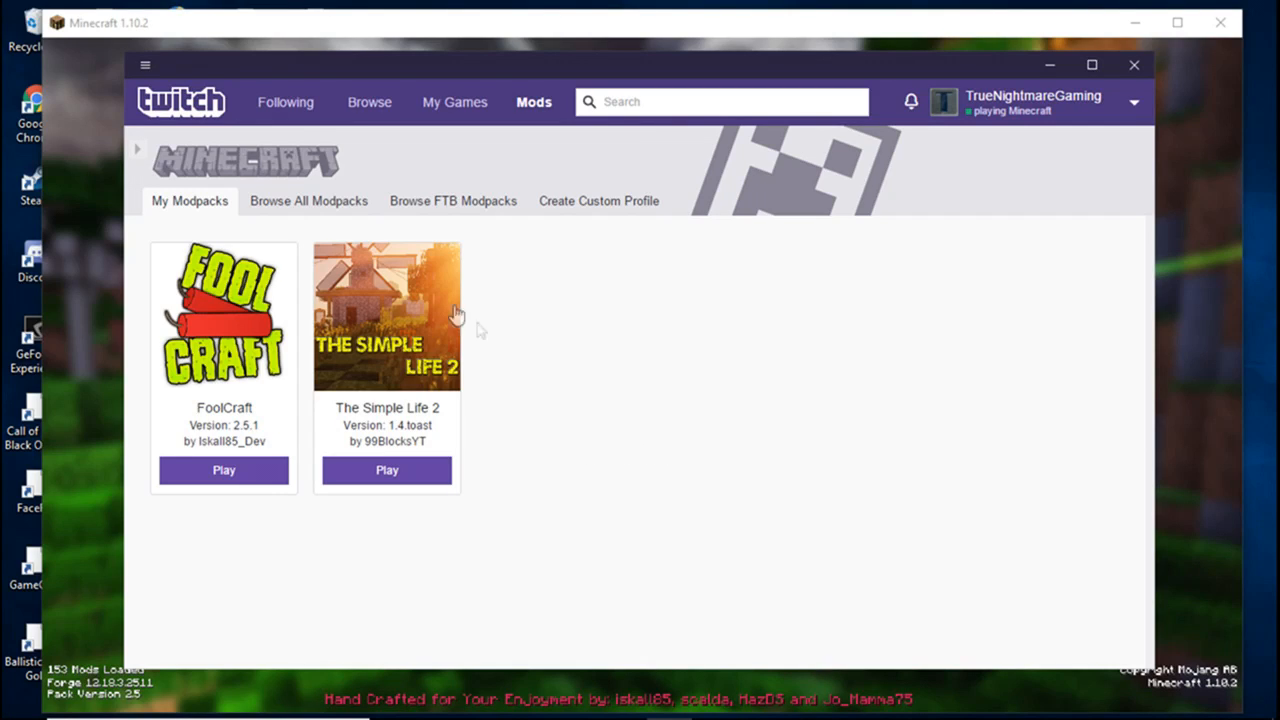
pyautogui.moveTo(644, 458)
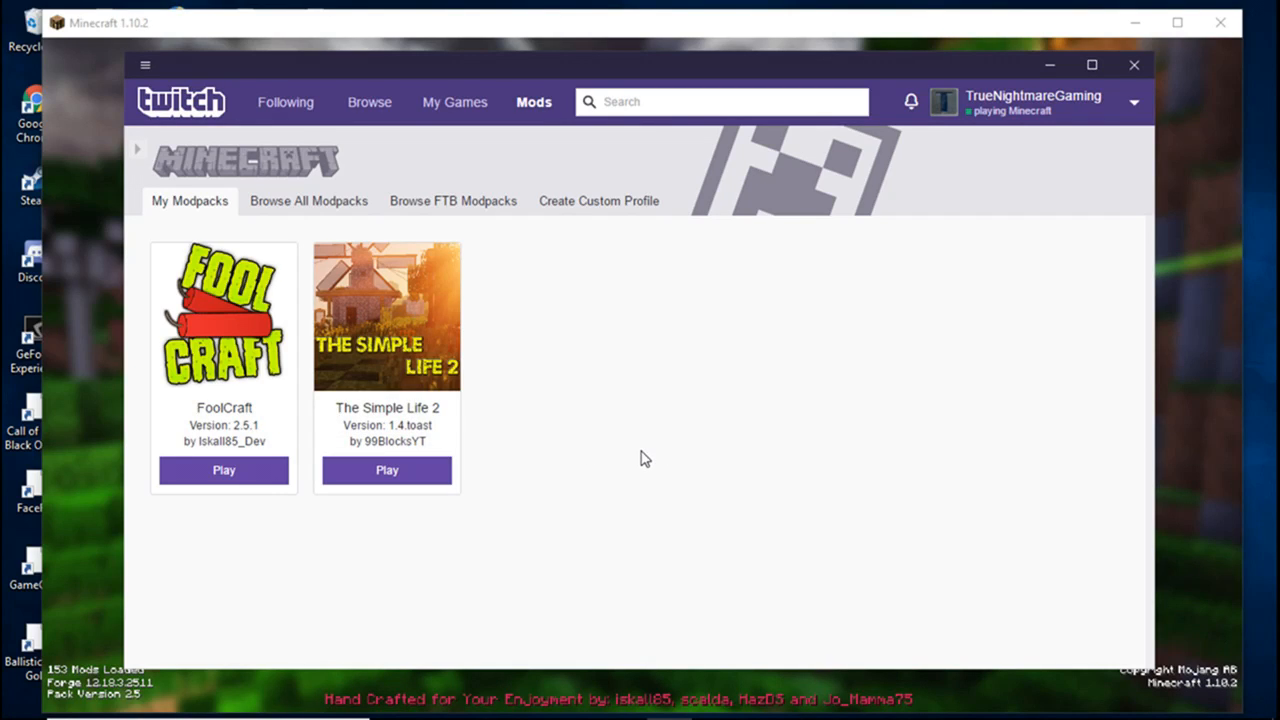
pyautogui.moveTo(386, 344)
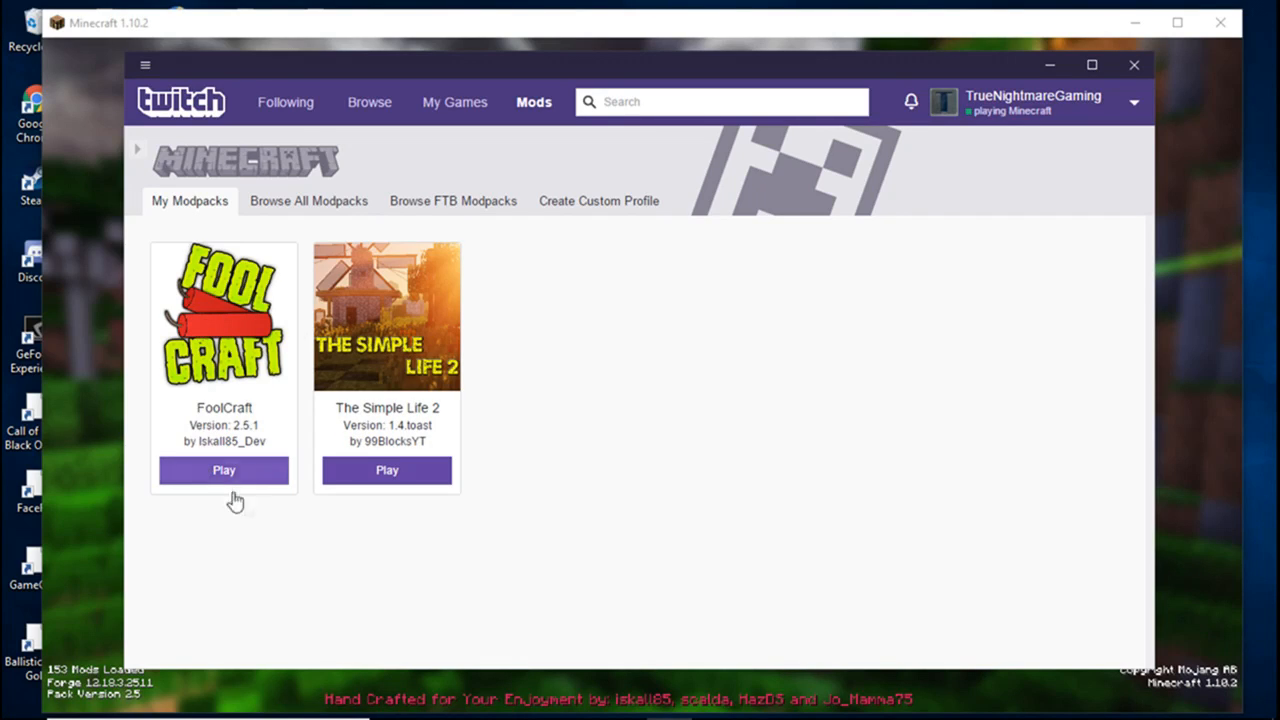
pyautogui.moveTo(520, 448)
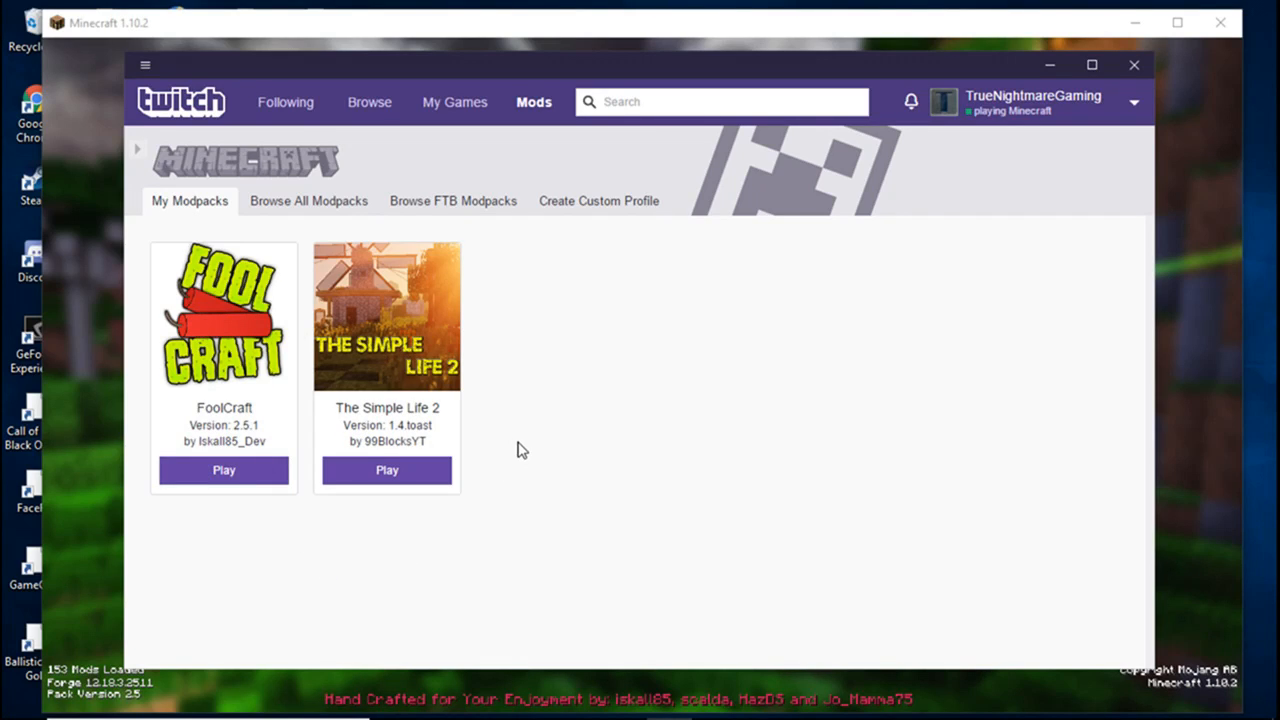
pyautogui.moveTo(544, 436)
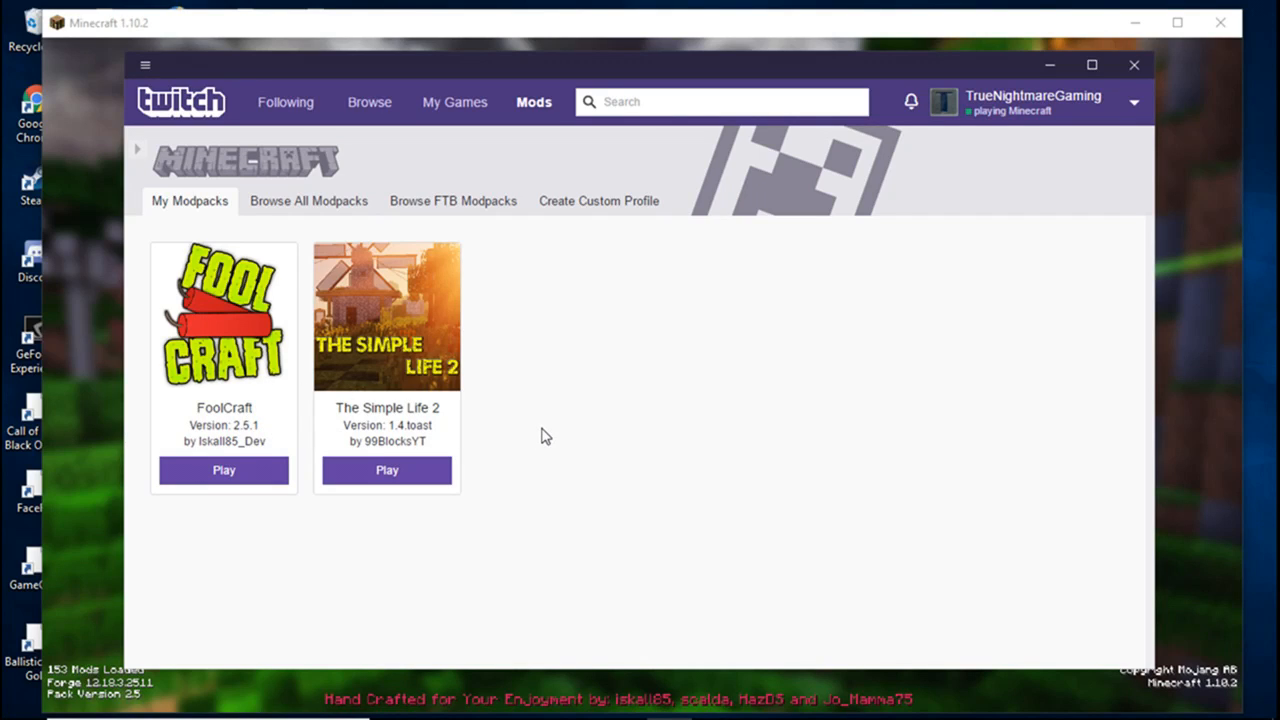
pyautogui.moveTo(568, 444)
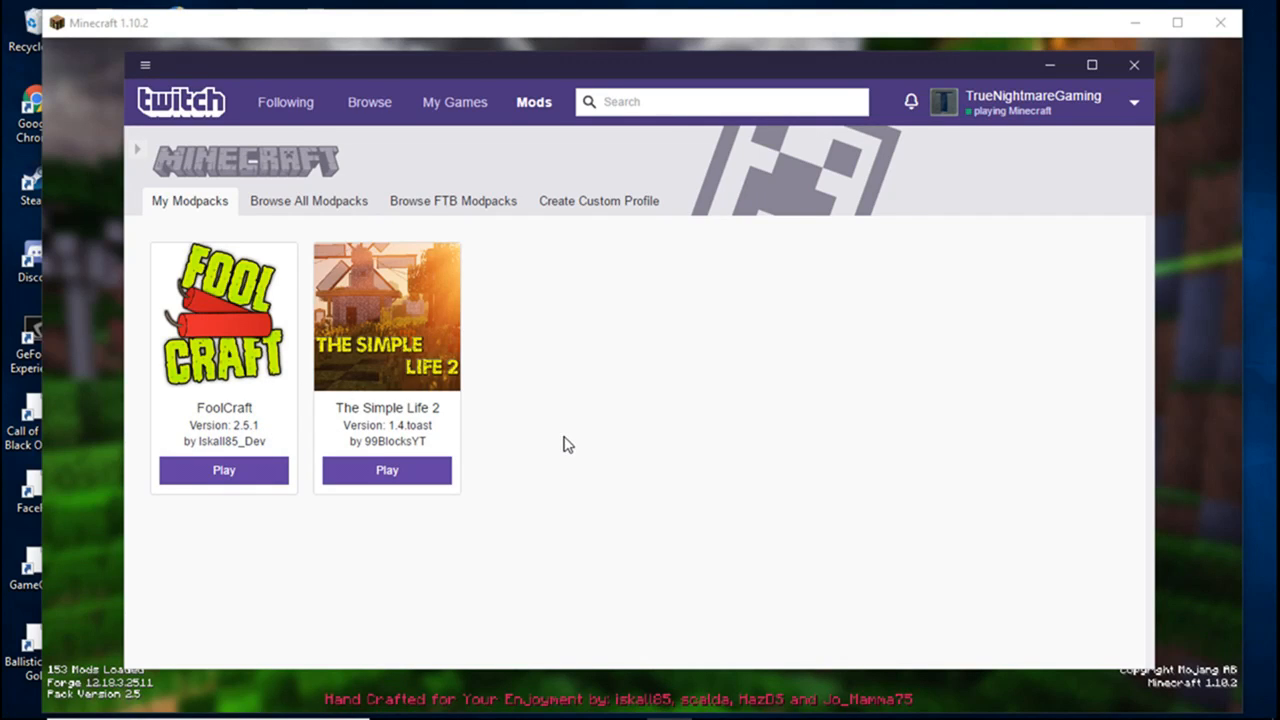
pyautogui.moveTo(604, 368)
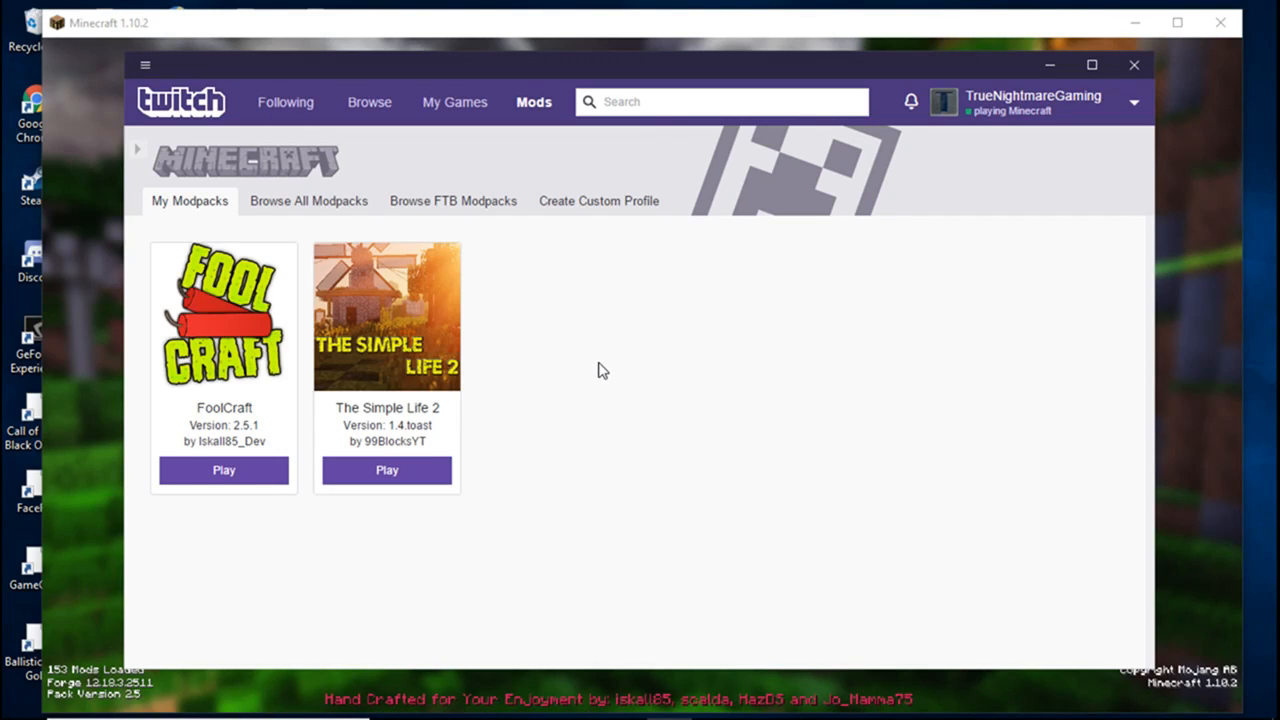
pyautogui.moveTo(576, 368)
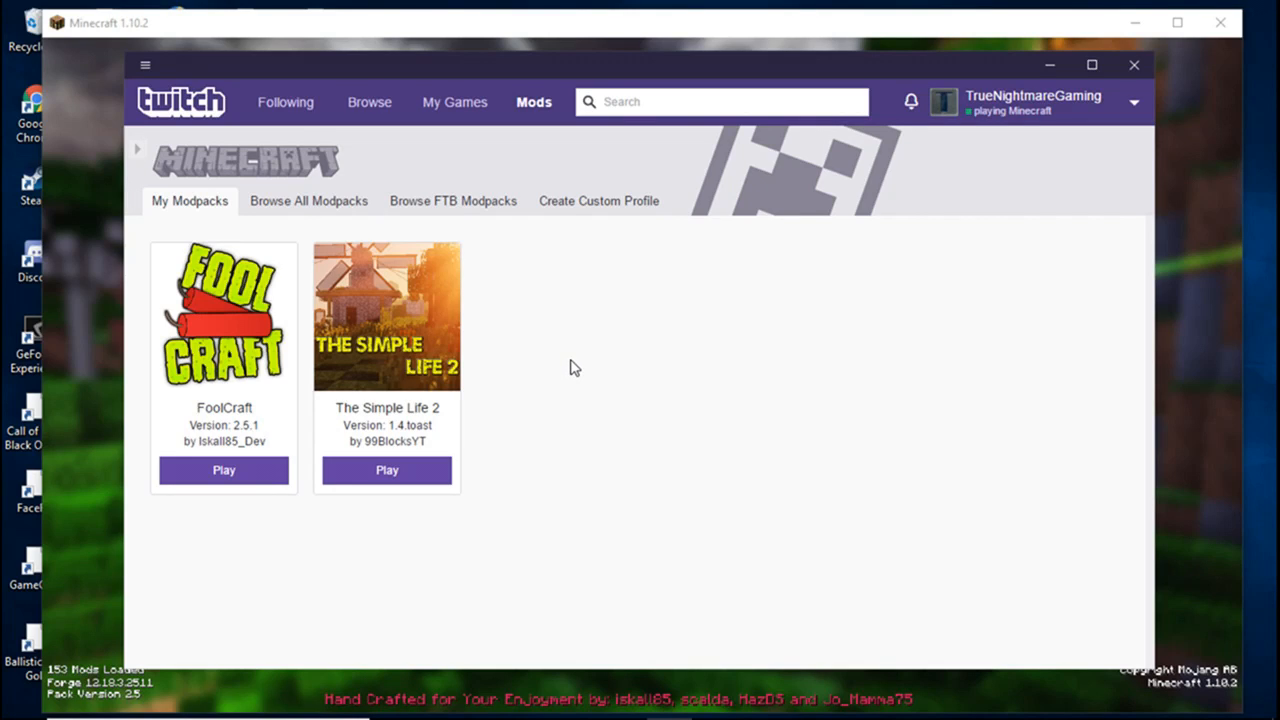
pyautogui.moveTo(632, 350)
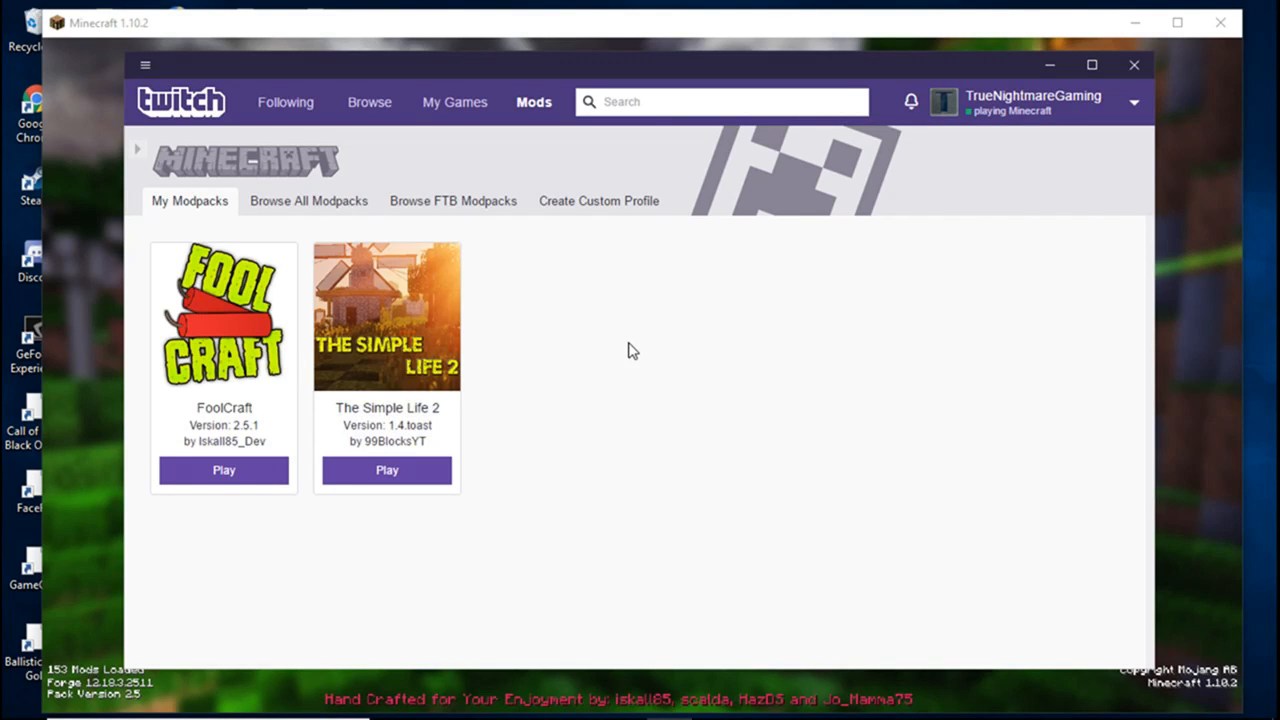
pyautogui.moveTo(184, 350)
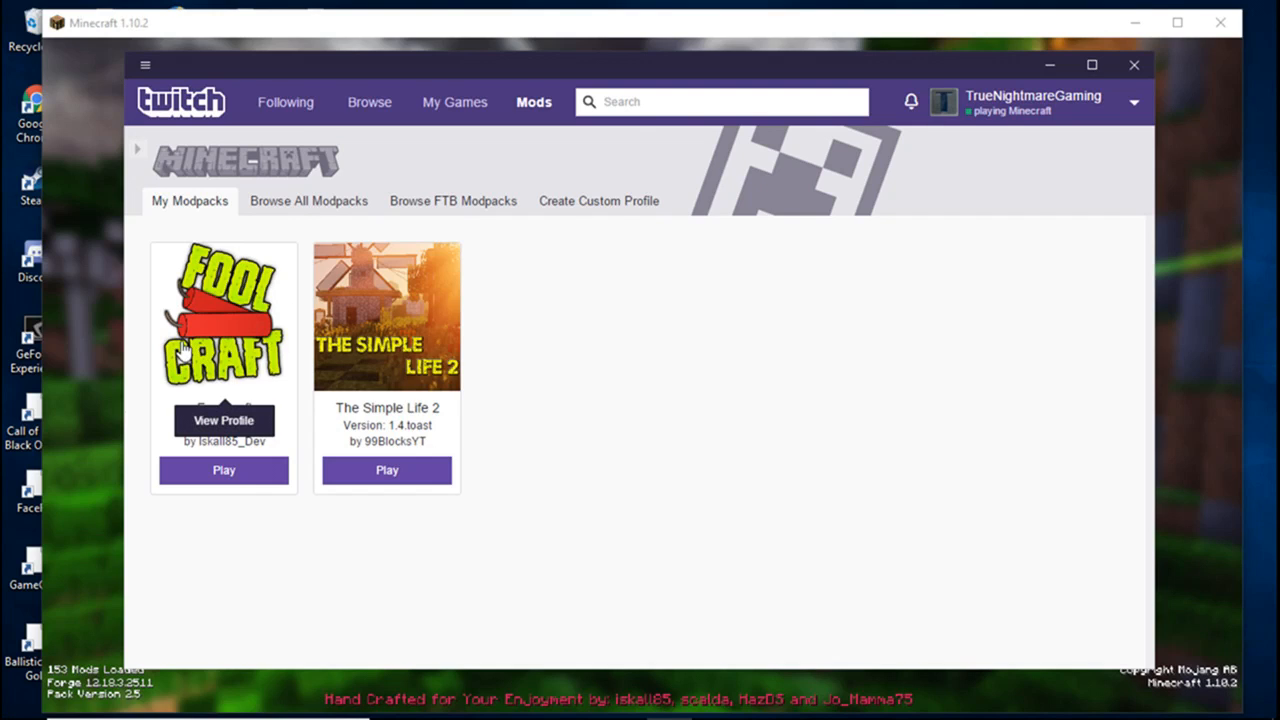
# - View the FoolCraft profile to note its Forge version 12.18.3.2511
pyautogui.click(224, 470)
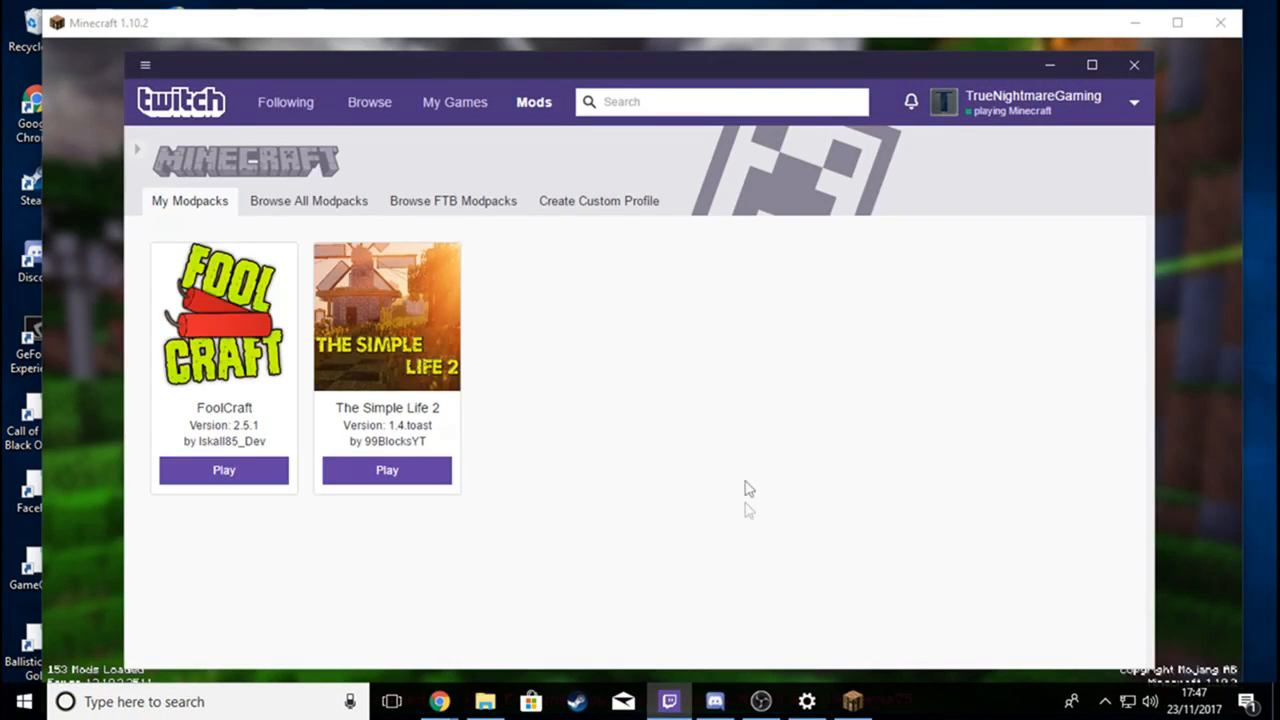
pyautogui.moveTo(668, 428)
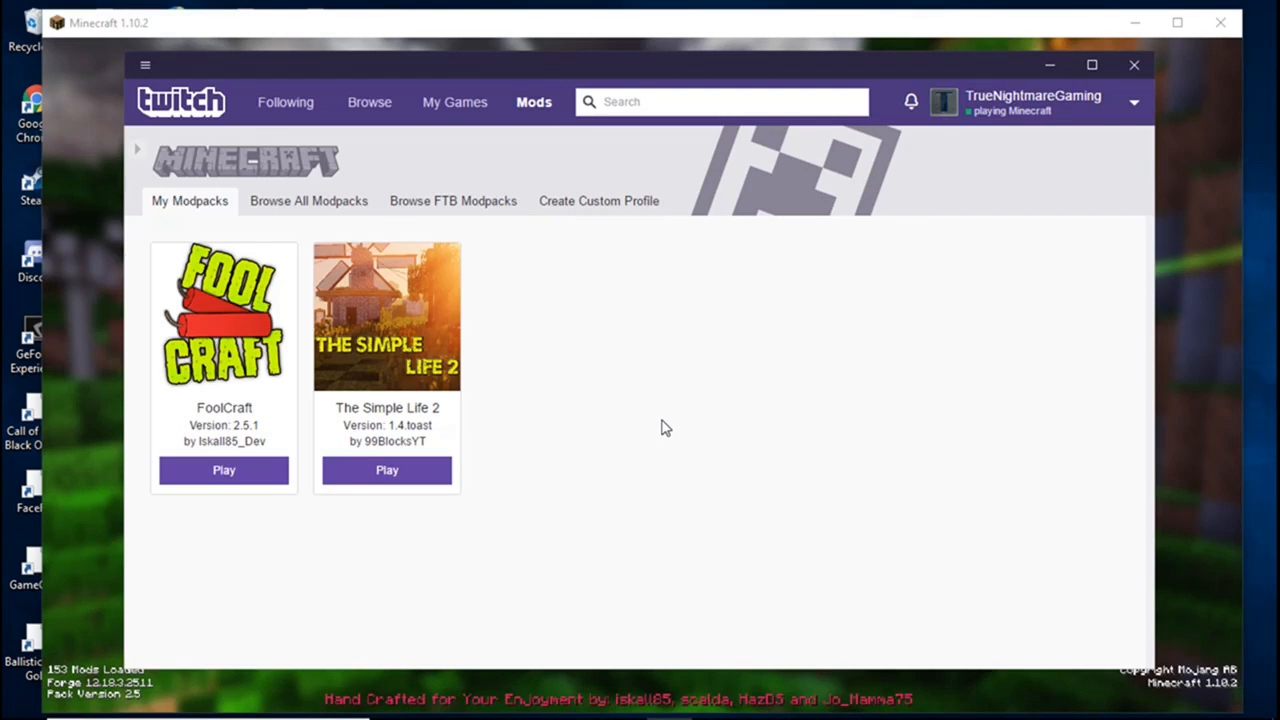
pyautogui.click(224, 316)
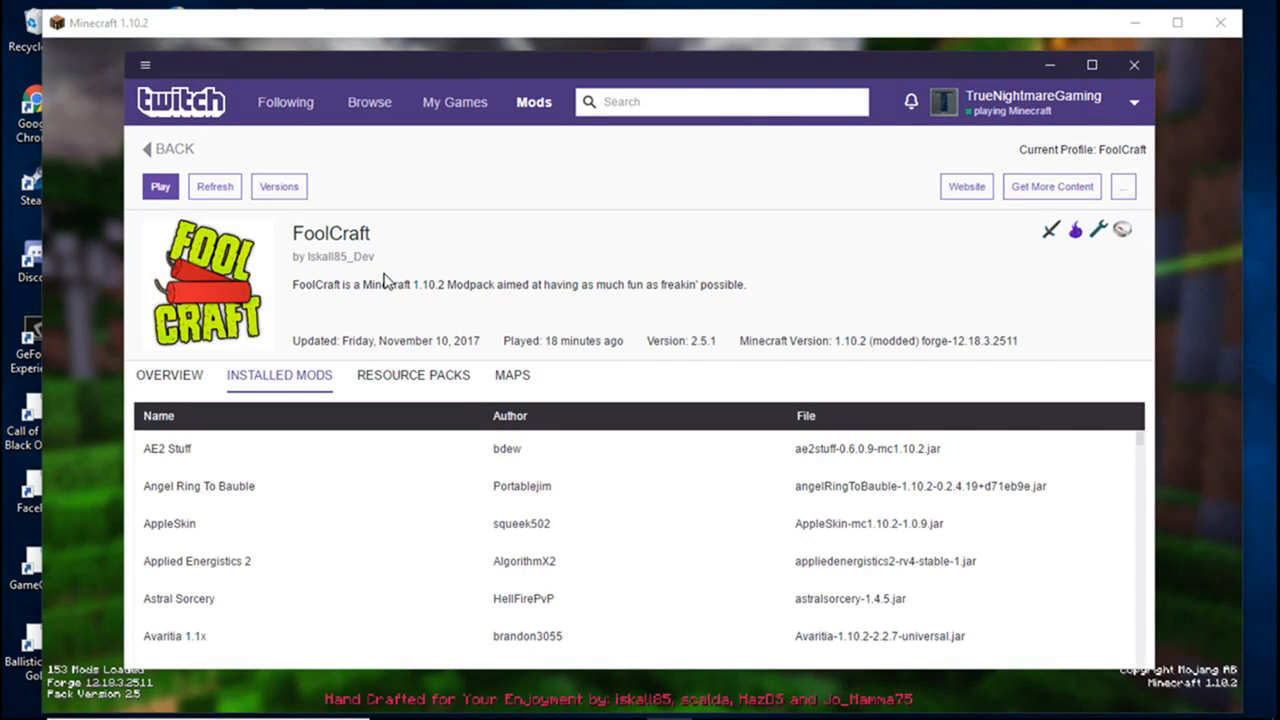
pyautogui.moveTo(924, 352)
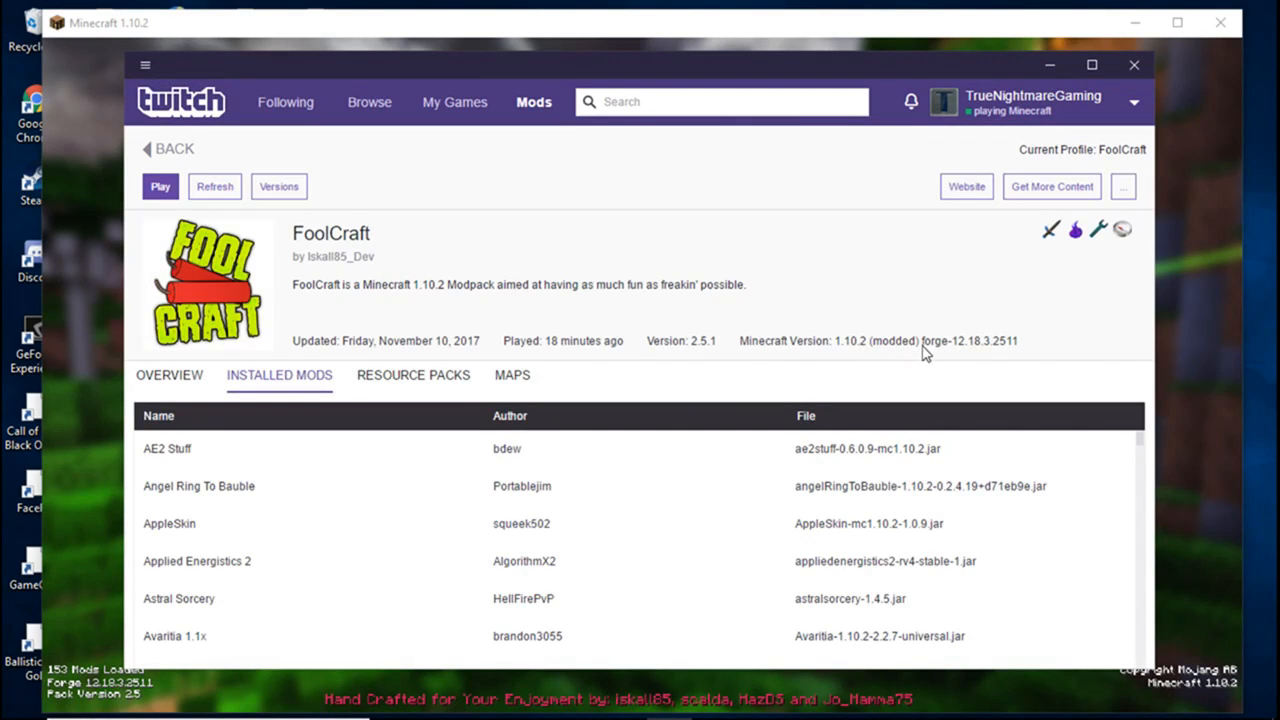
pyautogui.moveTo(820, 504)
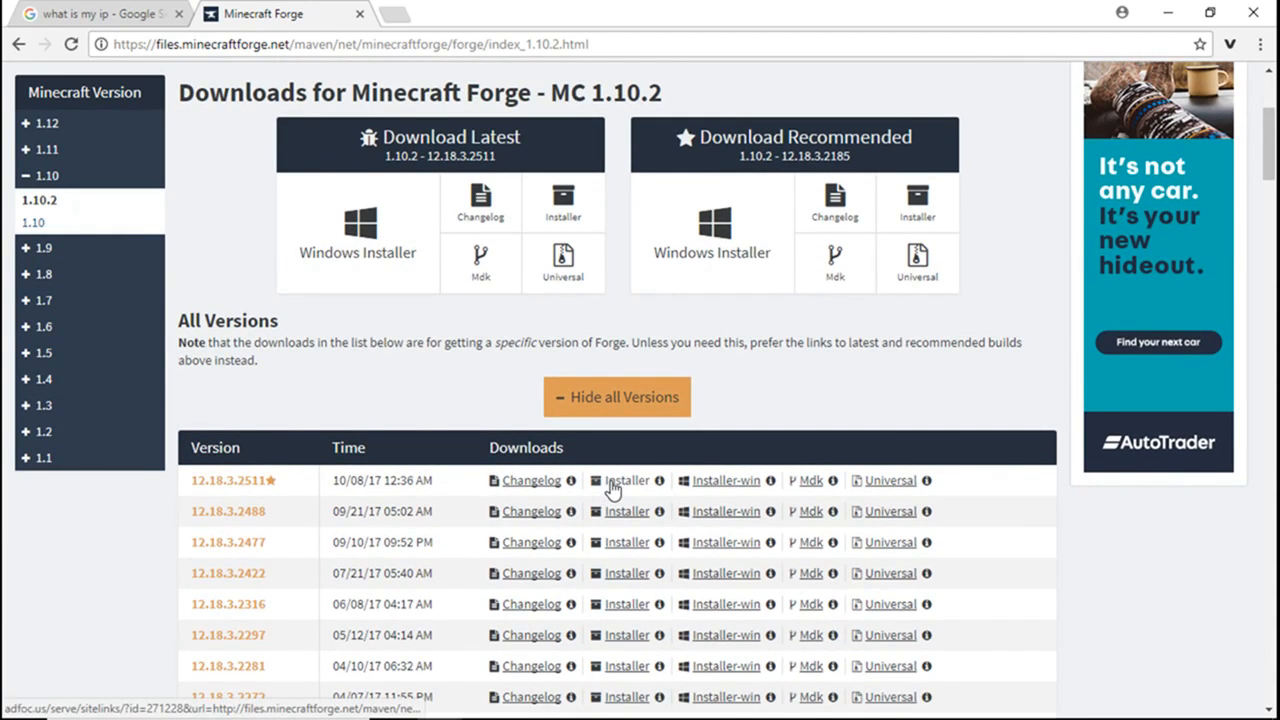
# - Download the Forge 12.18.3.2511 installer, skipping the adfoc.us ad and keeping the flagged file
pyautogui.click(628, 480)
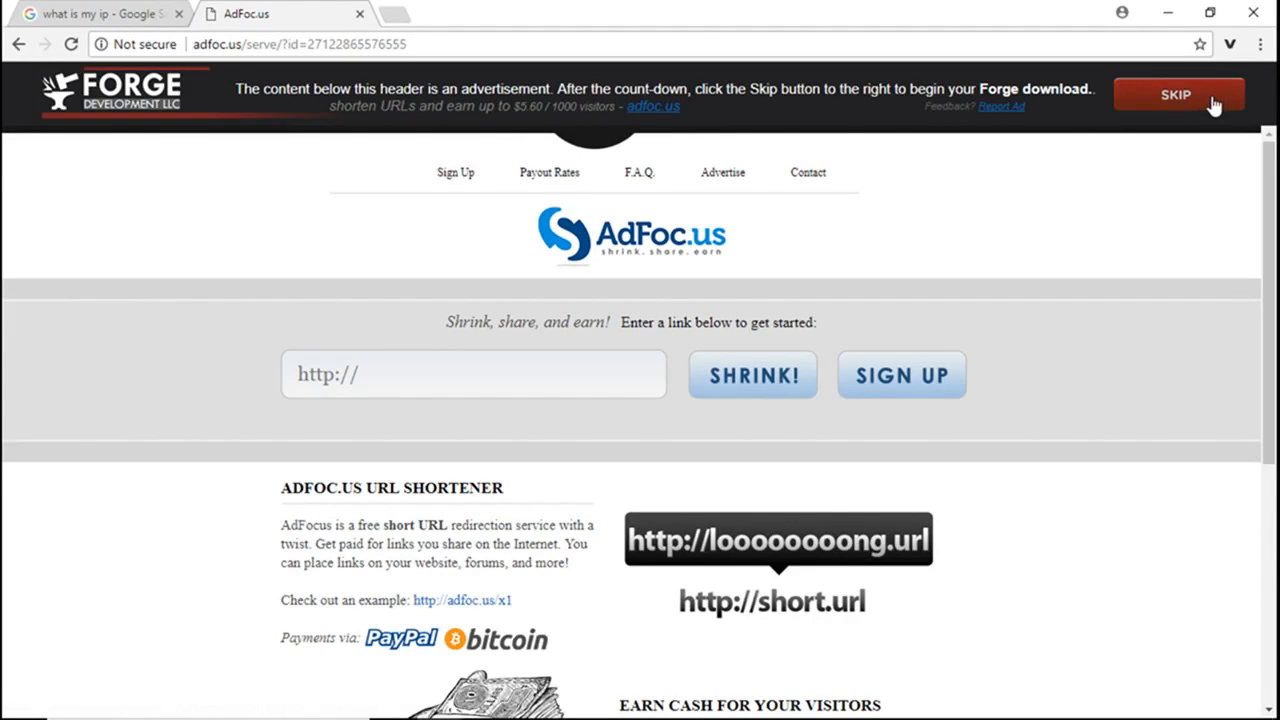
pyautogui.click(1176, 94)
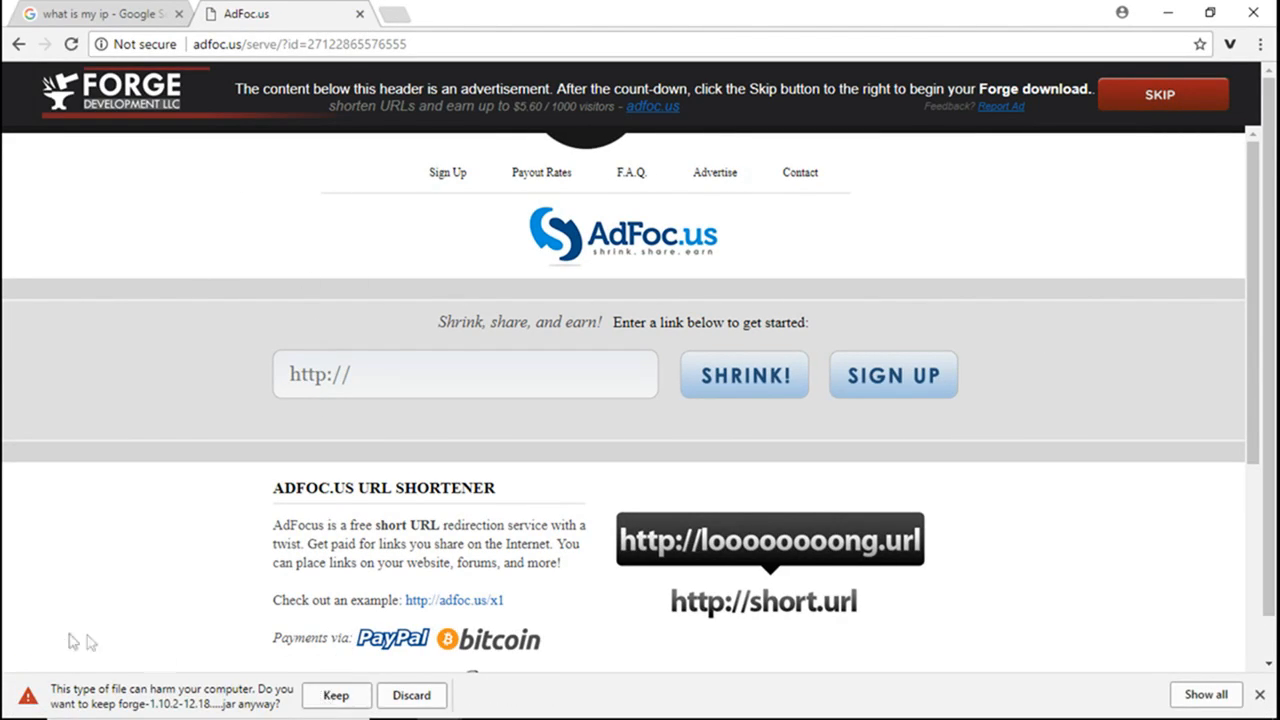
pyautogui.click(336, 696)
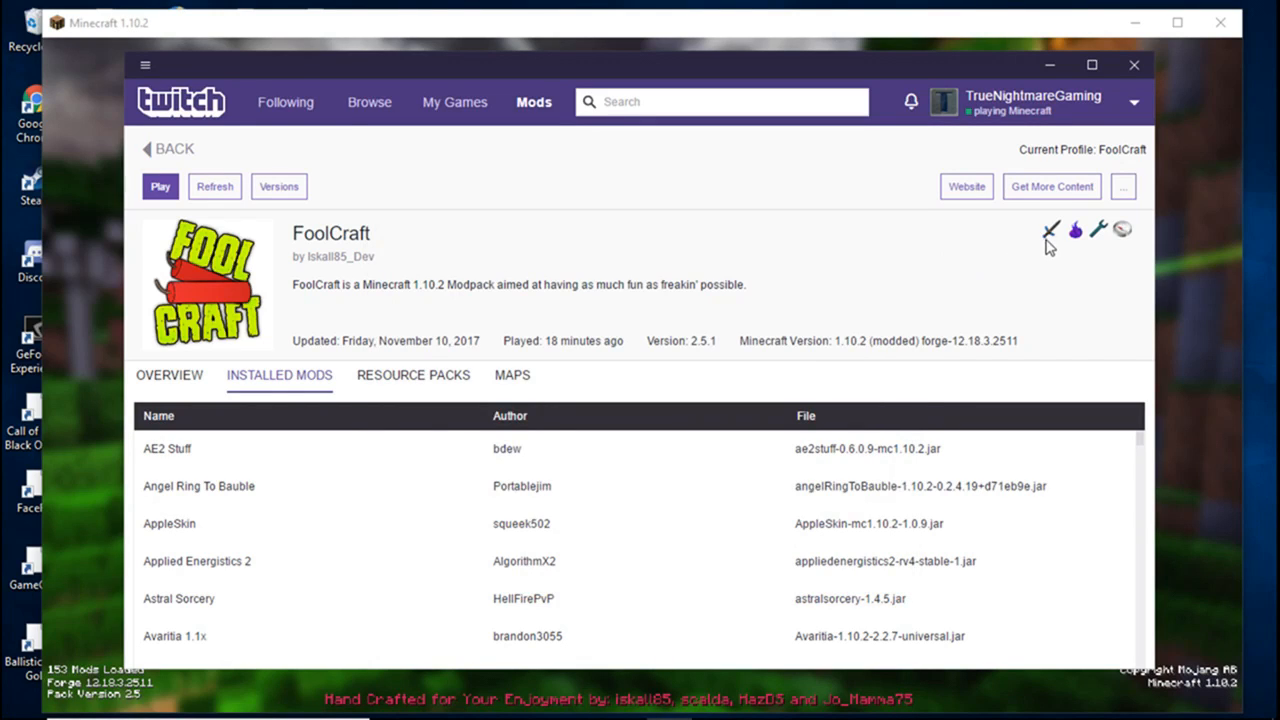
pyautogui.moveTo(1008, 238)
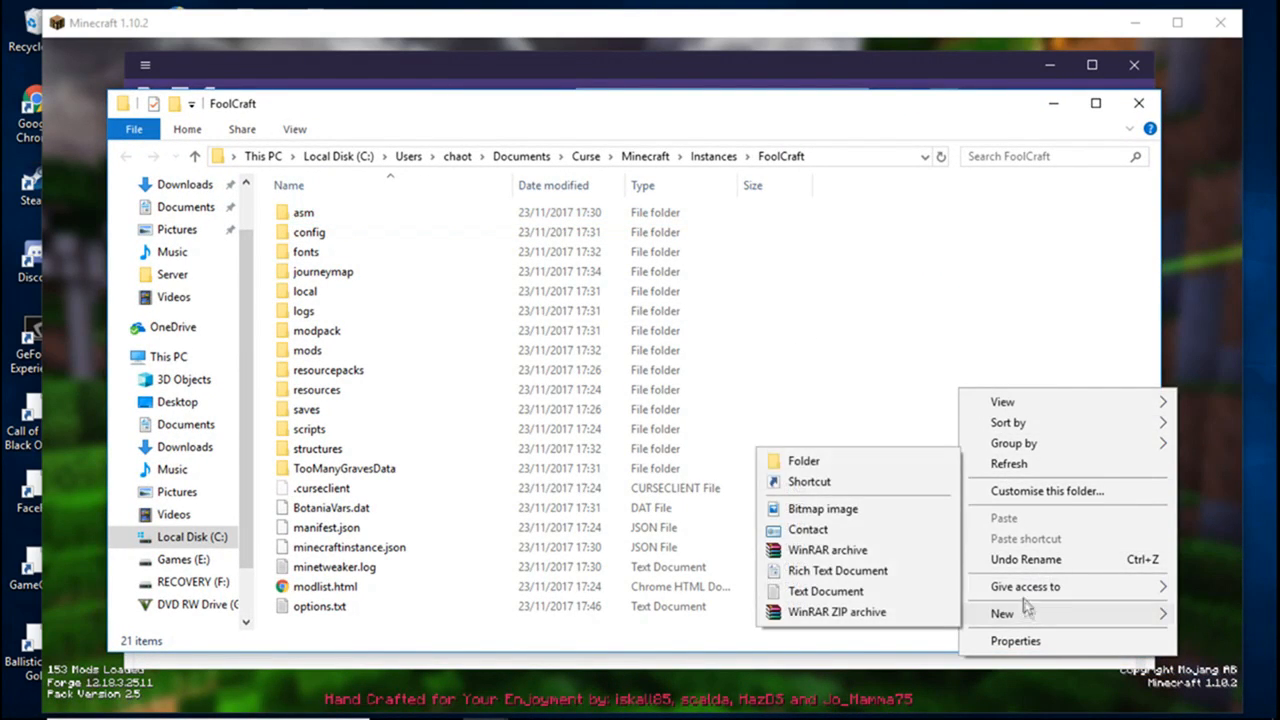
# - Create a folder named Server (Testing) in the FoolCraft instance folder and enter it
pyautogui.click(804, 460)
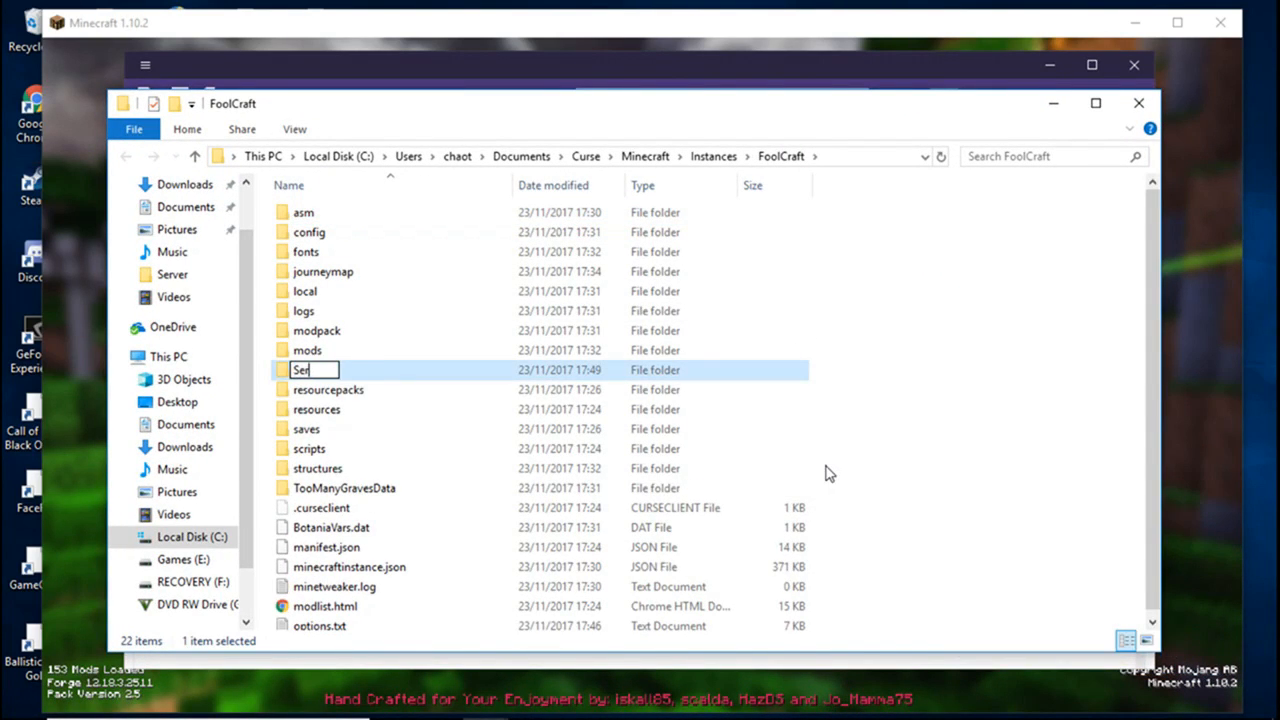
pyautogui.write('rver')
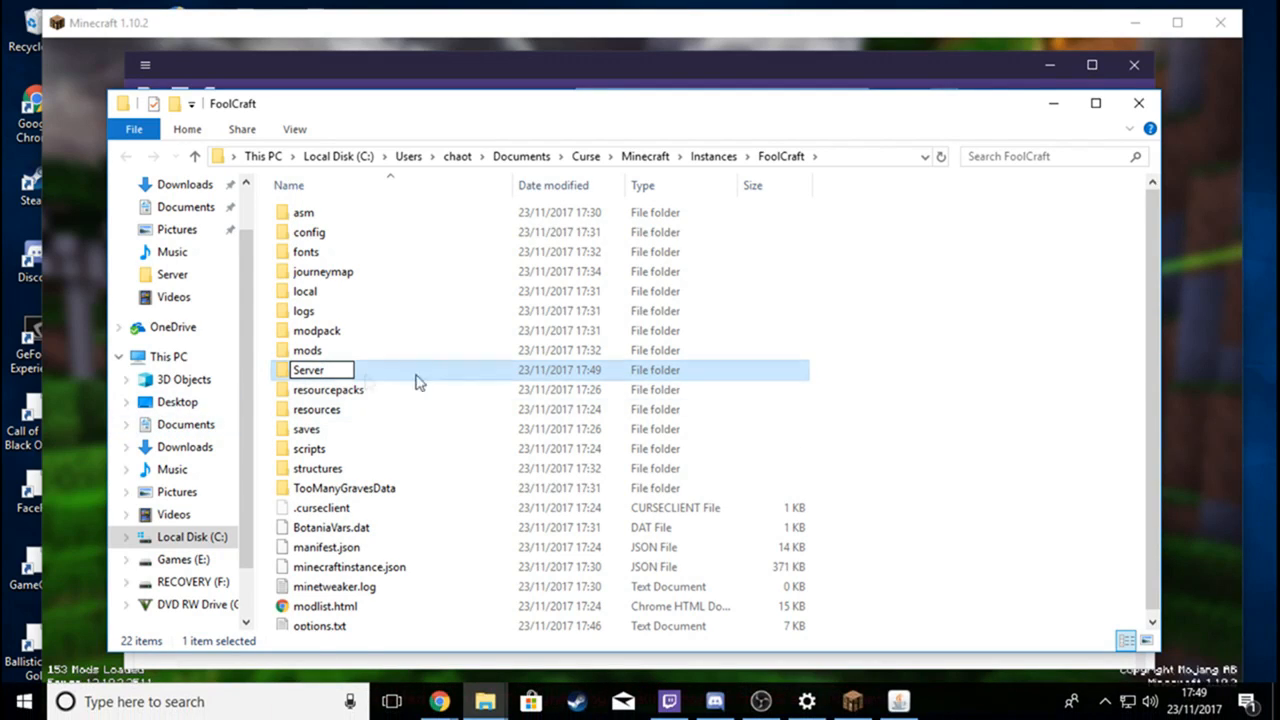
pyautogui.write('9')
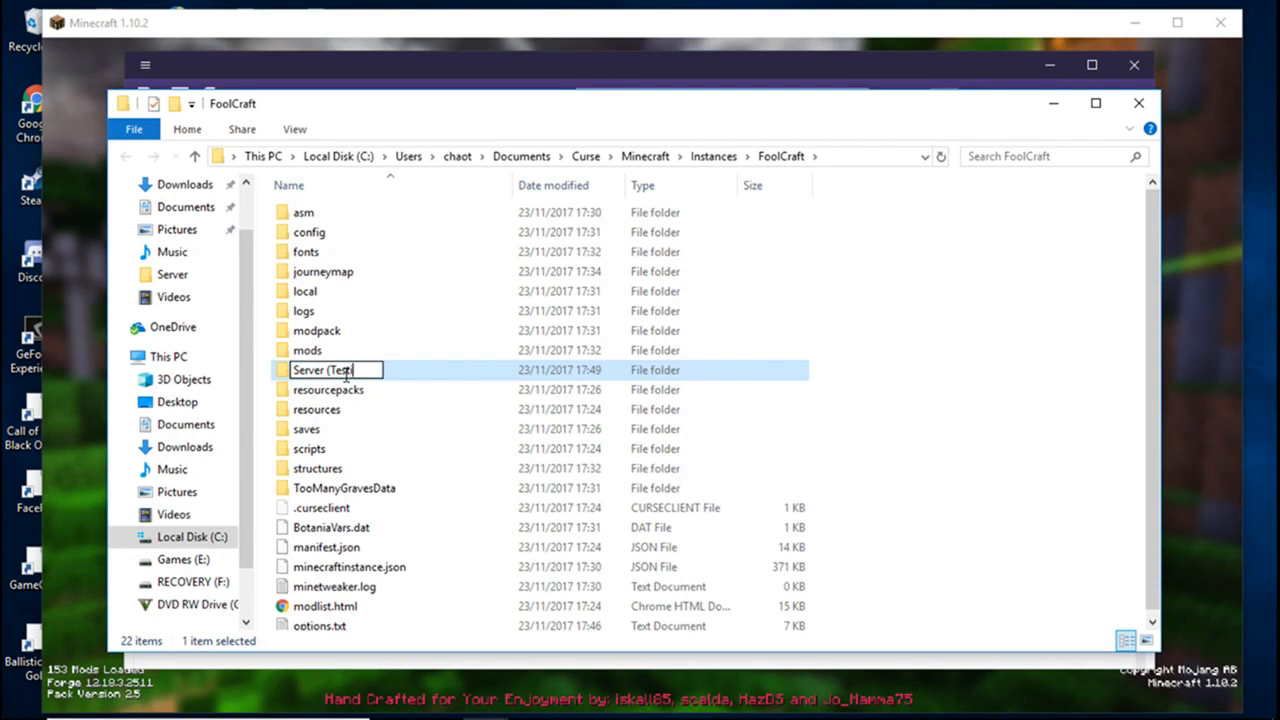
pyautogui.write('ing)')
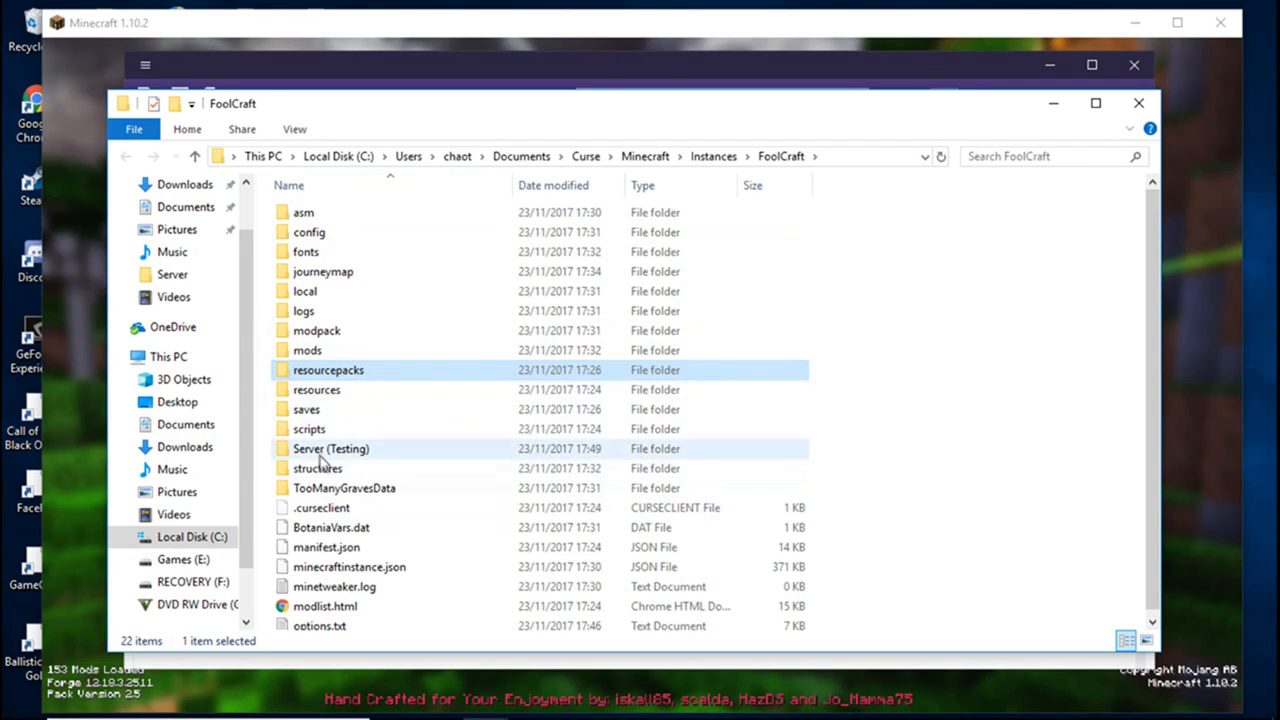
pyautogui.doubleClick(332, 448)
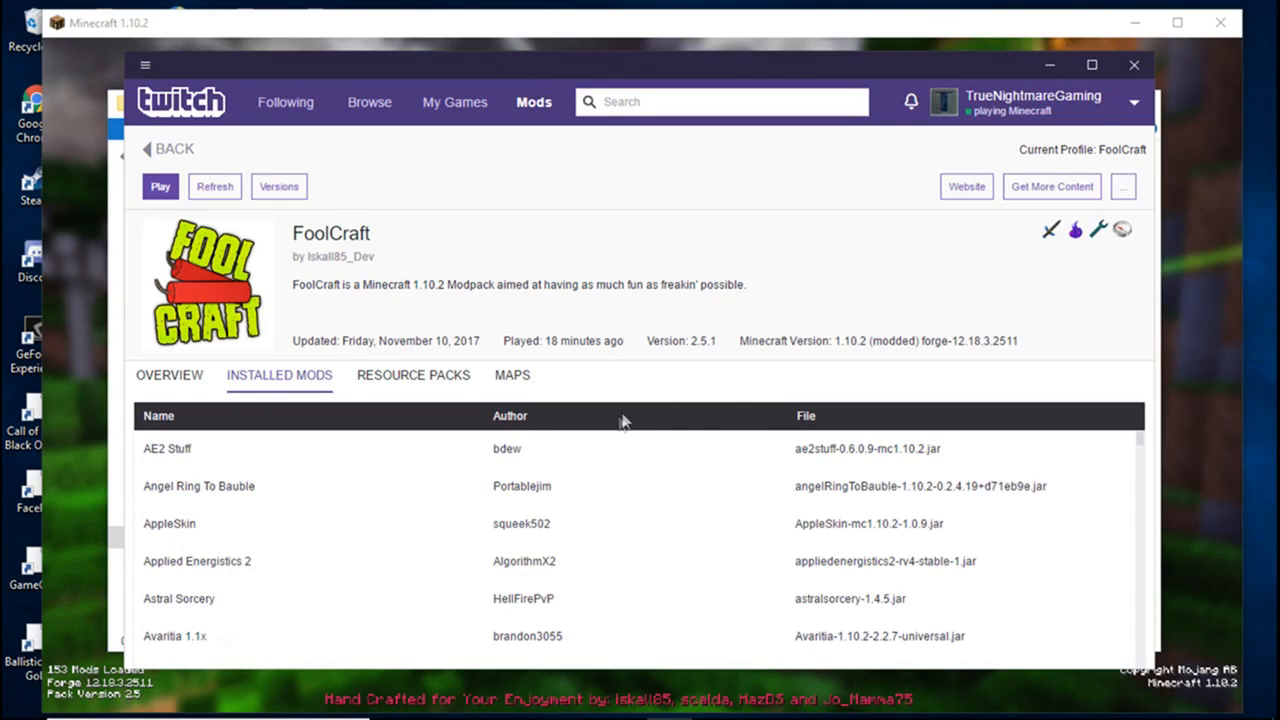
pyautogui.moveTo(810, 288)
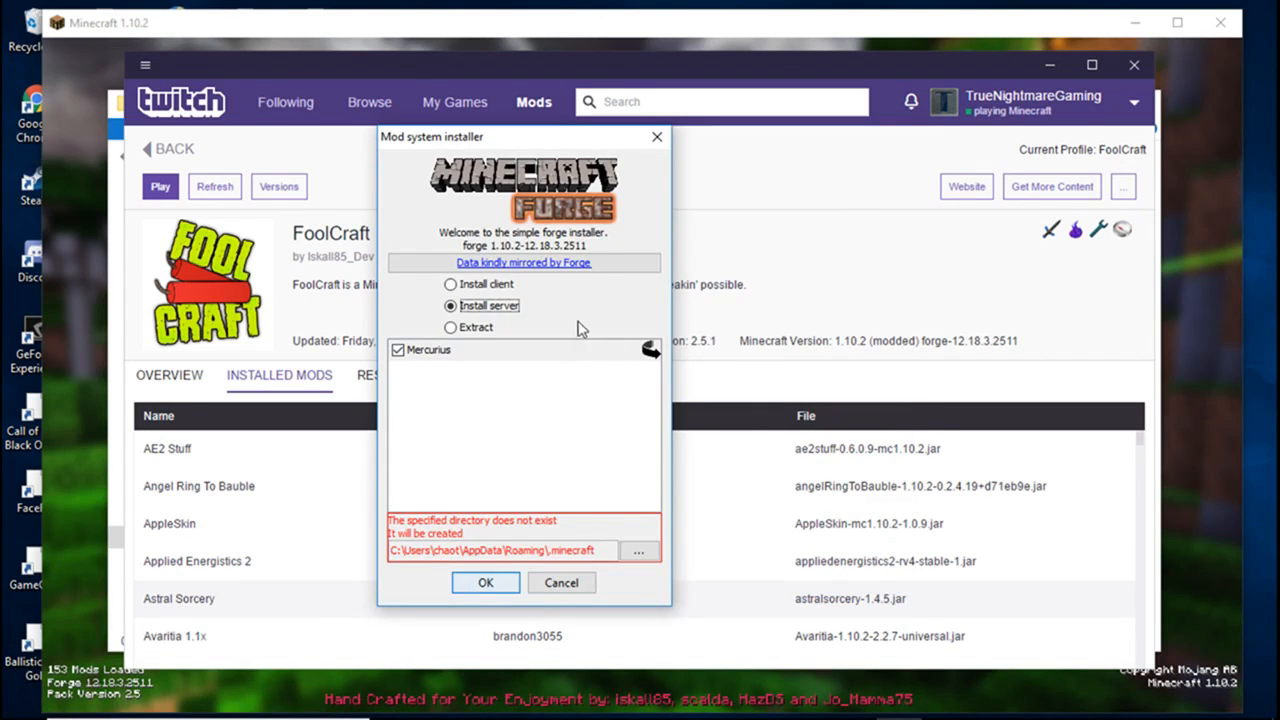
pyautogui.moveTo(104, 108)
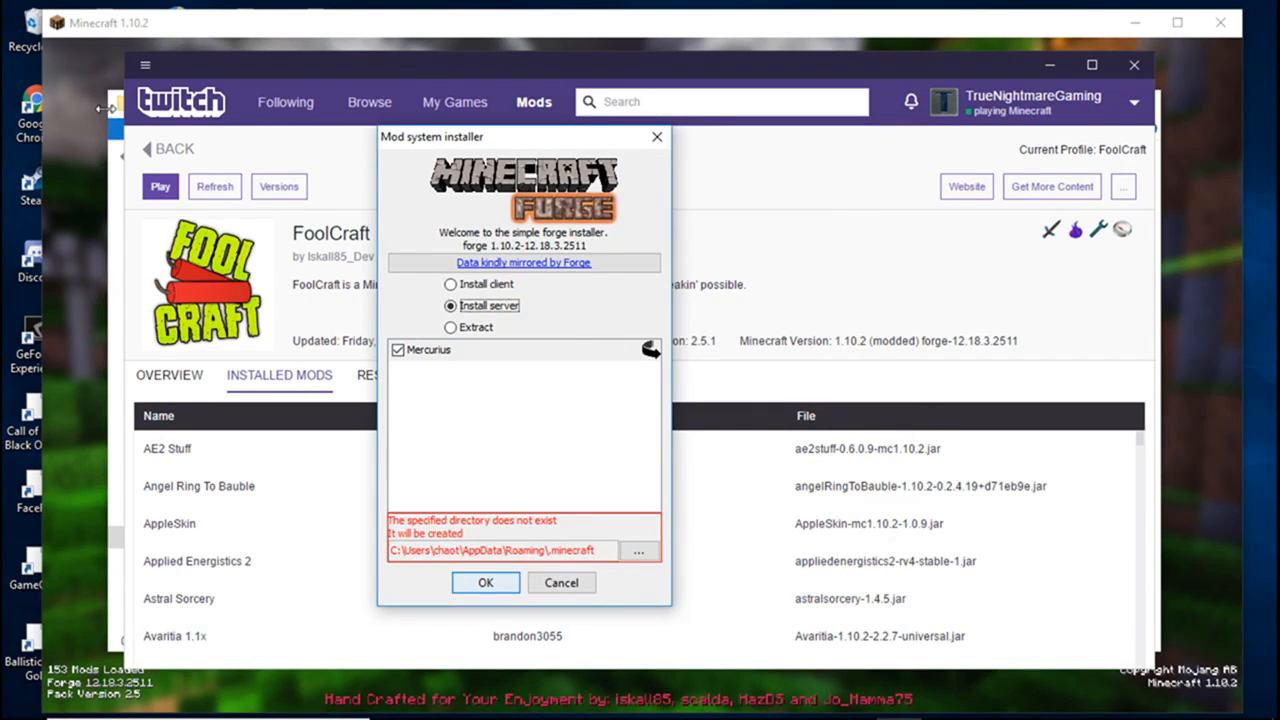
# - Point the Forge server install at the Server (Testing) folder with Mercurius deselected
pyautogui.click(638, 552)
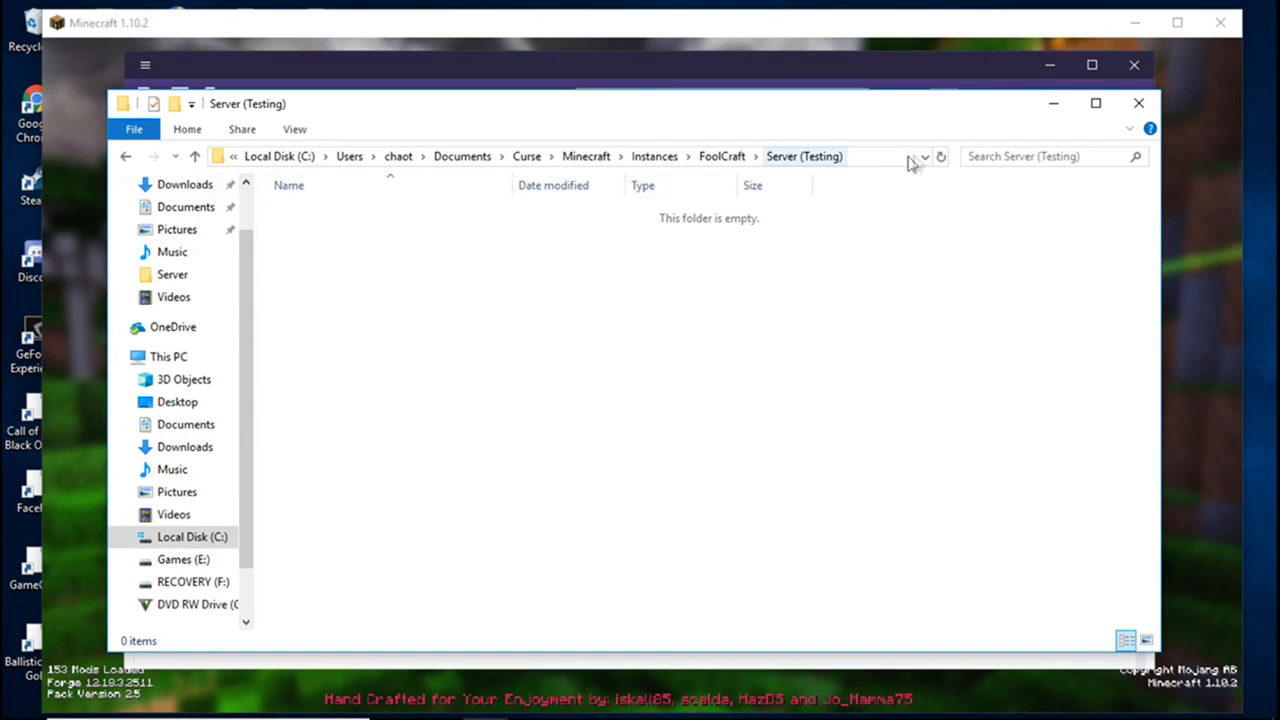
pyautogui.moveTo(222, 160)
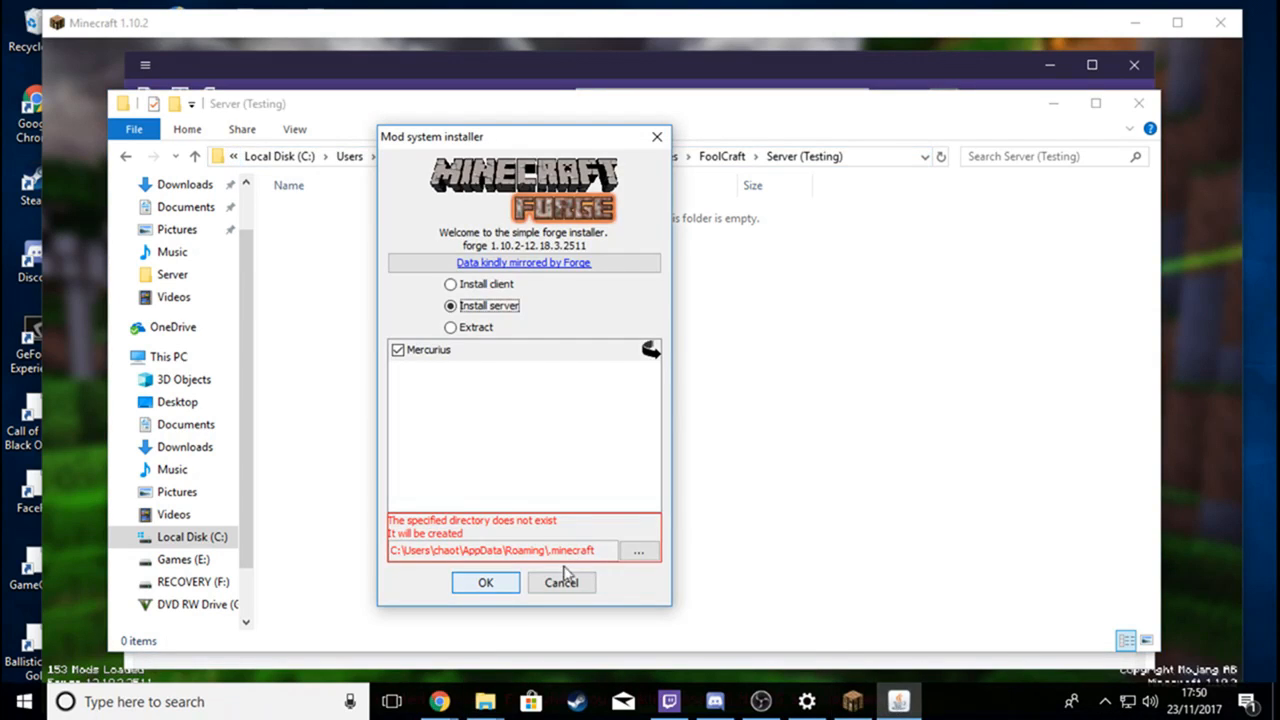
pyautogui.click(638, 552)
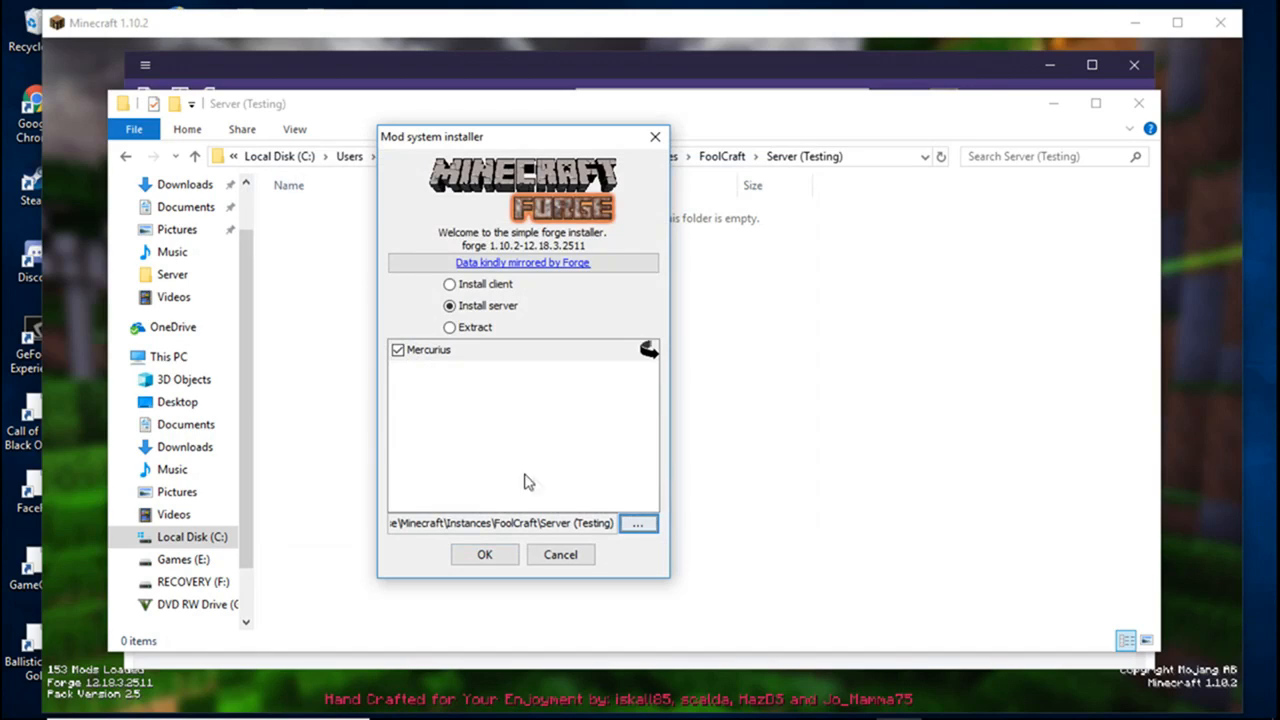
pyautogui.moveTo(578, 388)
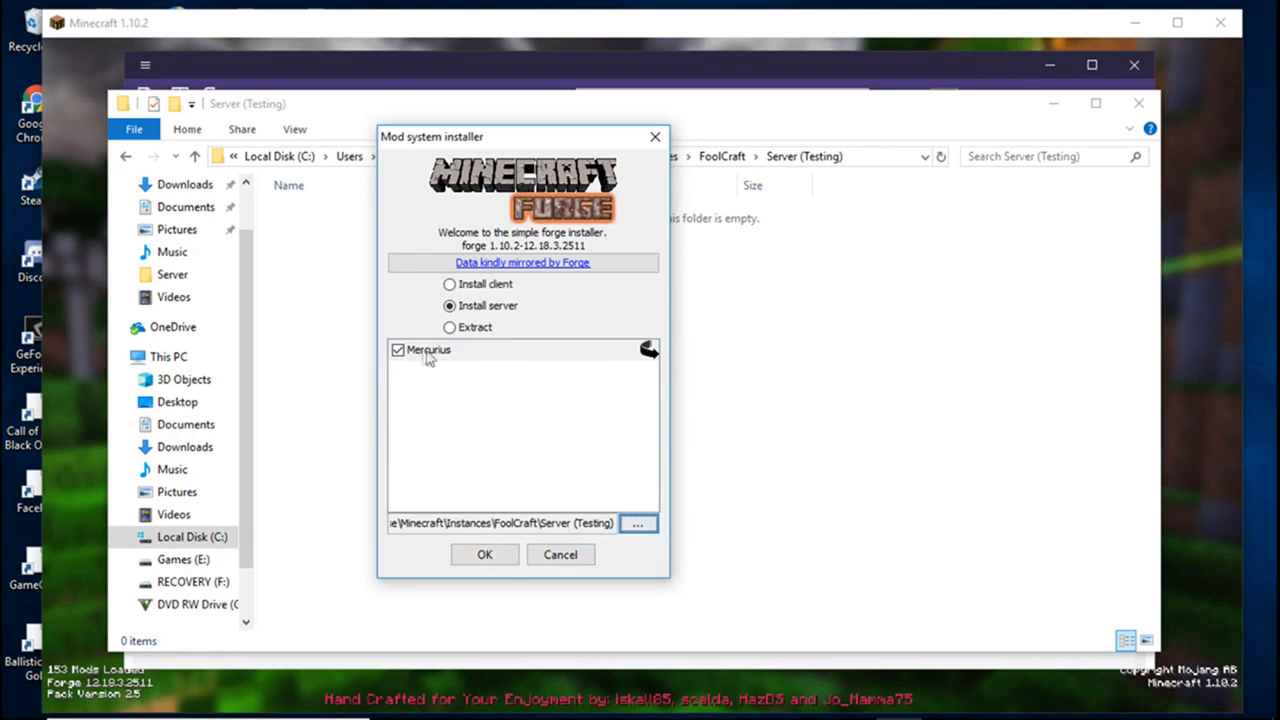
pyautogui.moveTo(590, 264)
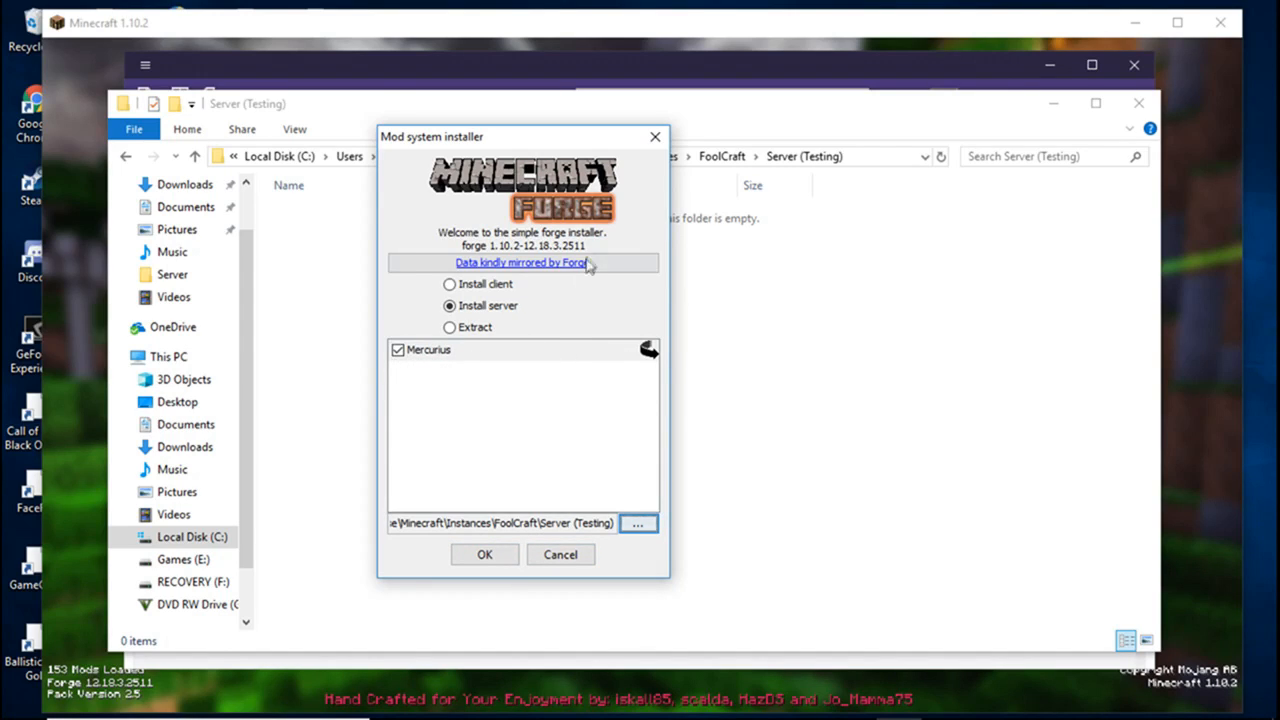
pyautogui.moveTo(424, 412)
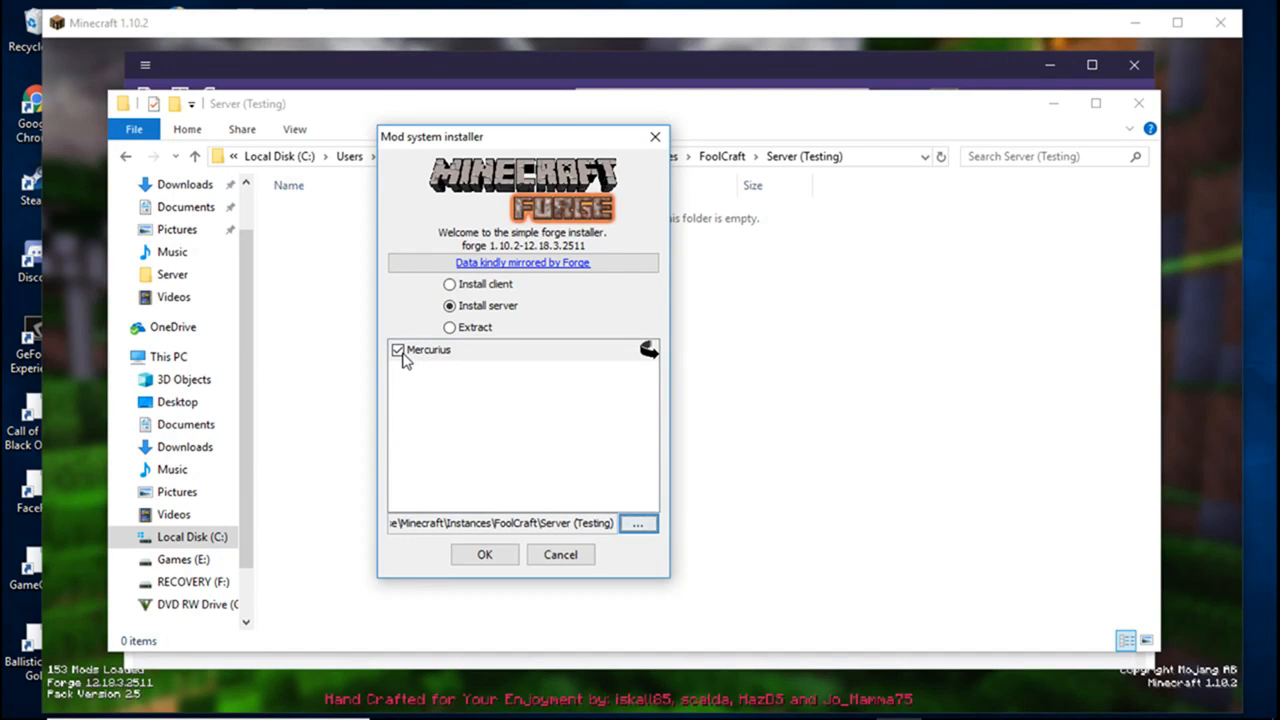
pyautogui.click(398, 348)
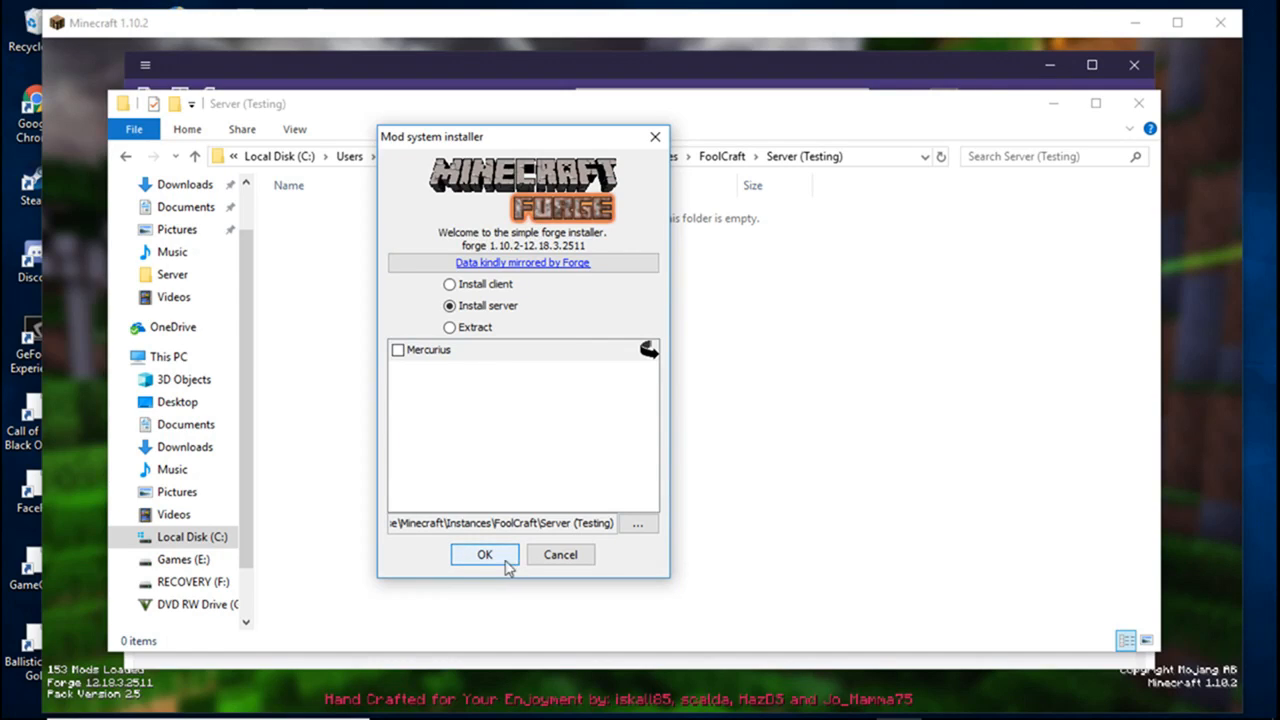
# - Run the Forge server install to completion and bring up eula.txt for editing
pyautogui.click(484, 554)
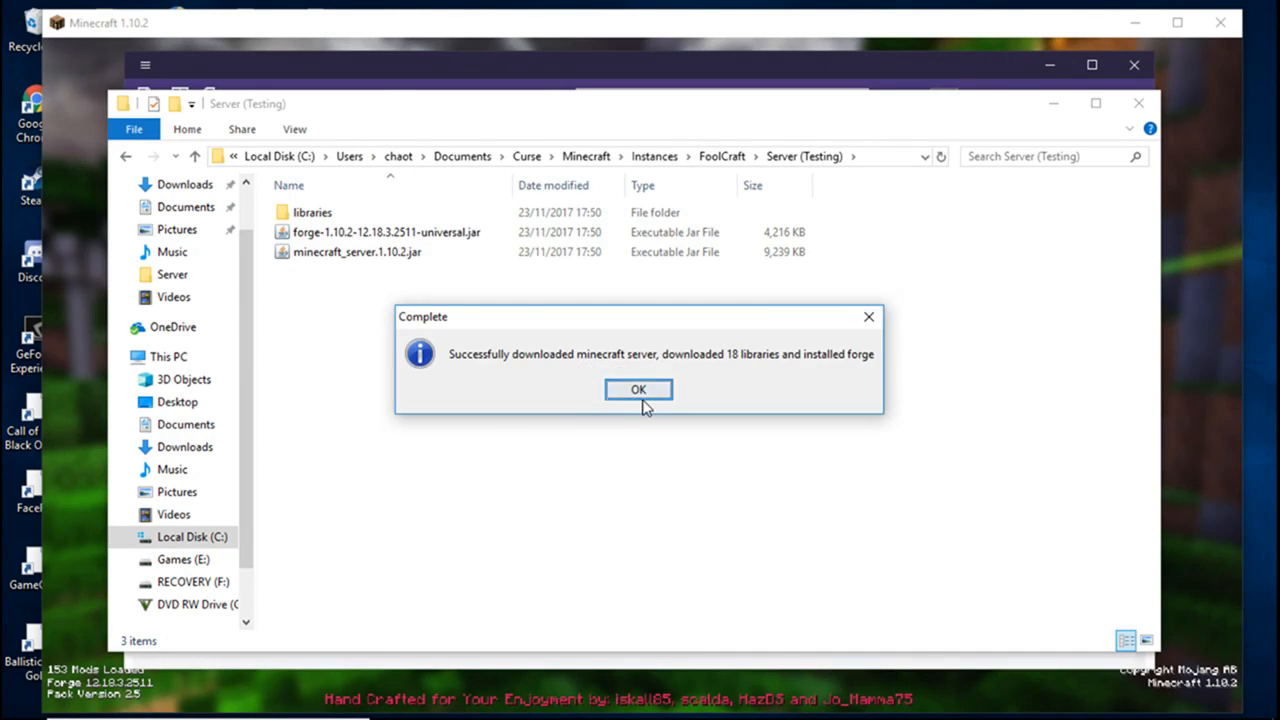
pyautogui.click(638, 388)
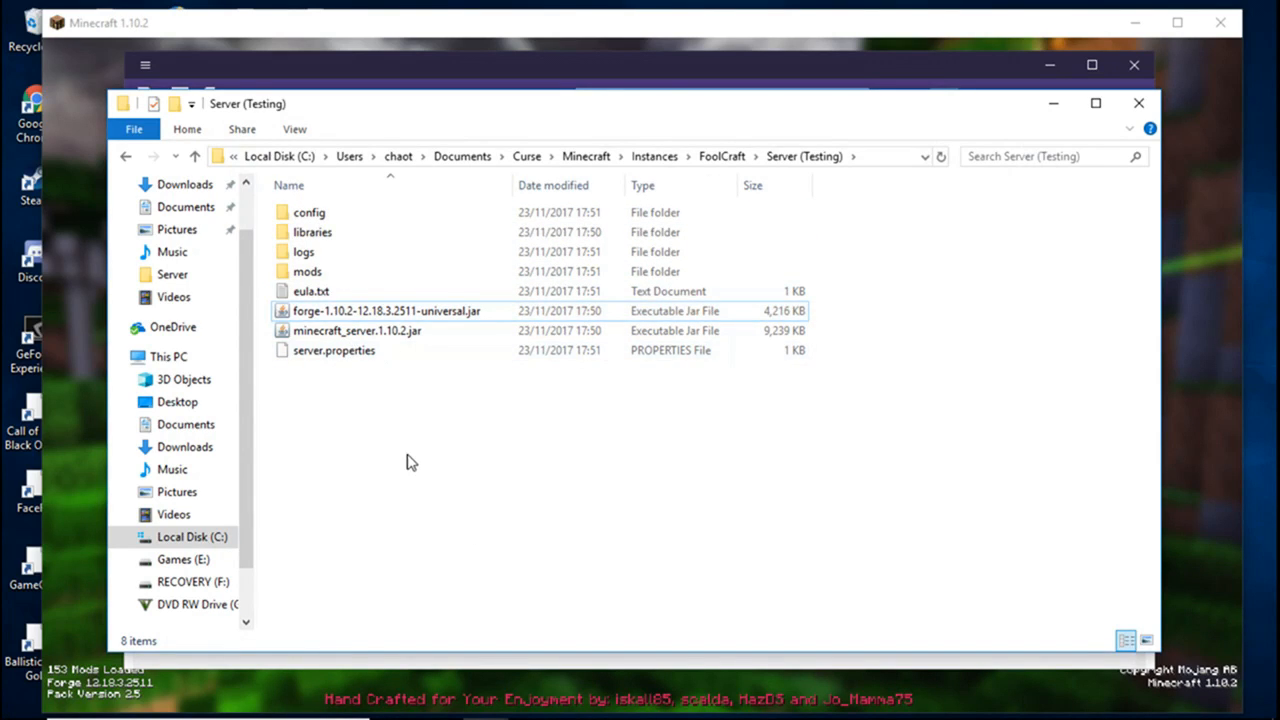
pyautogui.doubleClick(310, 292)
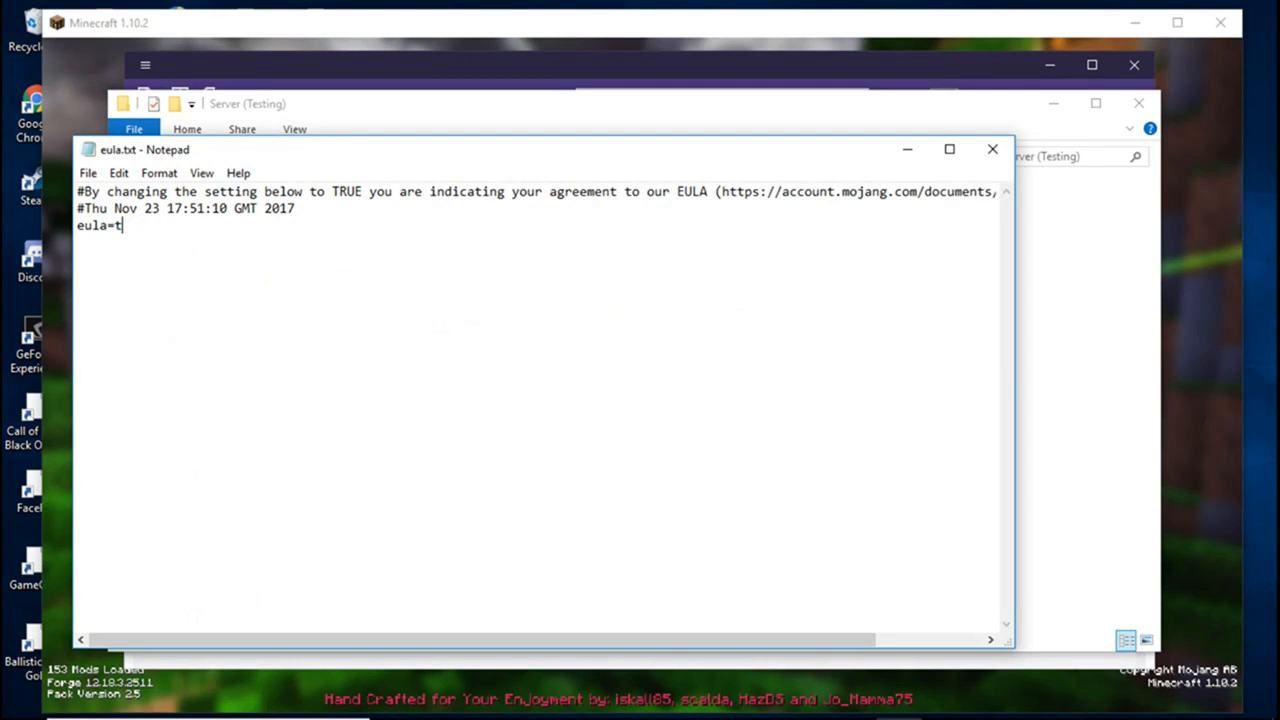
# - Change eula.txt to read eula=true and save it
pyautogui.write('rue')
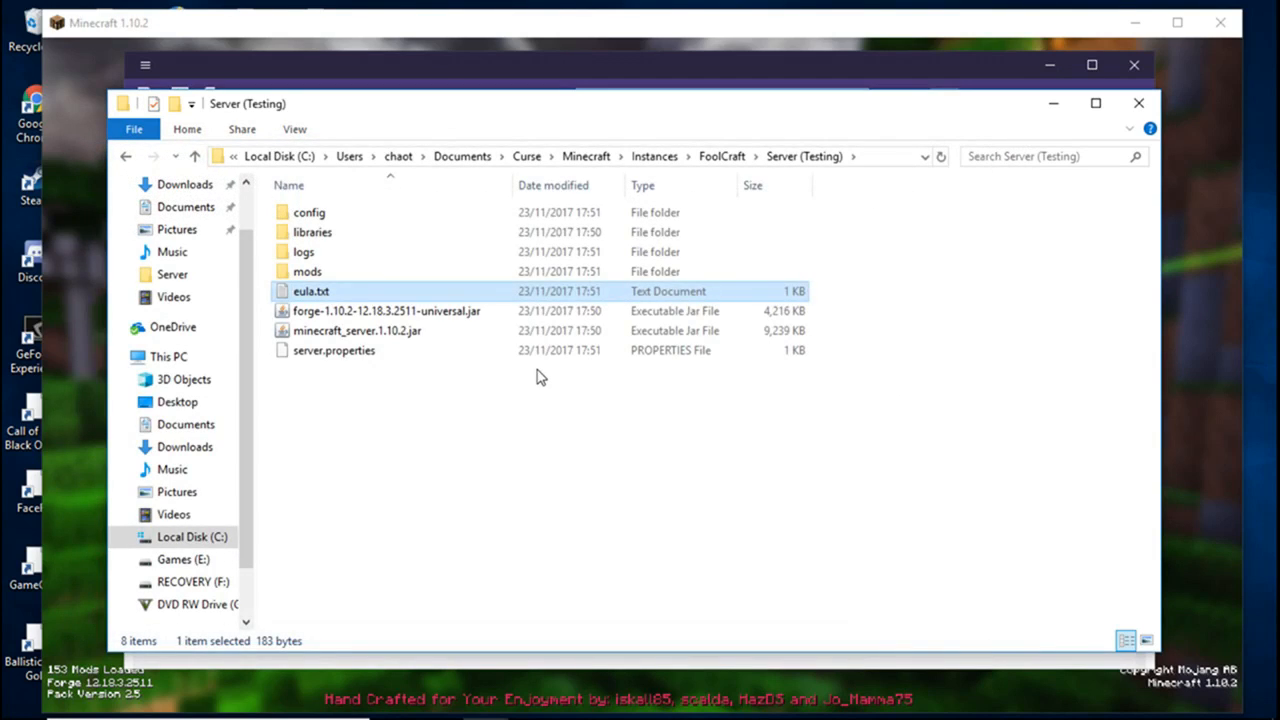
pyautogui.moveTo(436, 318)
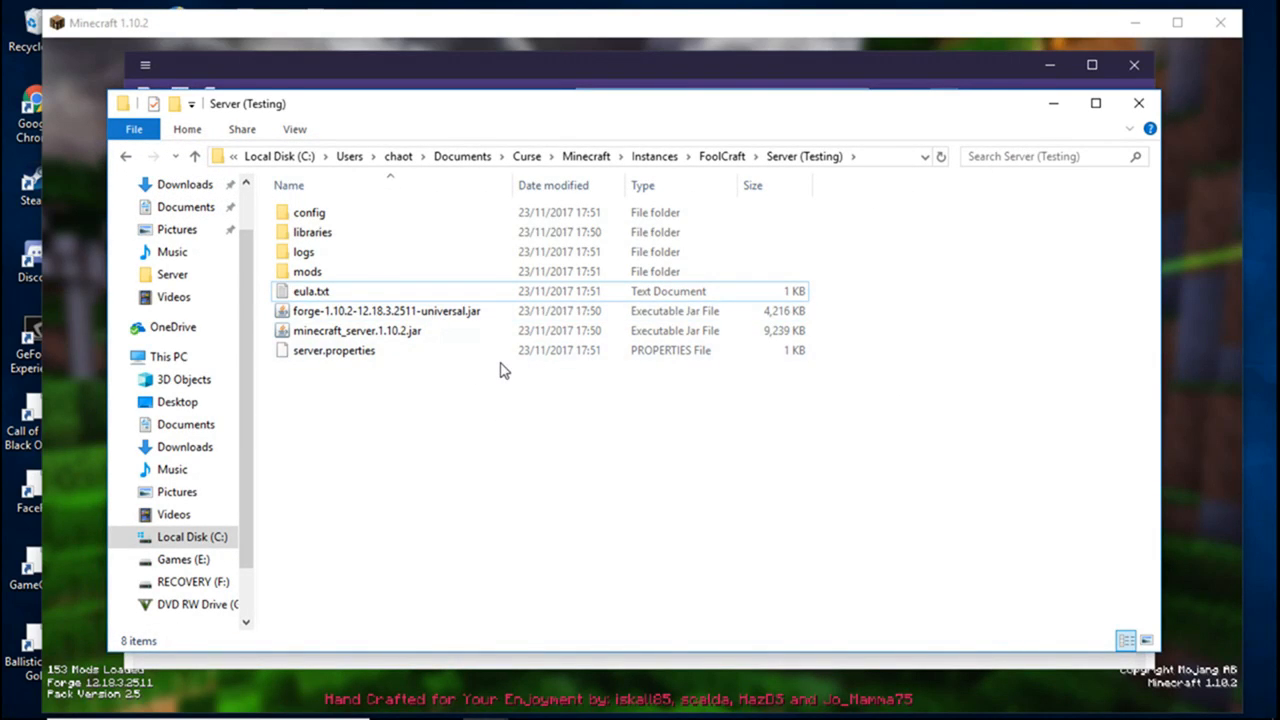
pyautogui.moveTo(710, 512)
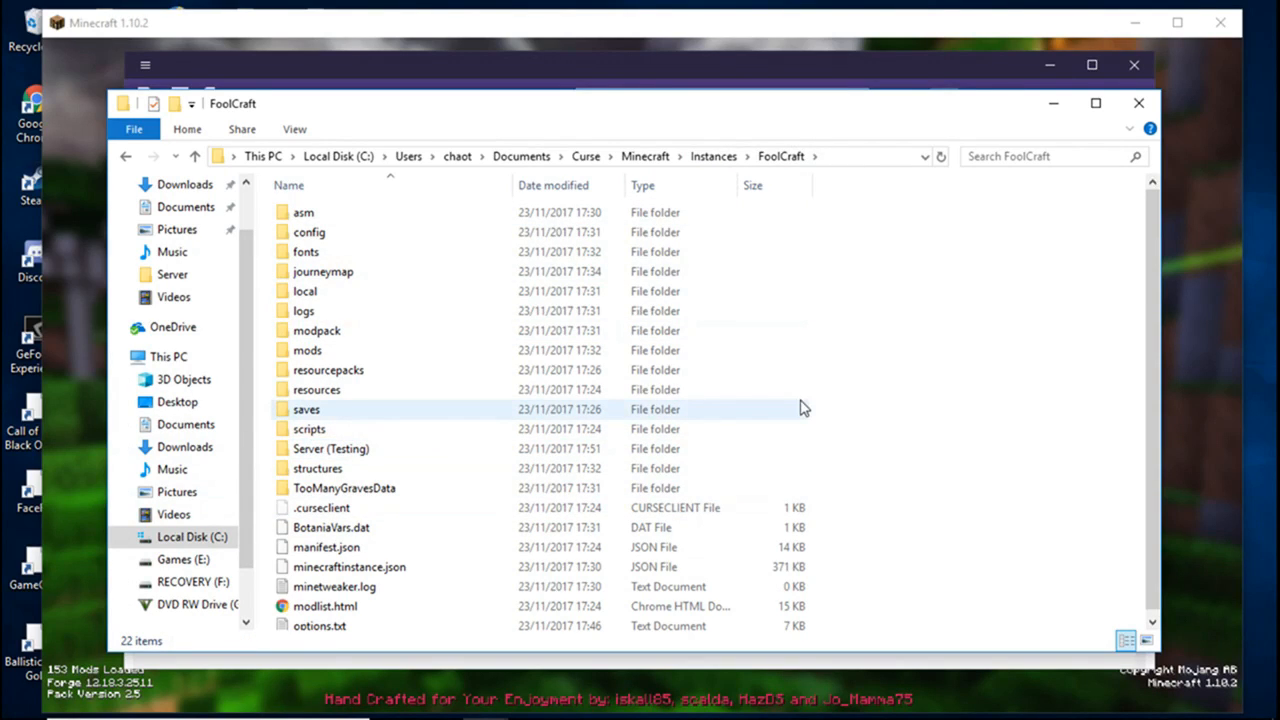
pyautogui.moveTo(330, 350)
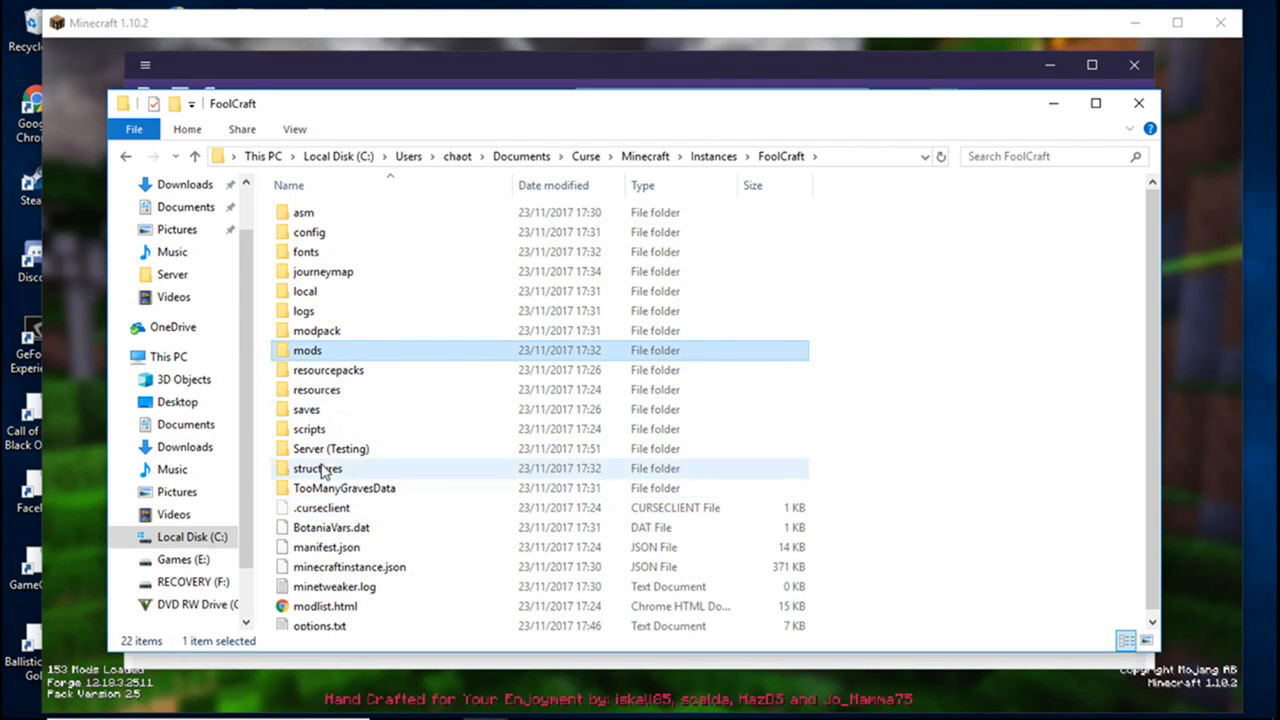
# - Select the config, mods and scripts folders in the FoolCraft instance for copying
pyautogui.click(308, 232)
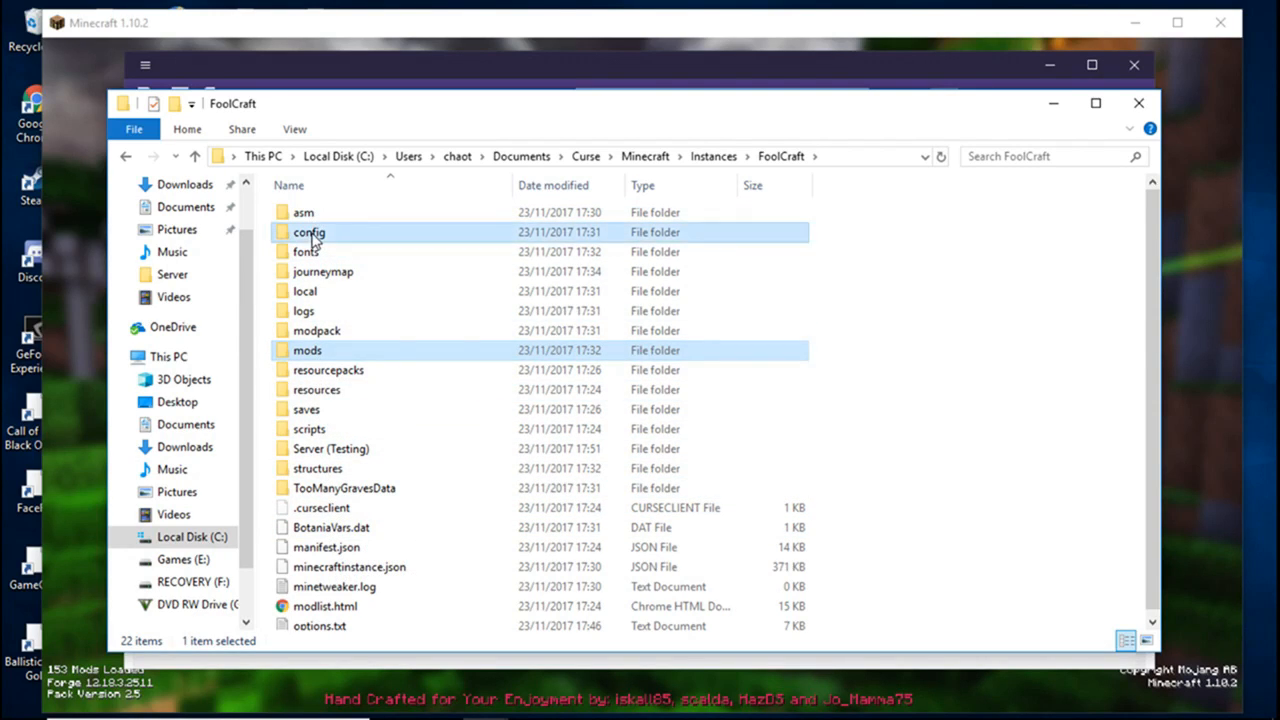
pyautogui.click(308, 428)
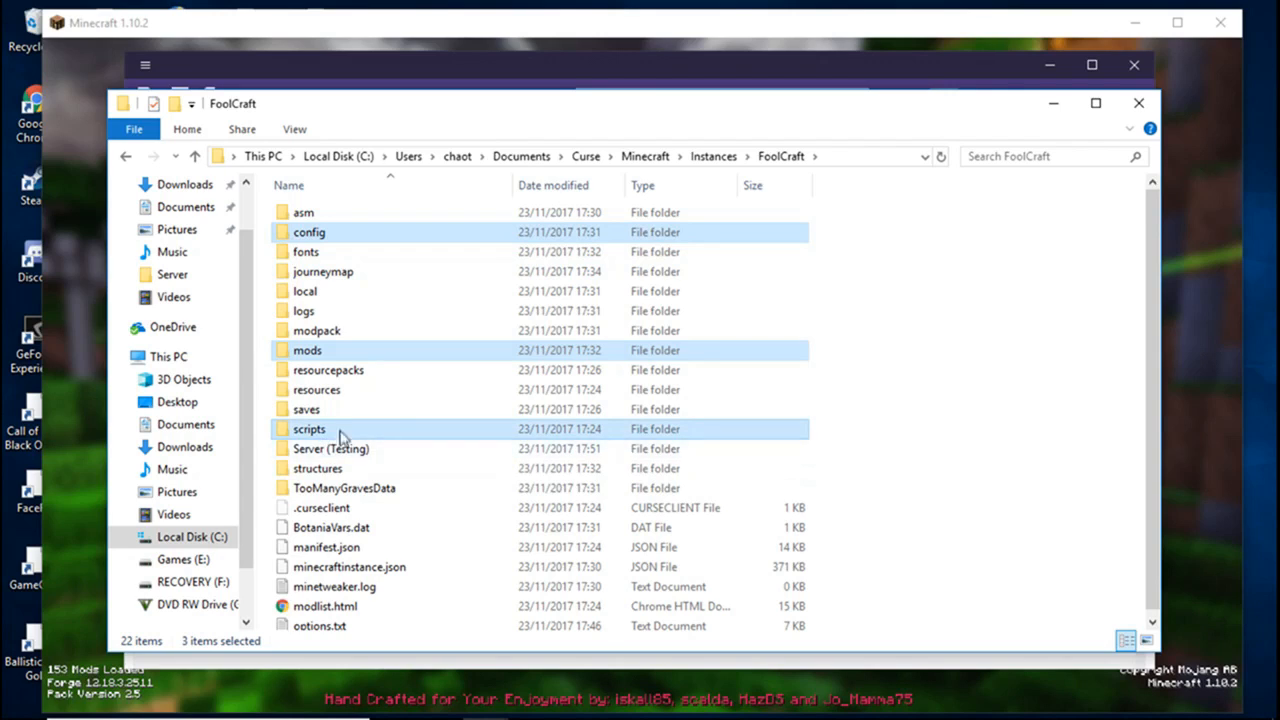
pyautogui.moveTo(336, 428)
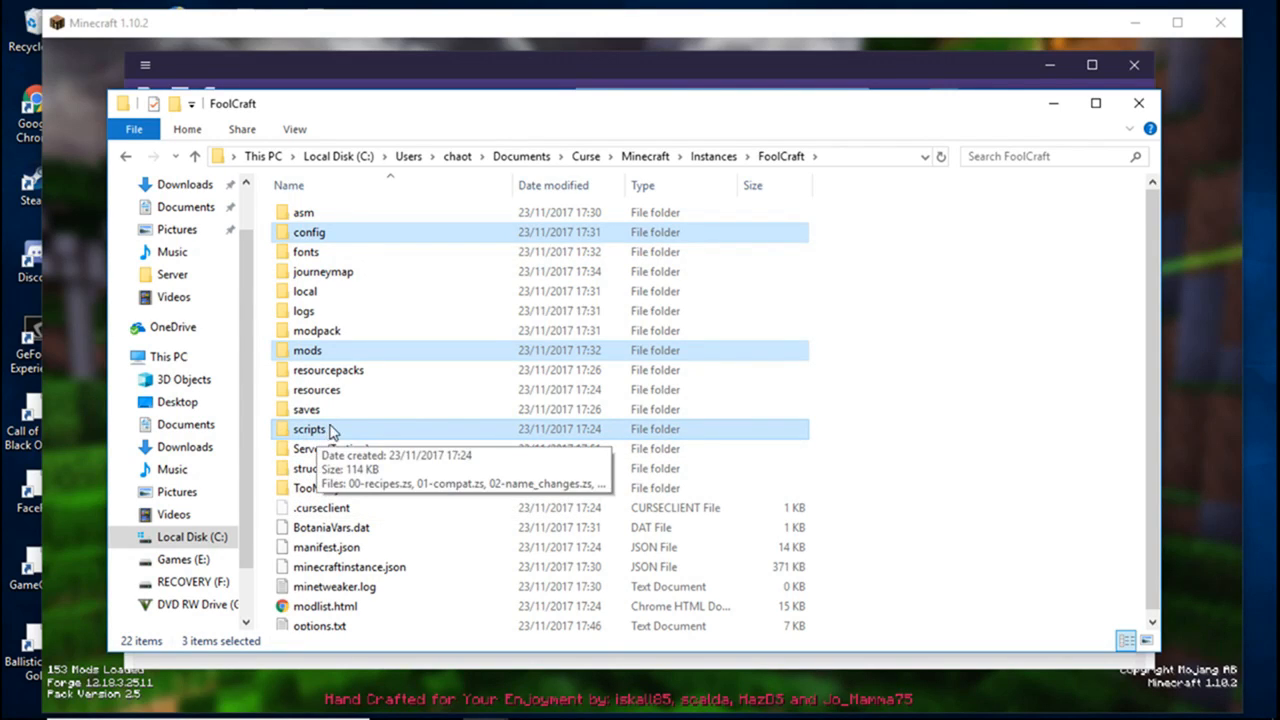
pyautogui.moveTo(710, 332)
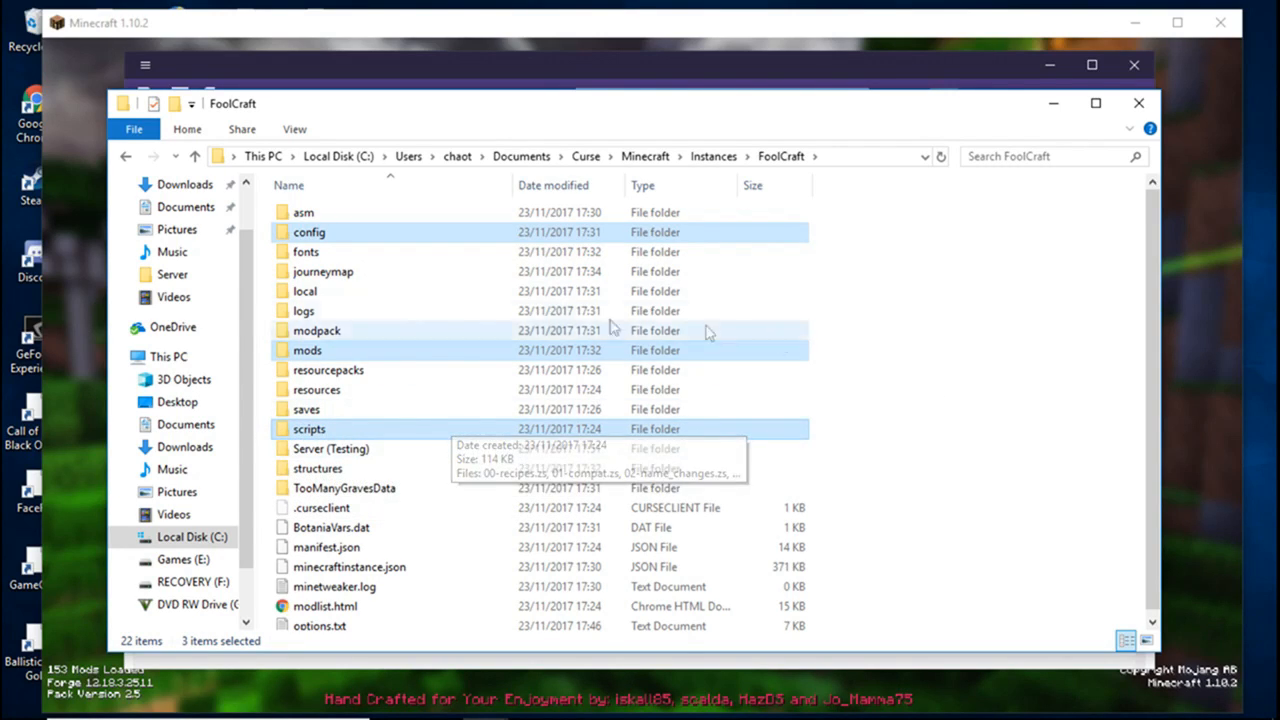
pyautogui.moveTo(388, 476)
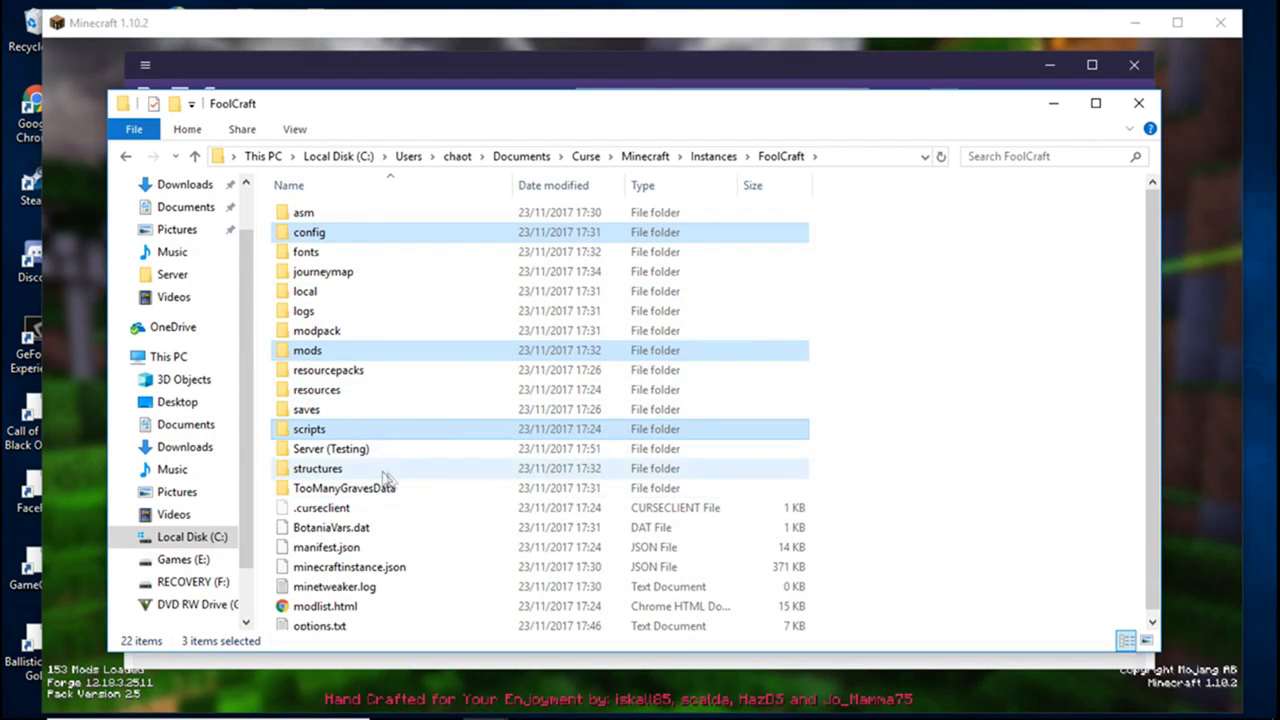
# - Paste the folders into Server (Testing), keeping the files already there on conflict
pyautogui.doubleClick(332, 448)
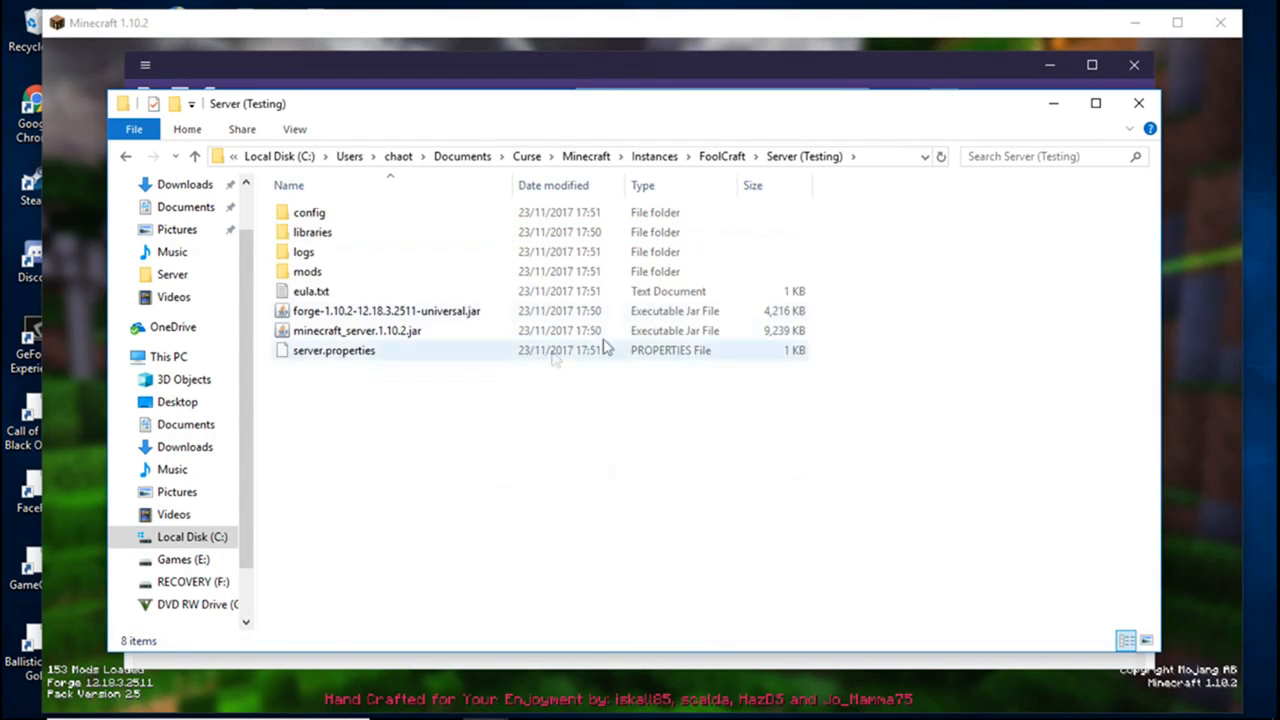
pyautogui.click(308, 212)
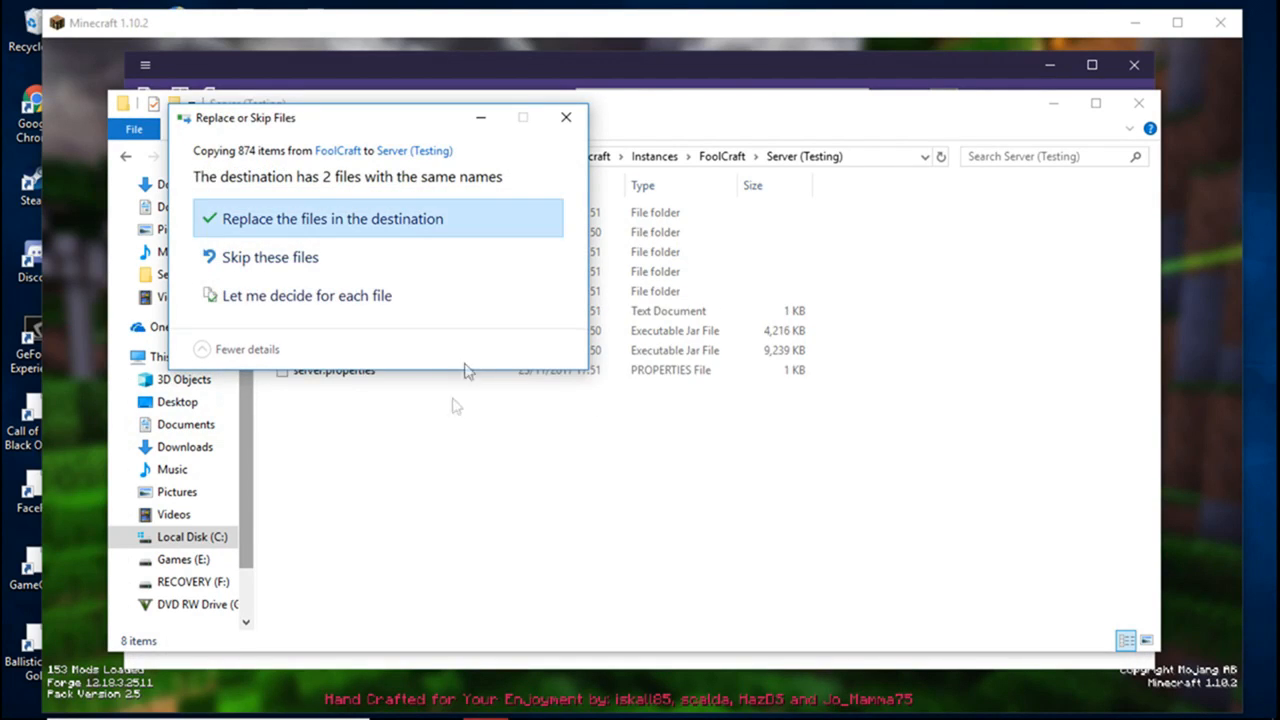
pyautogui.click(306, 296)
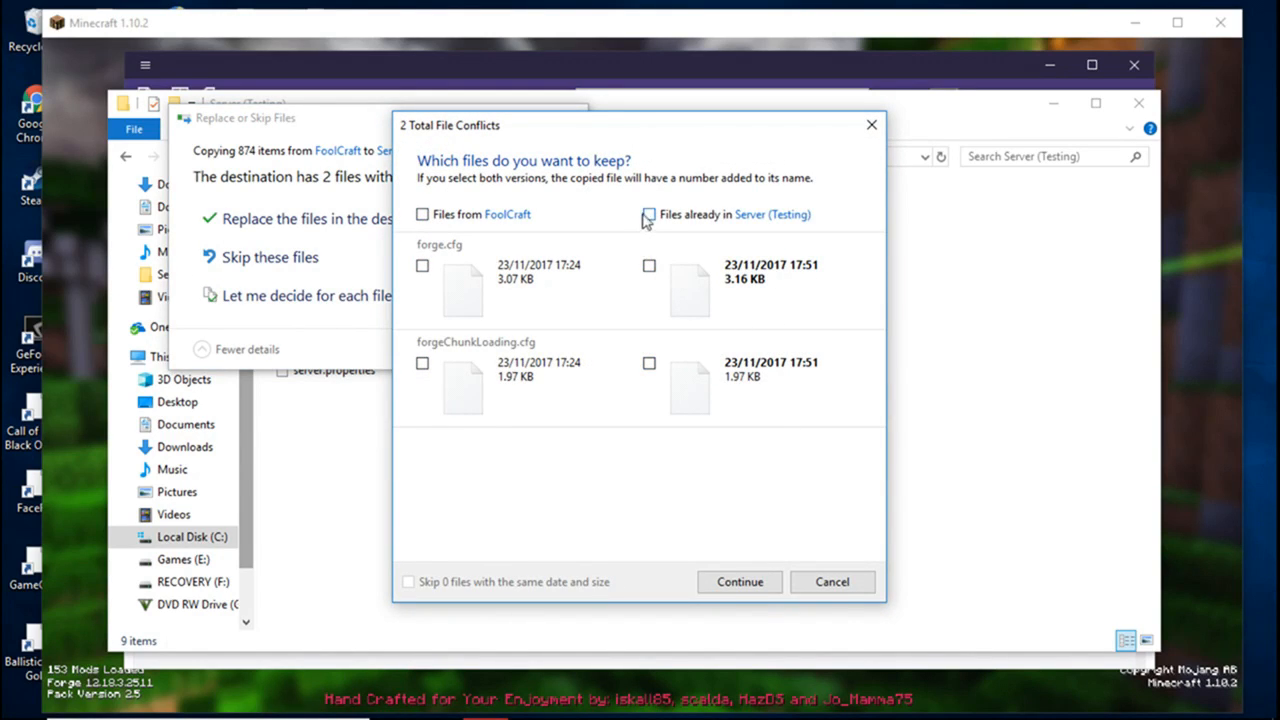
pyautogui.click(648, 214)
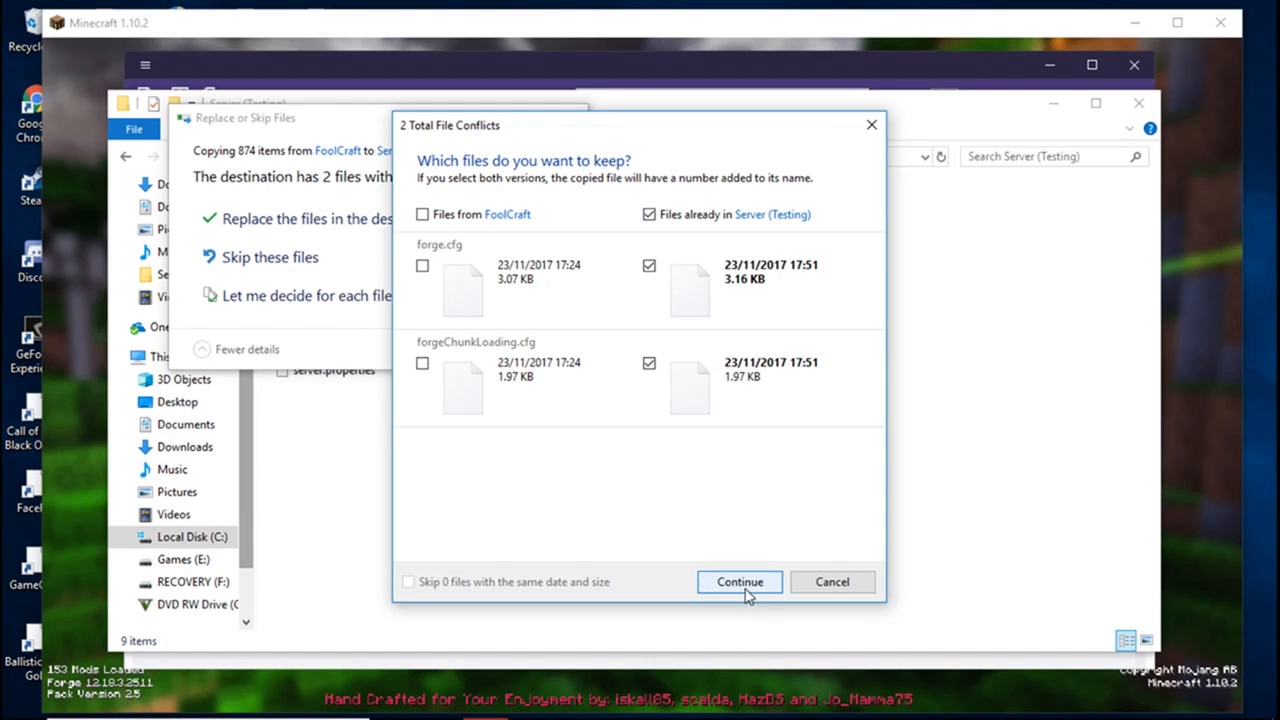
pyautogui.click(740, 580)
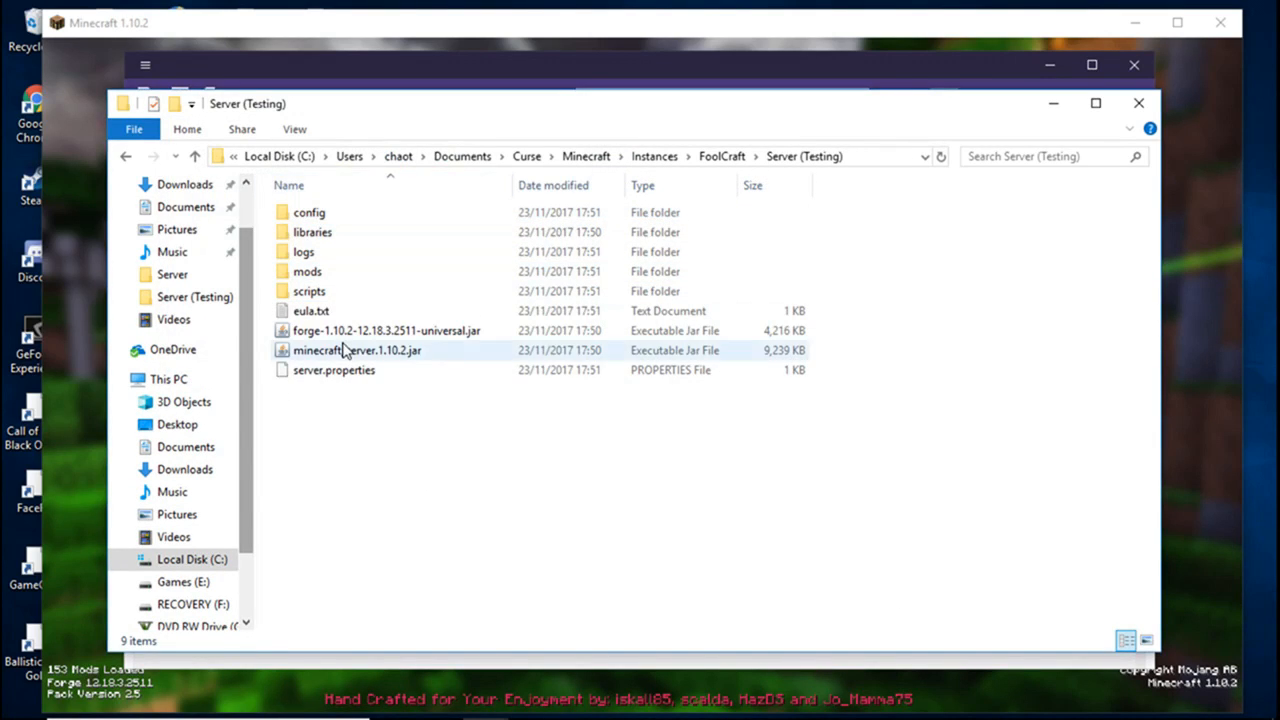
# - Launch the Forge universal jar in Server (Testing) for a first run
pyautogui.click(388, 330)
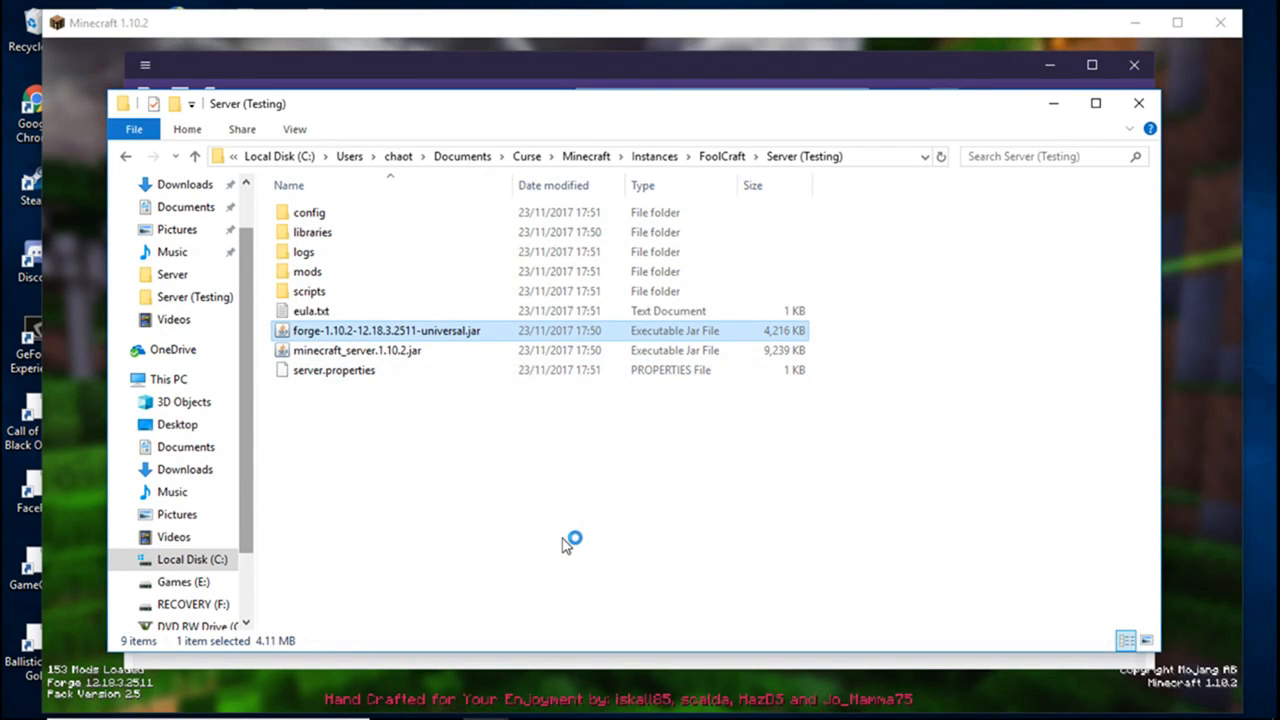
pyautogui.moveTo(578, 548)
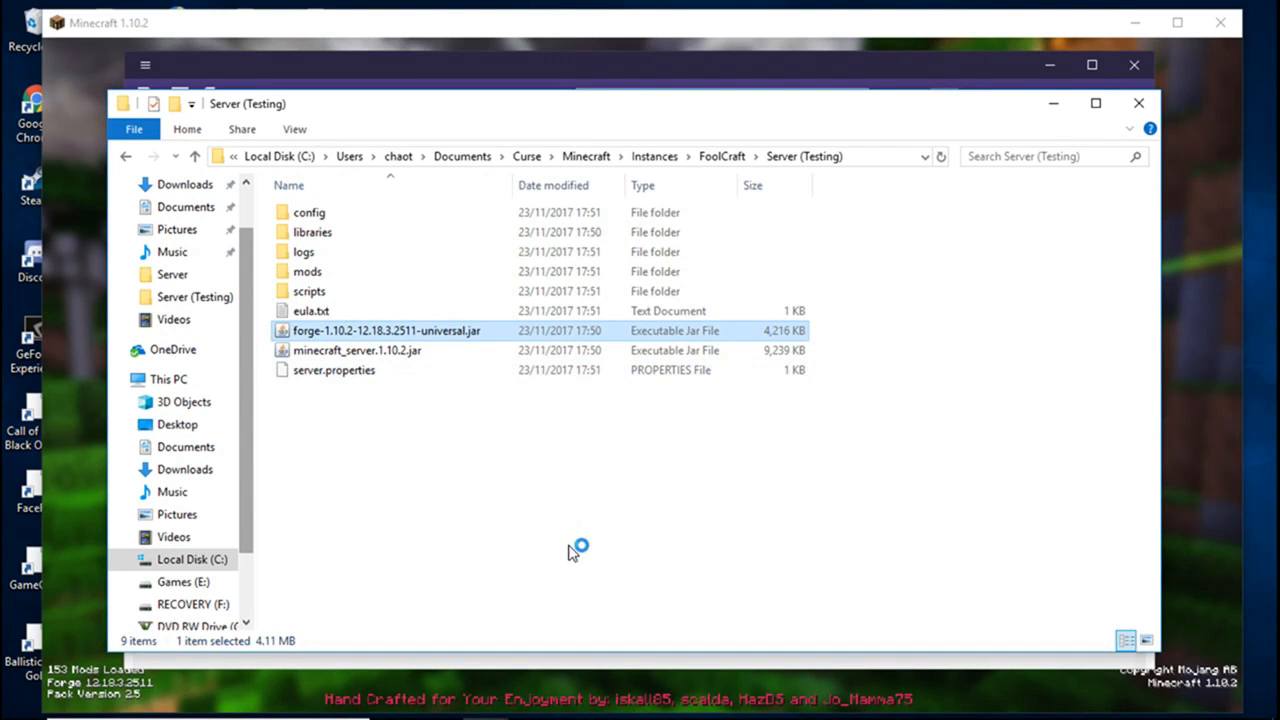
pyautogui.doubleClick(388, 330)
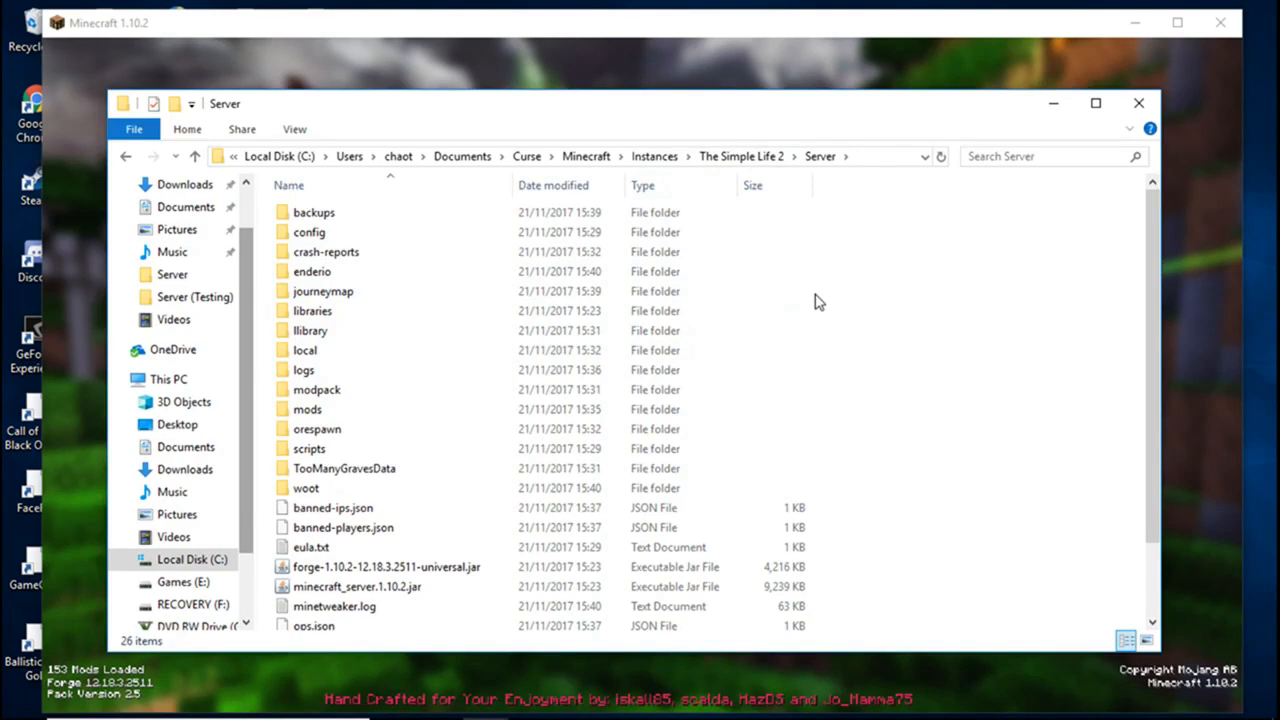
pyautogui.moveTo(732, 148)
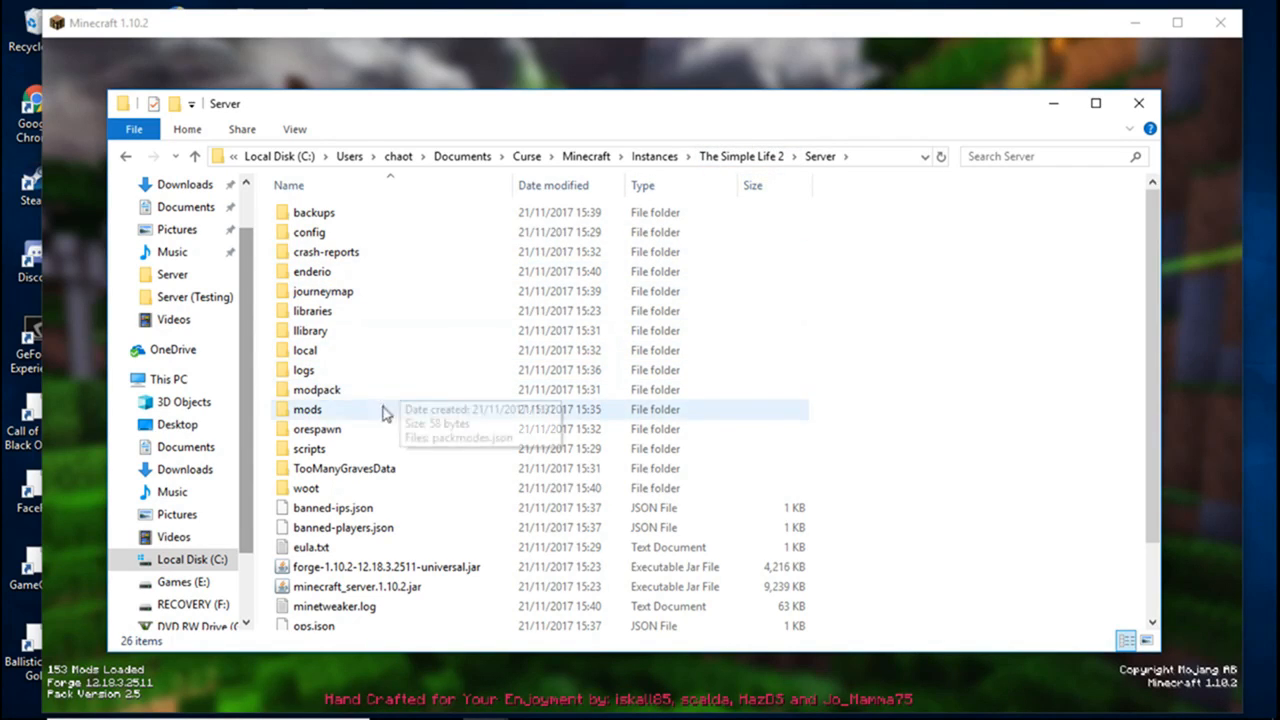
# - Read the server crash report in Notepad, then bring up alternative ways to open it
pyautogui.doubleClick(326, 252)
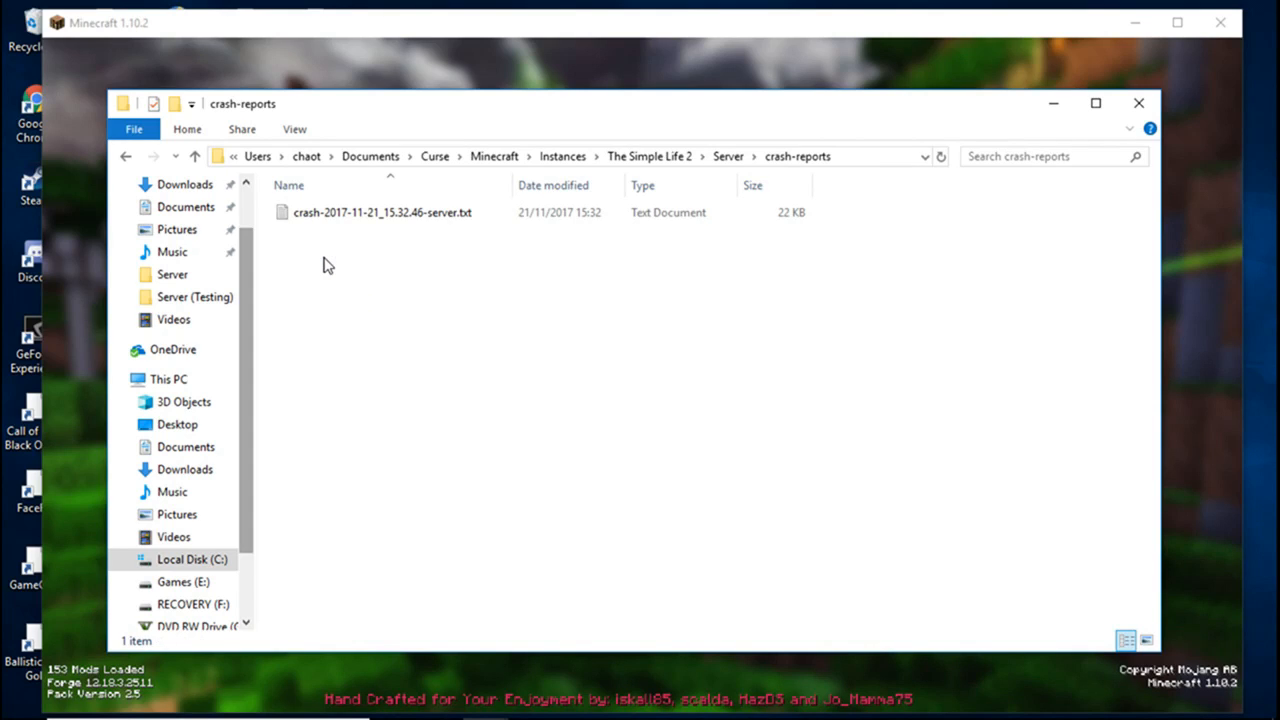
pyautogui.click(382, 212)
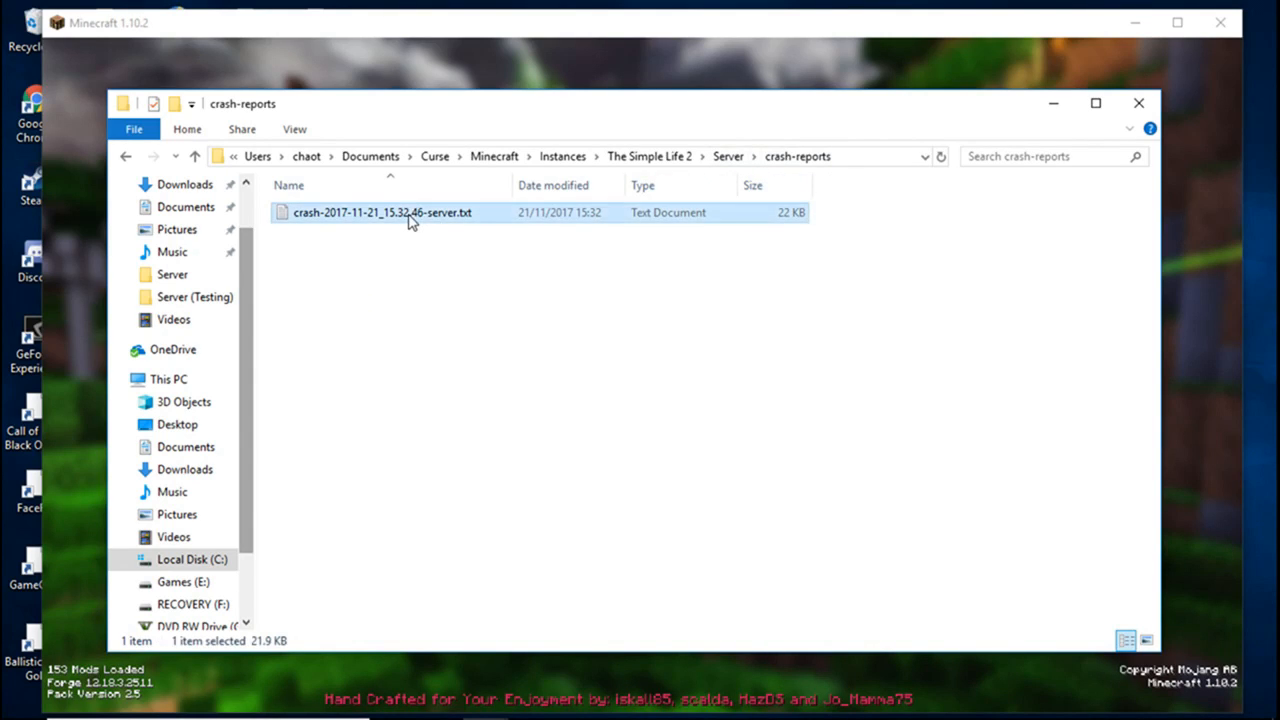
pyautogui.doubleClick(380, 212)
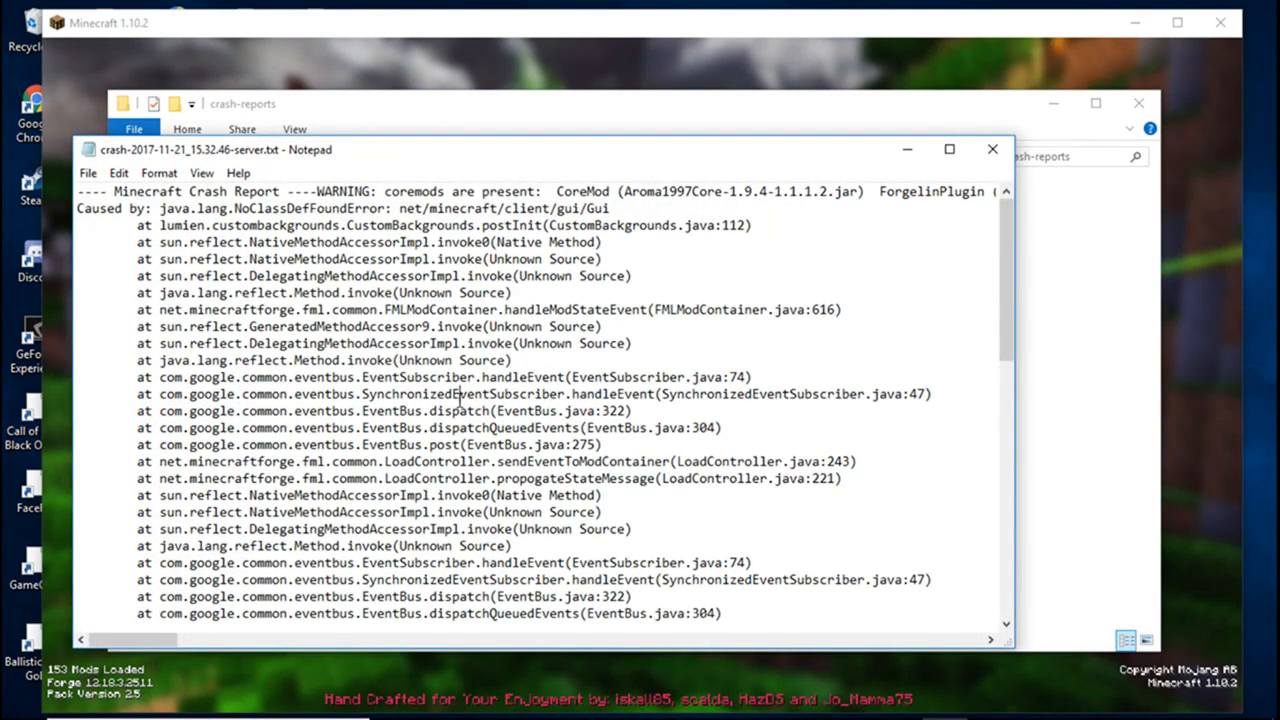
pyautogui.scroll(-3)
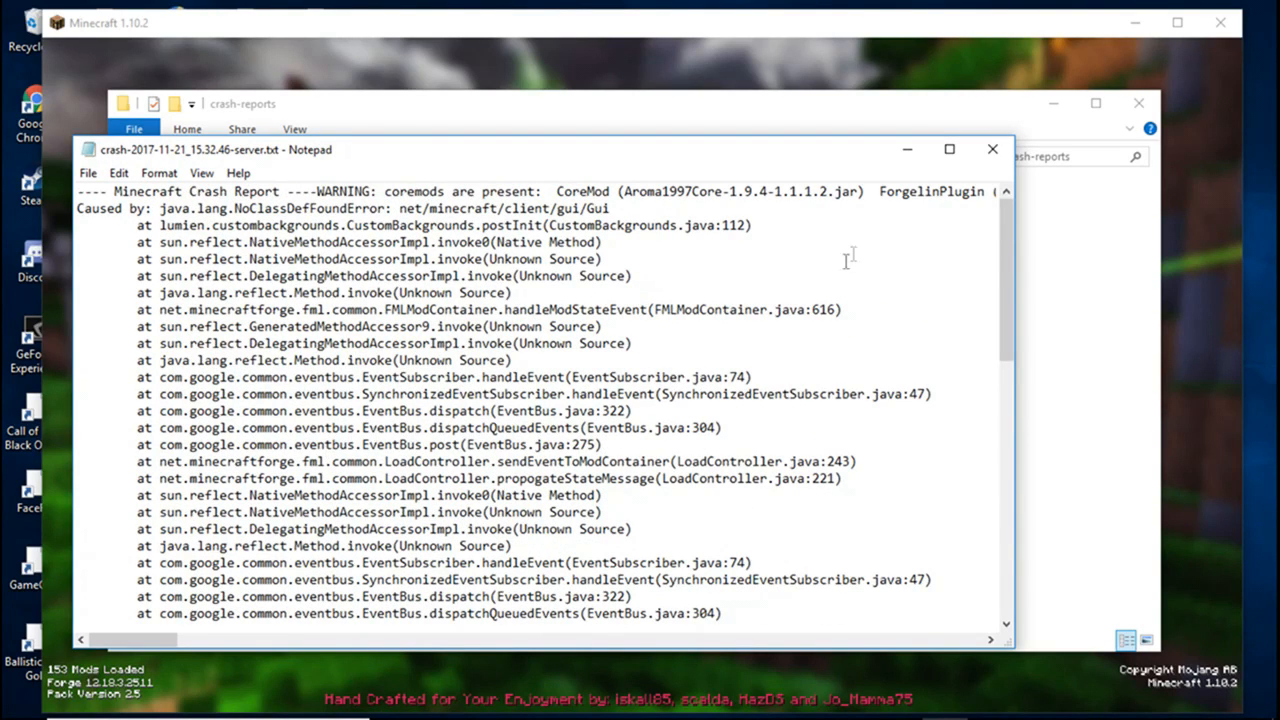
pyautogui.rightClick(380, 212)
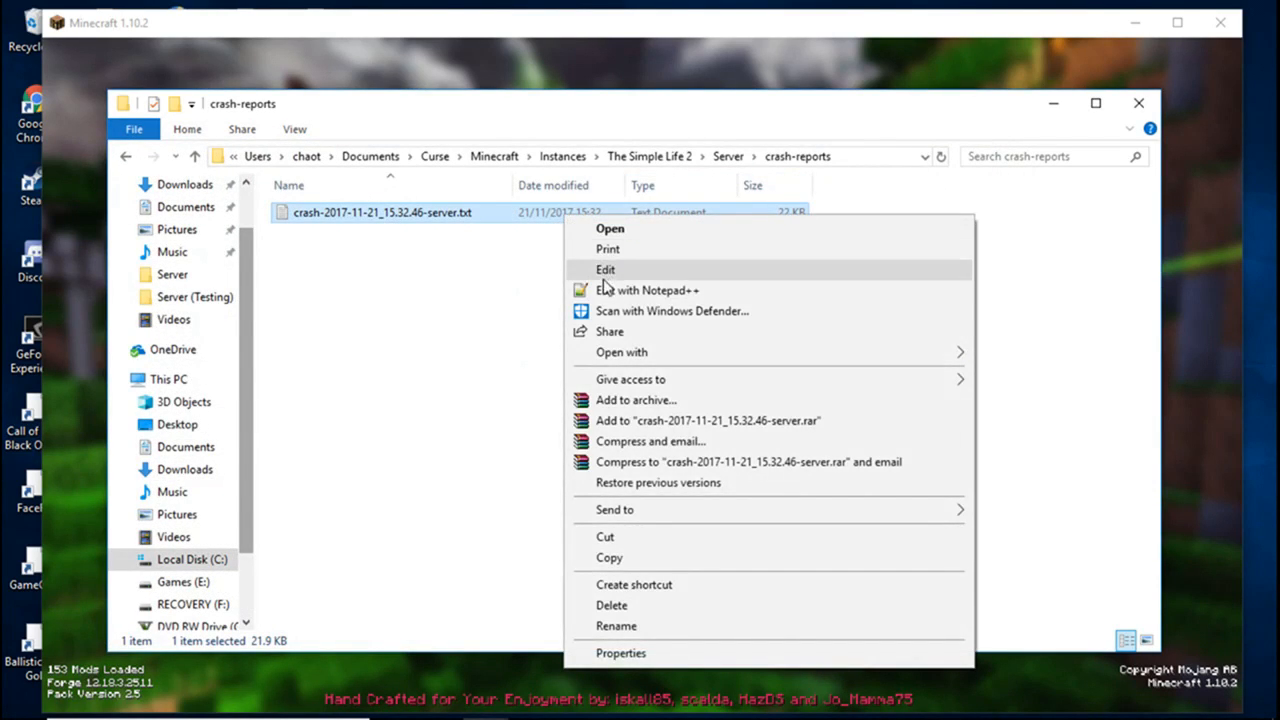
# - View the crash report in Notepad++ and scroll down to the loaded-mods state list
pyautogui.click(648, 290)
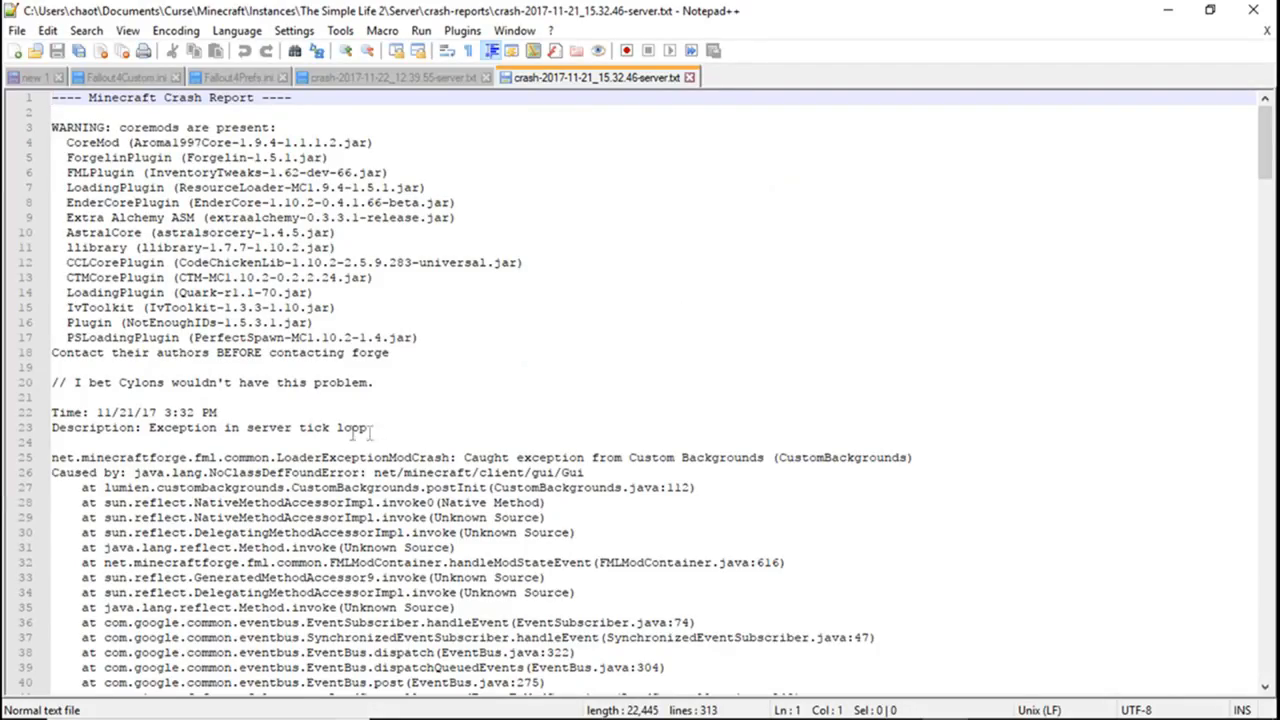
pyautogui.scroll(-3)
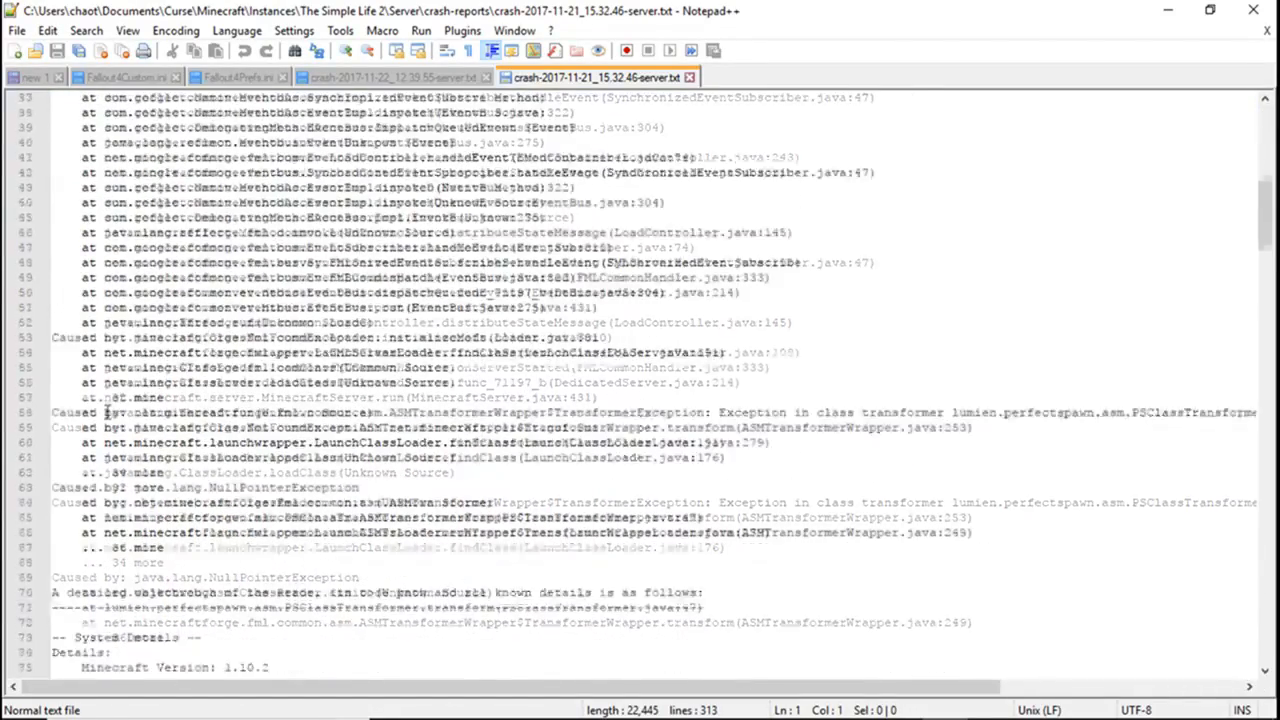
pyautogui.scroll(-3)
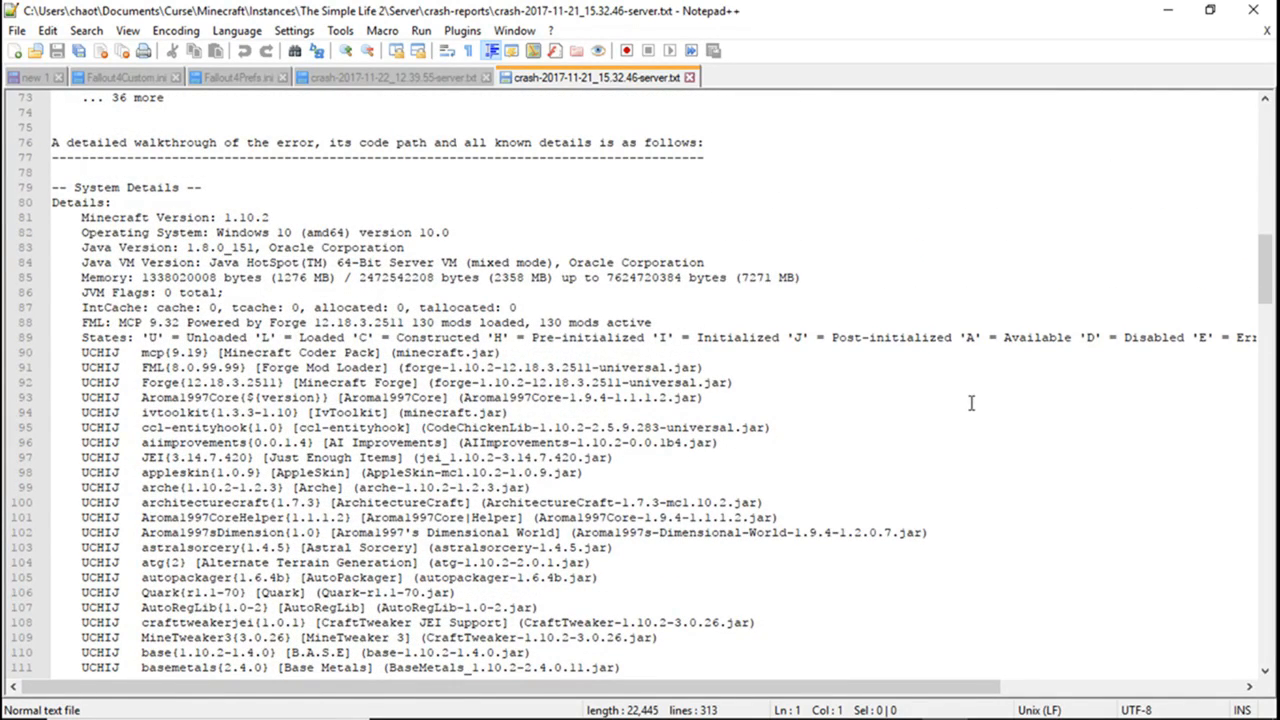
pyautogui.moveTo(190, 428)
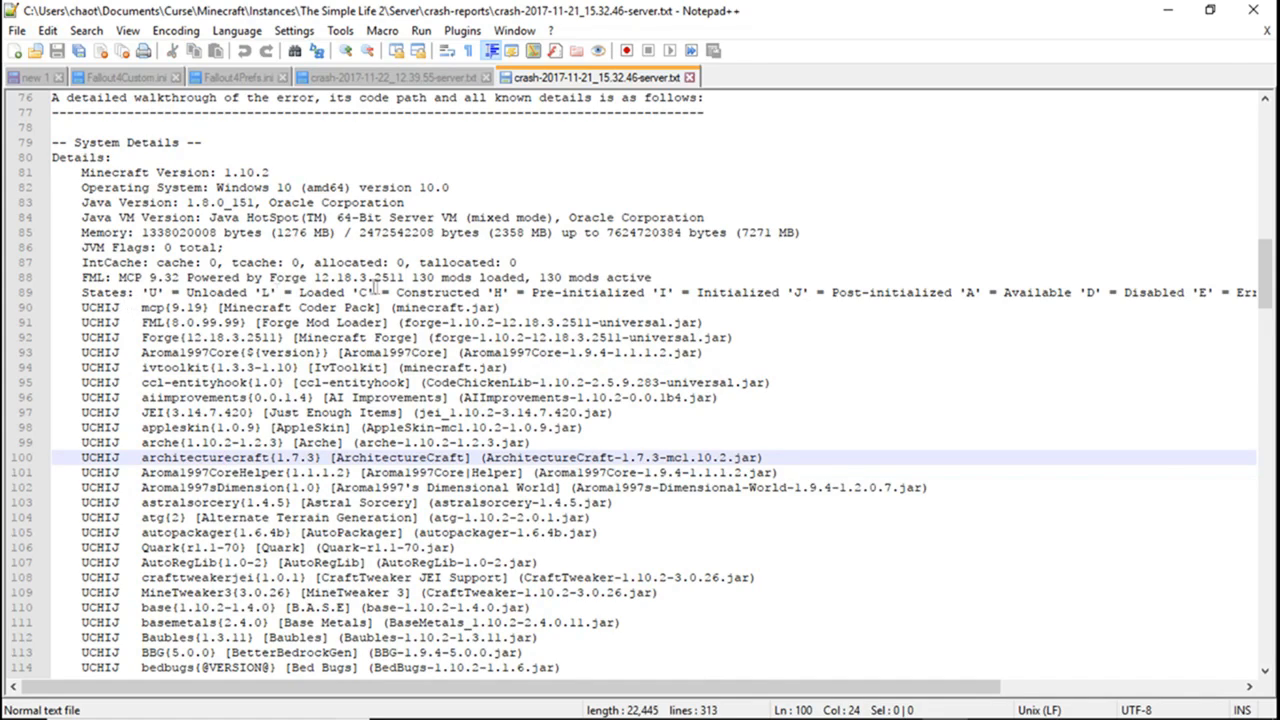
pyautogui.scroll(-3)
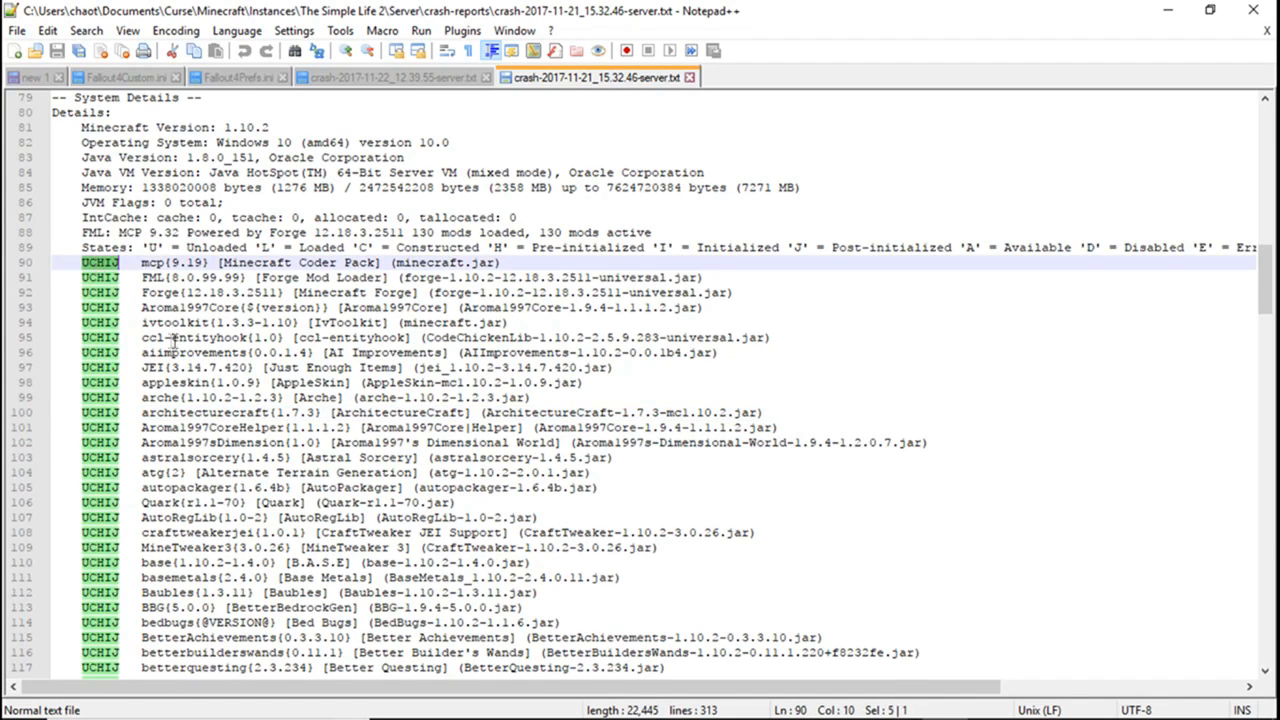
pyautogui.scroll(-3)
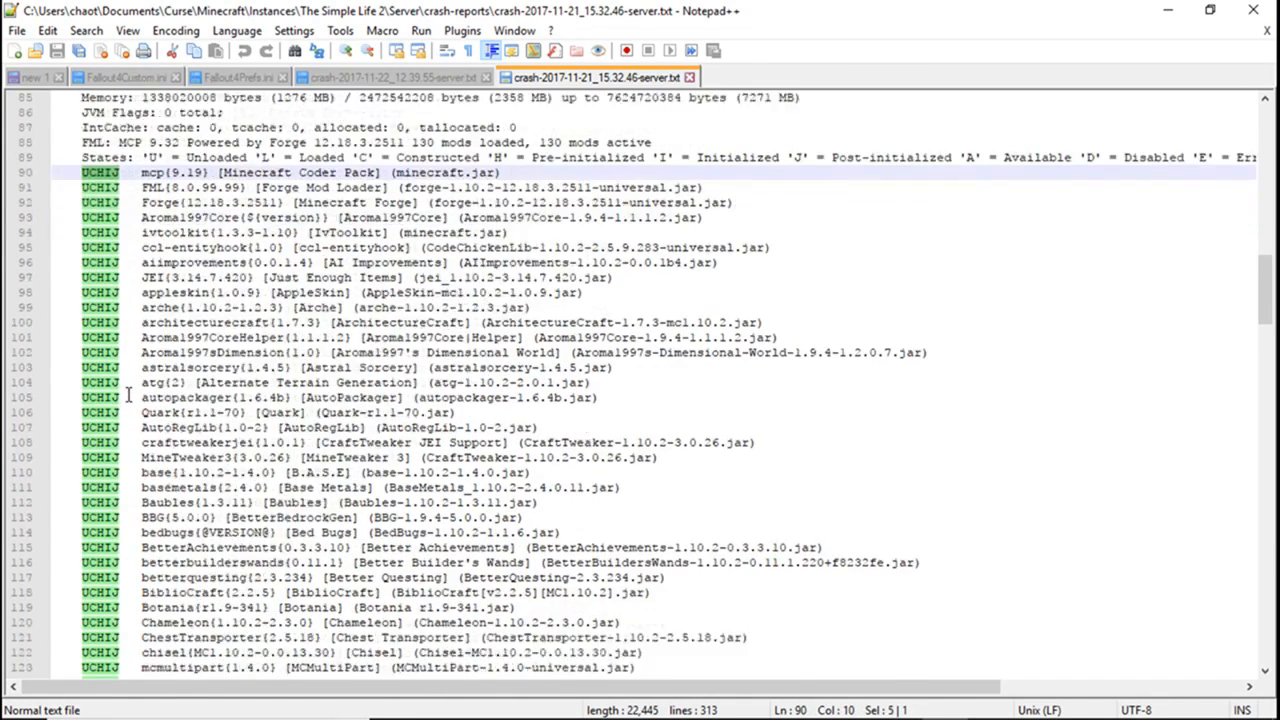
pyautogui.scroll(-3)
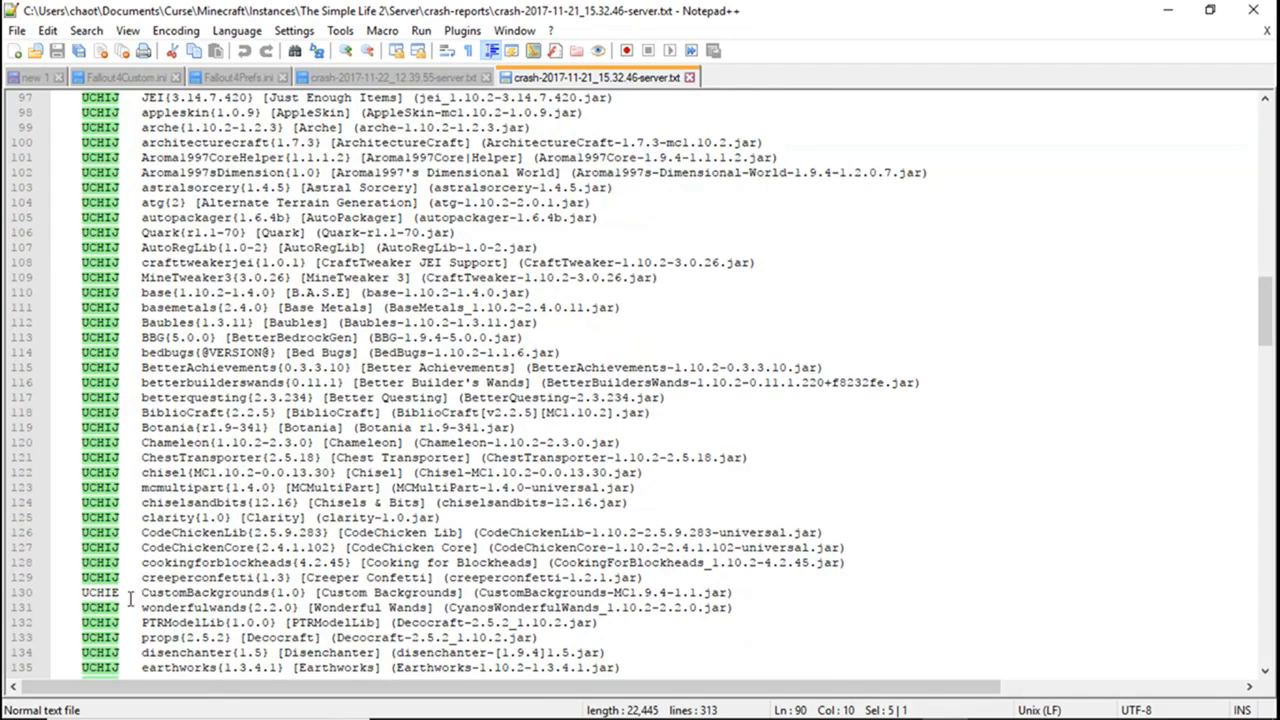
# - Locate the UCHIE CustomBackgrounds line flagged as errored among the loaded mods
pyautogui.click(692, 592)
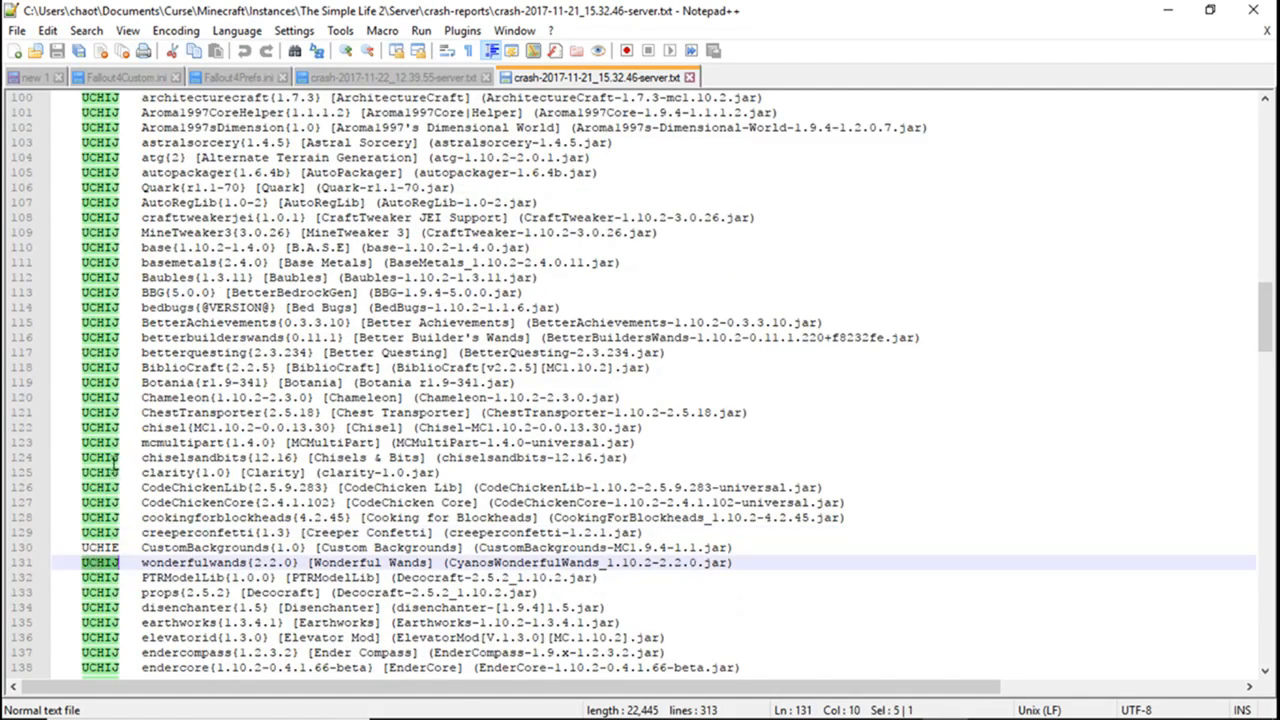
pyautogui.scroll(-3)
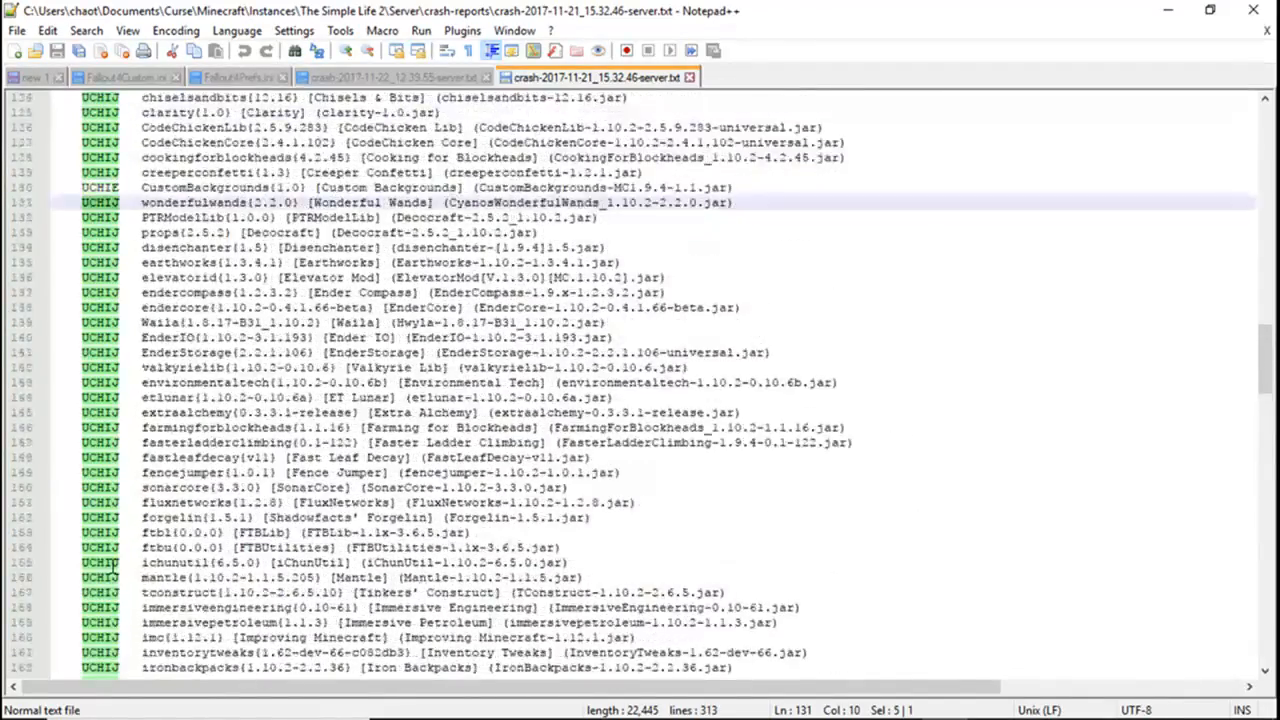
pyautogui.scroll(3)
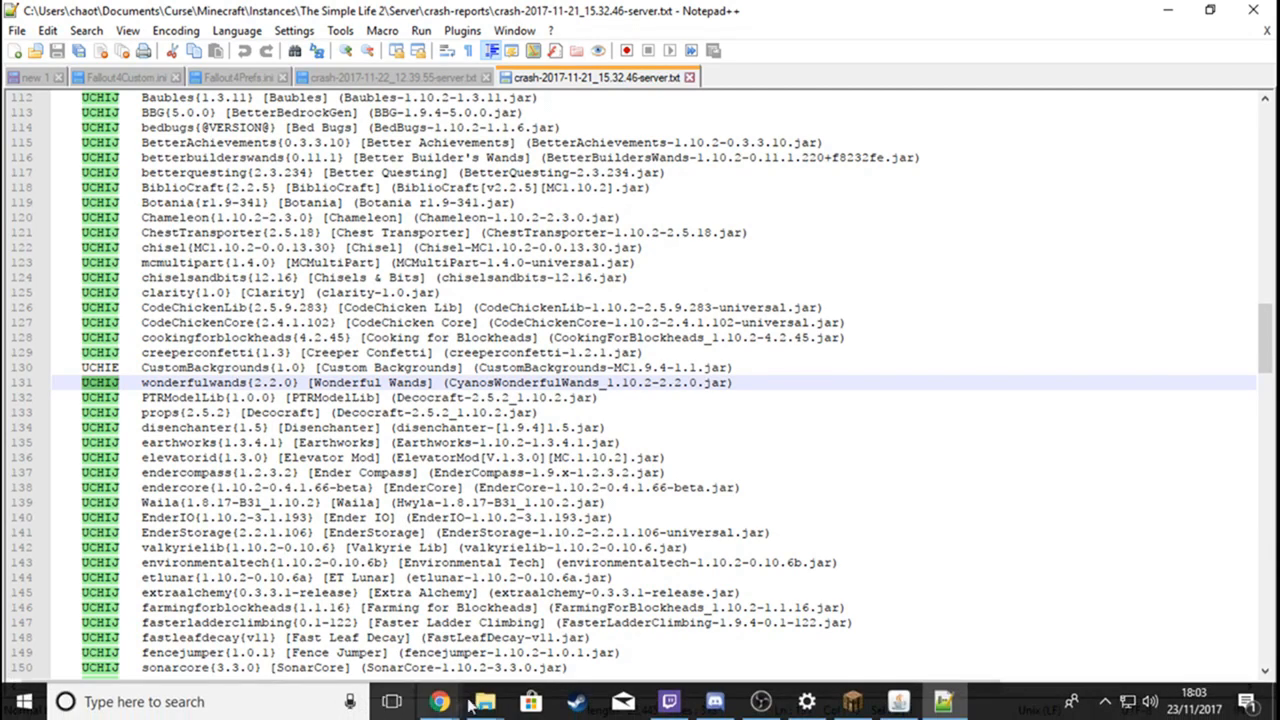
# - Bring up the Server > mods folder listing the installed jar files
pyautogui.click(484, 700)
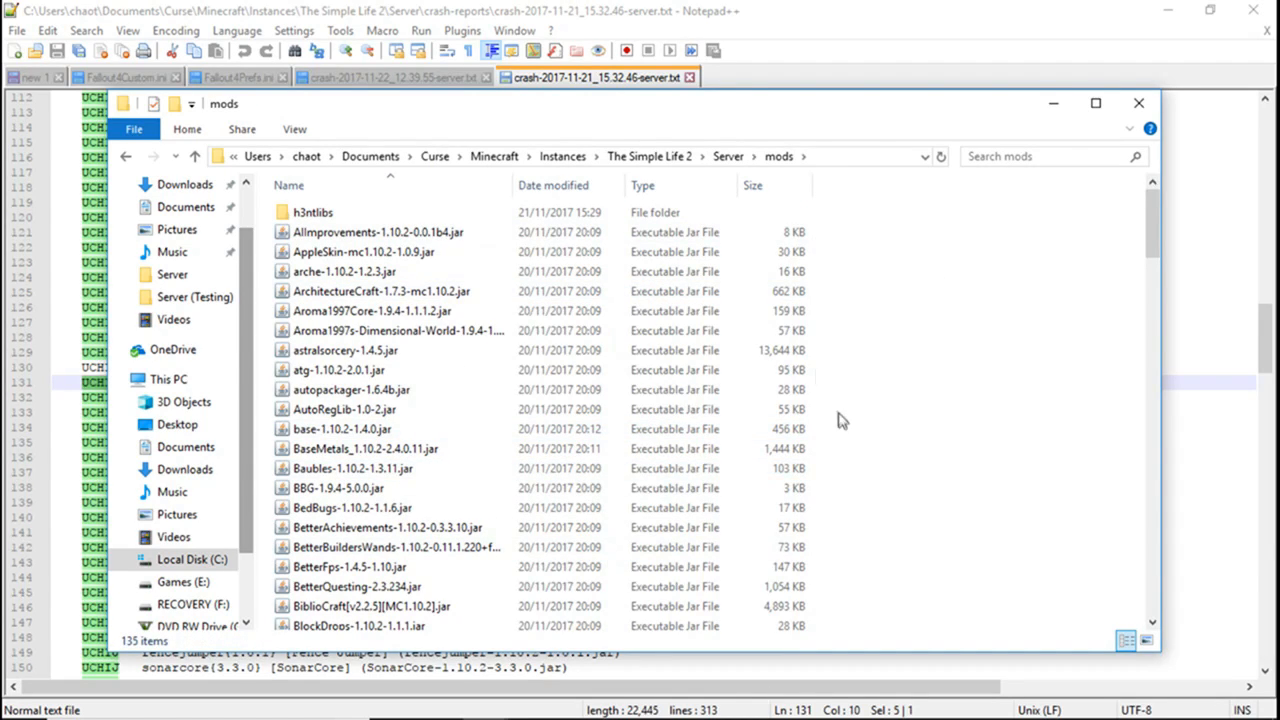
pyautogui.moveTo(856, 162)
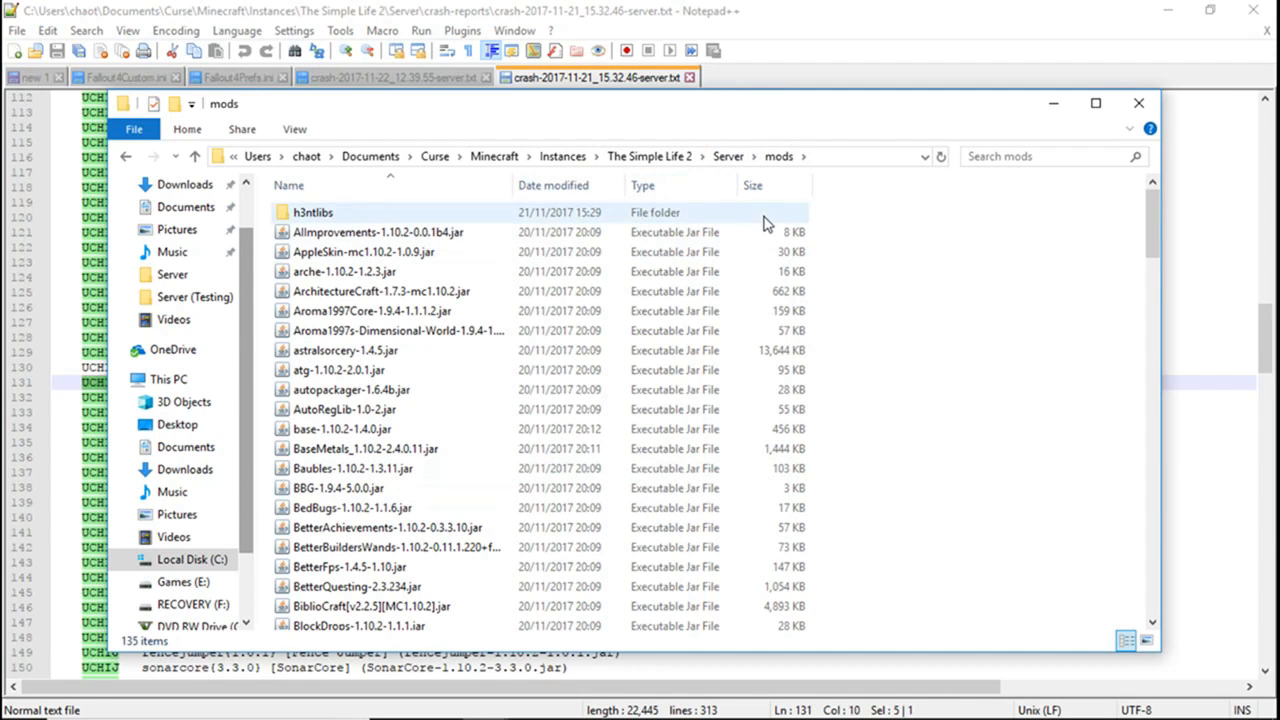
pyautogui.moveTo(912, 458)
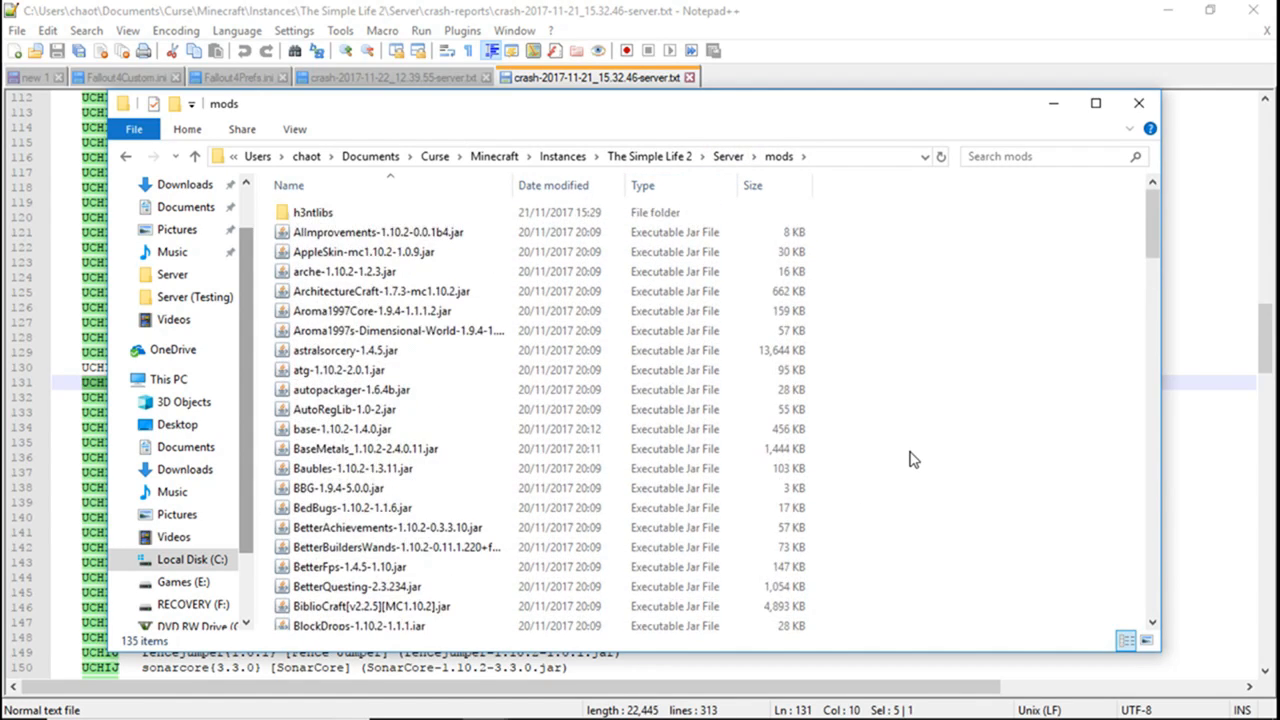
pyautogui.moveTo(990, 390)
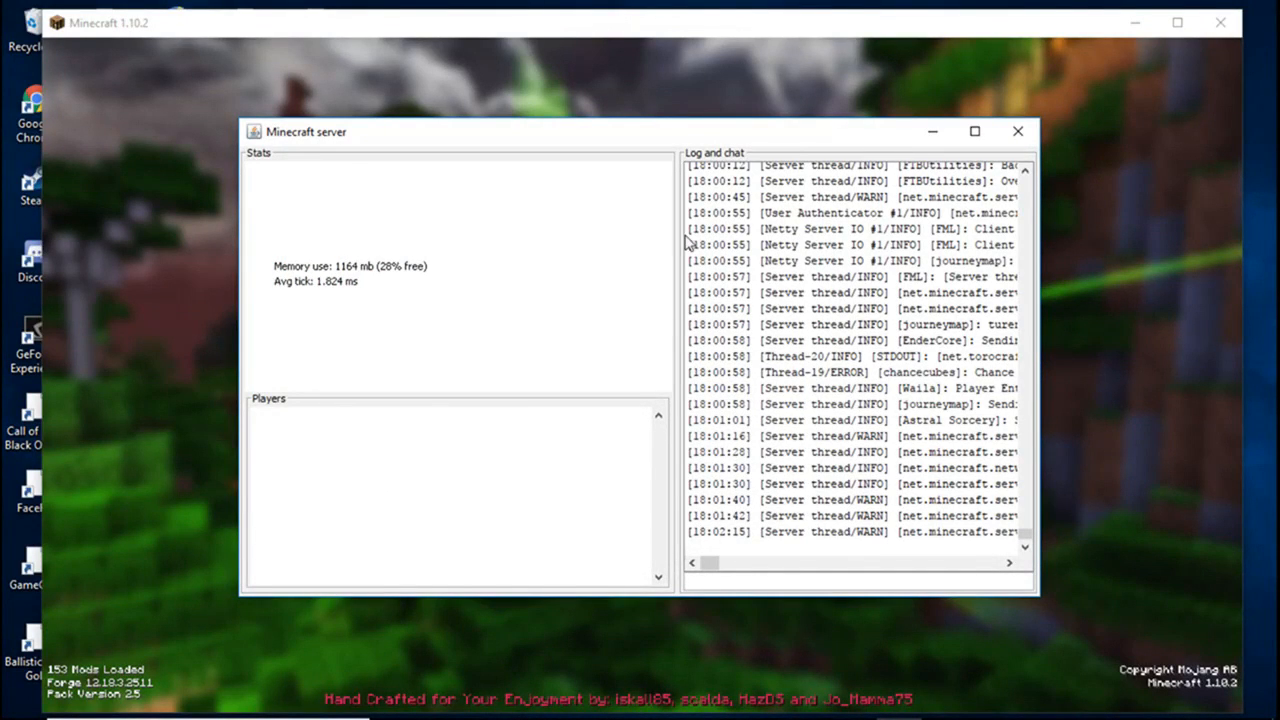
pyautogui.moveTo(1152, 362)
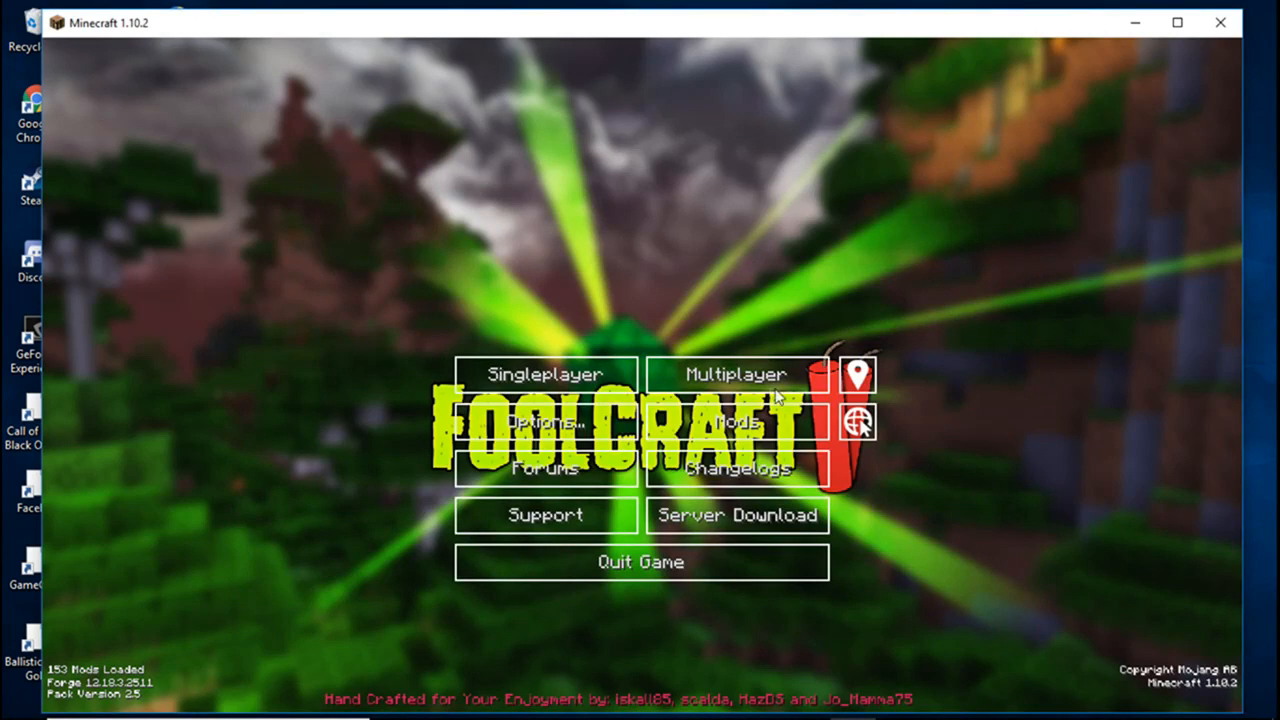
# - Add a multiplayer server entry with address localhost and save it
pyautogui.click(736, 374)
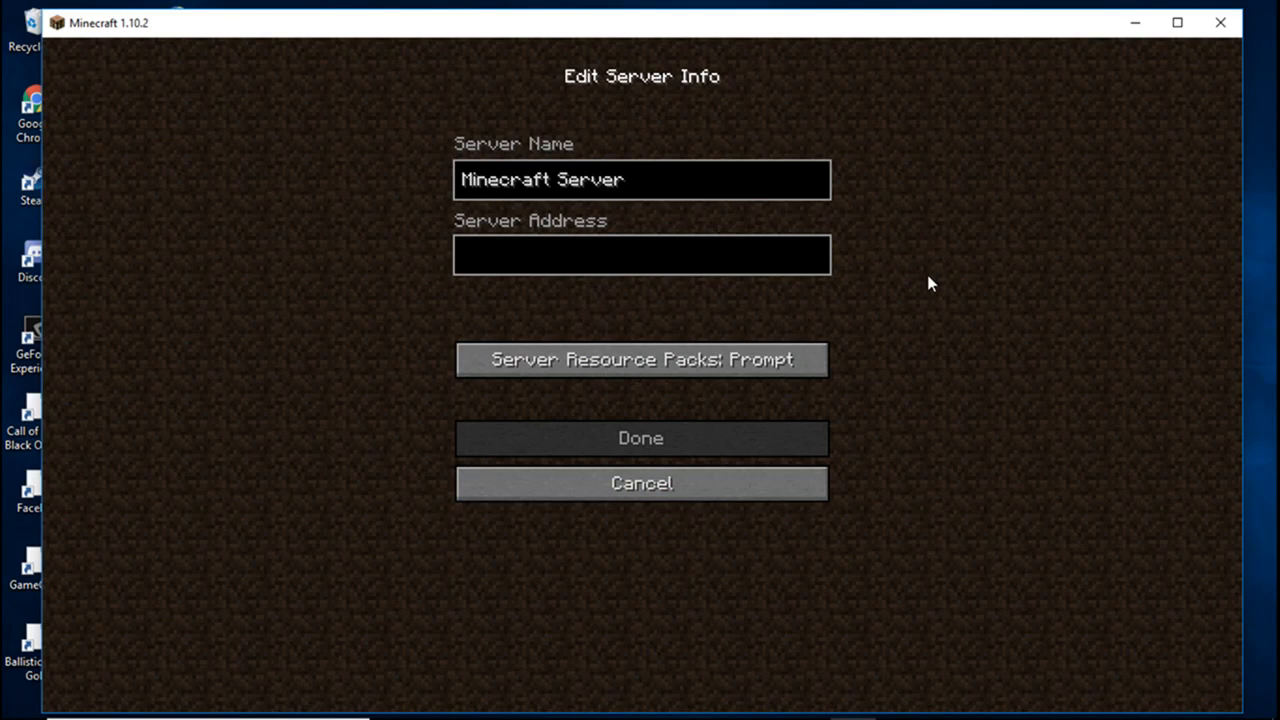
pyautogui.write('localhost')
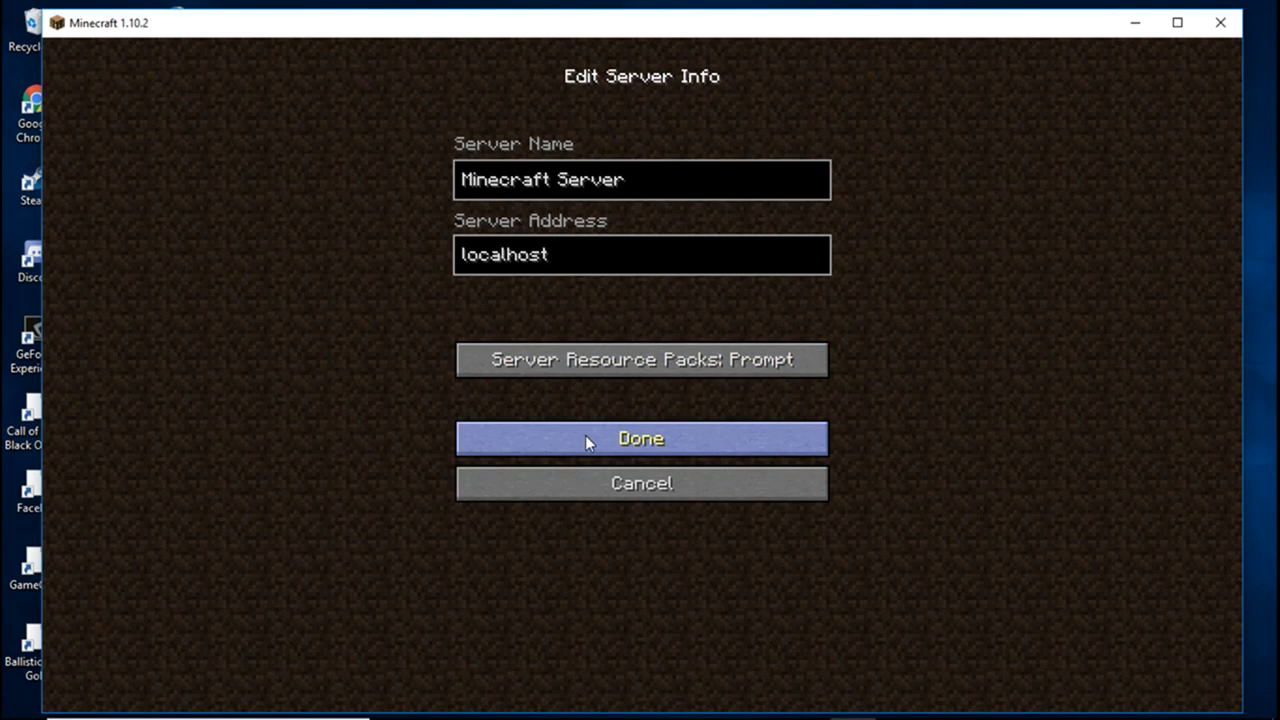
pyautogui.click(640, 438)
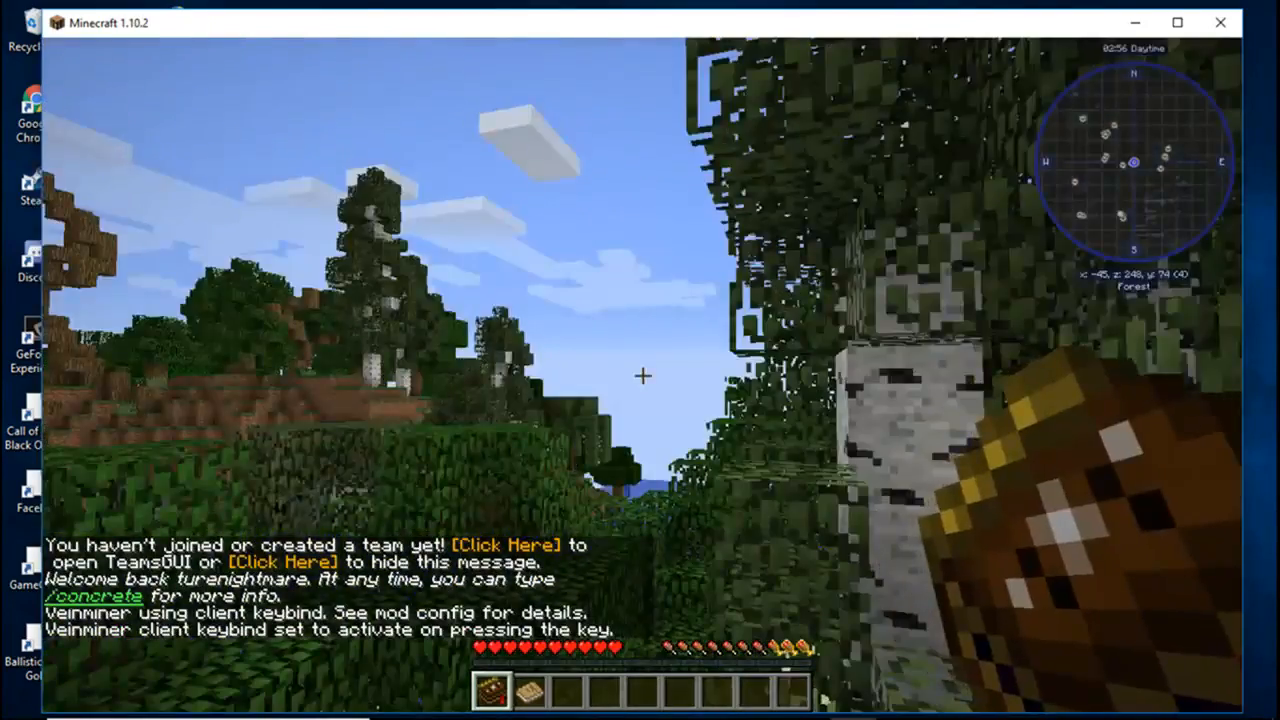
# - Wander the joined FoolCraft forest world, then leave the game for the browser
pyautogui.press('Escape')
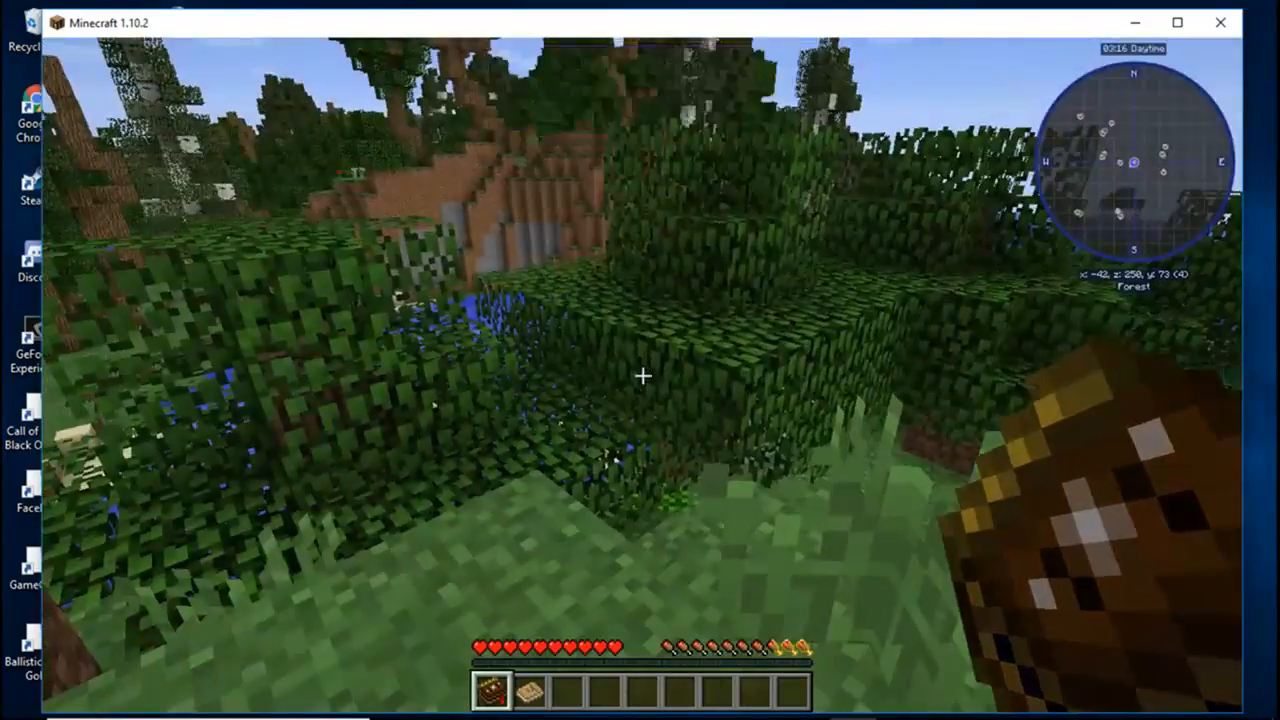
pyautogui.moveTo(640, 376)
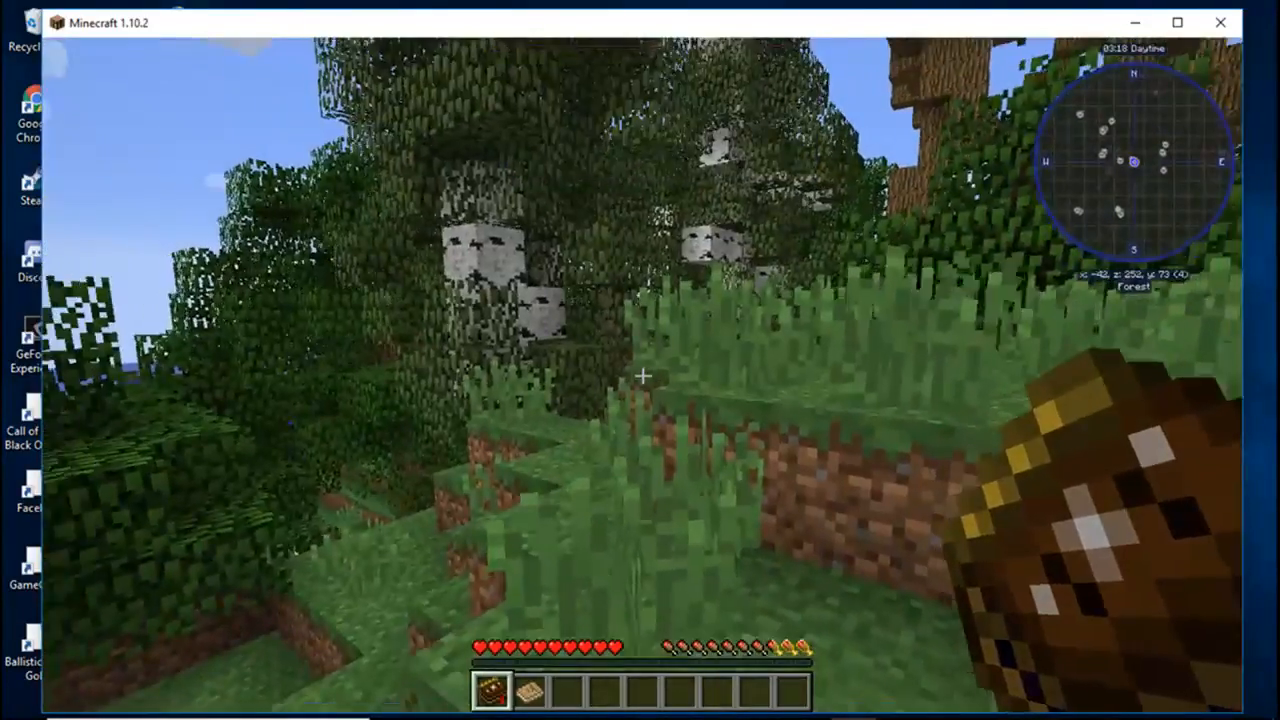
pyautogui.moveTo(640, 376)
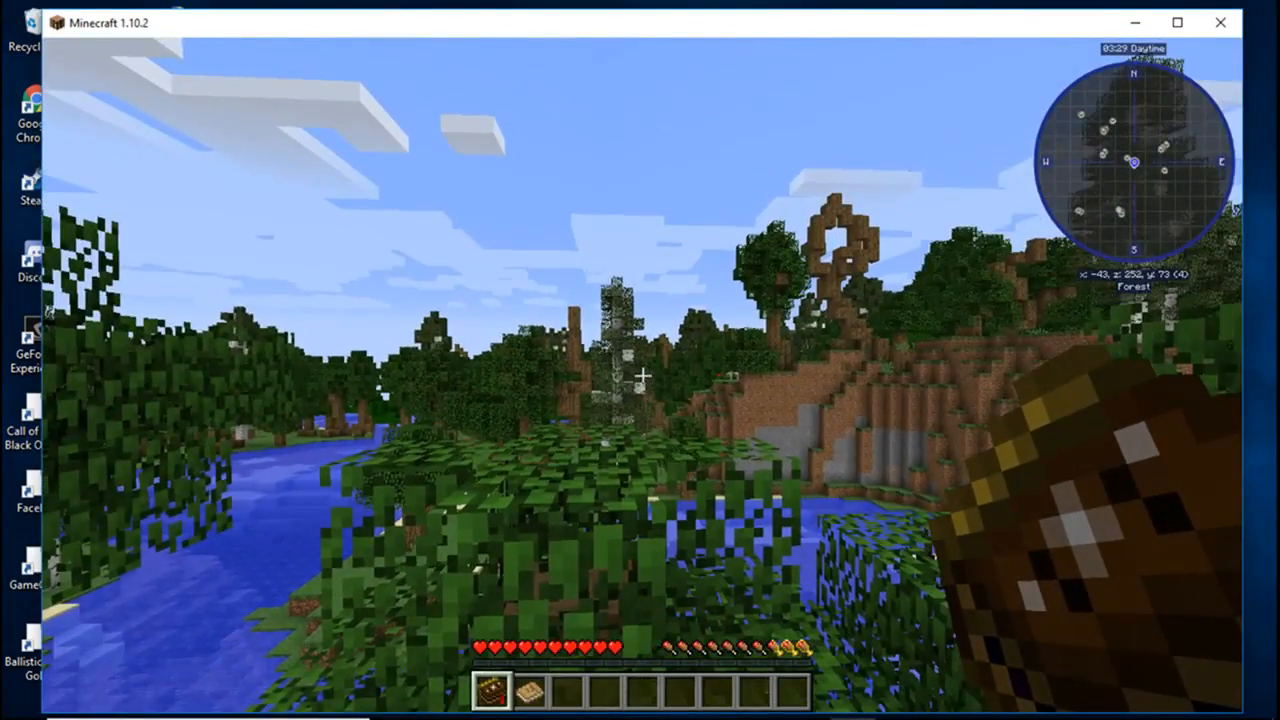
pyautogui.press('Escape')
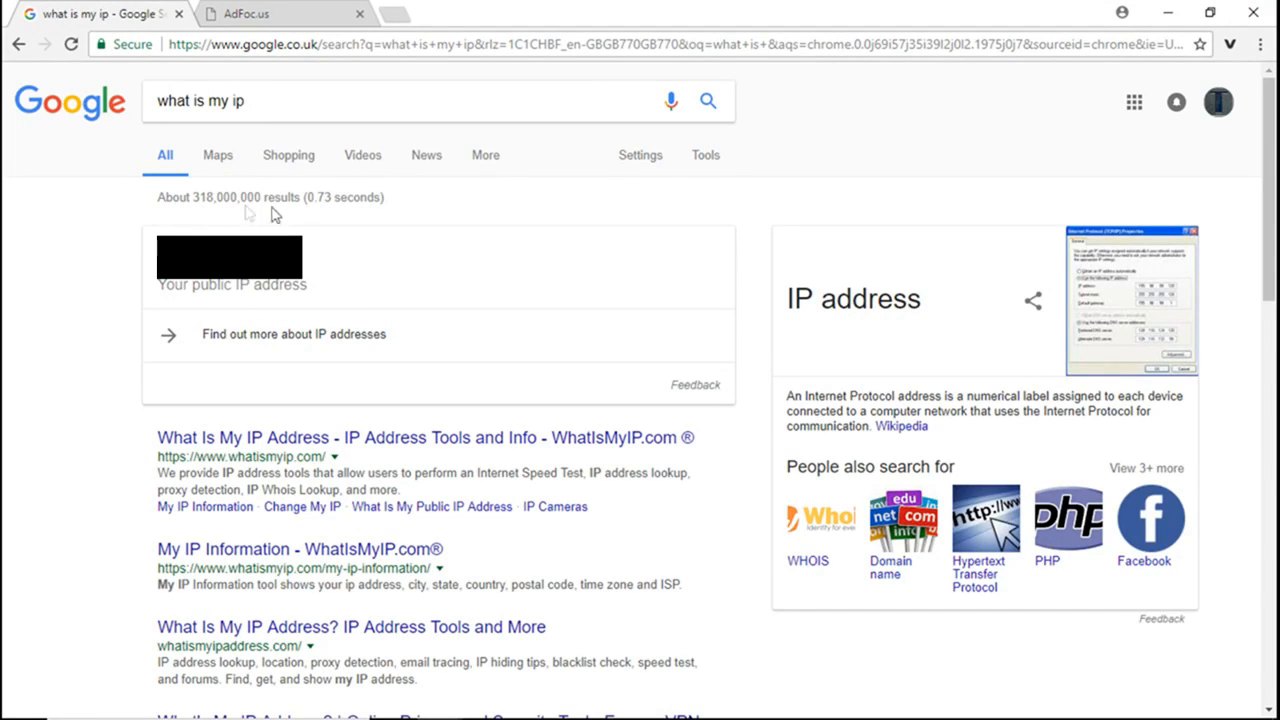
pyautogui.moveTo(390, 296)
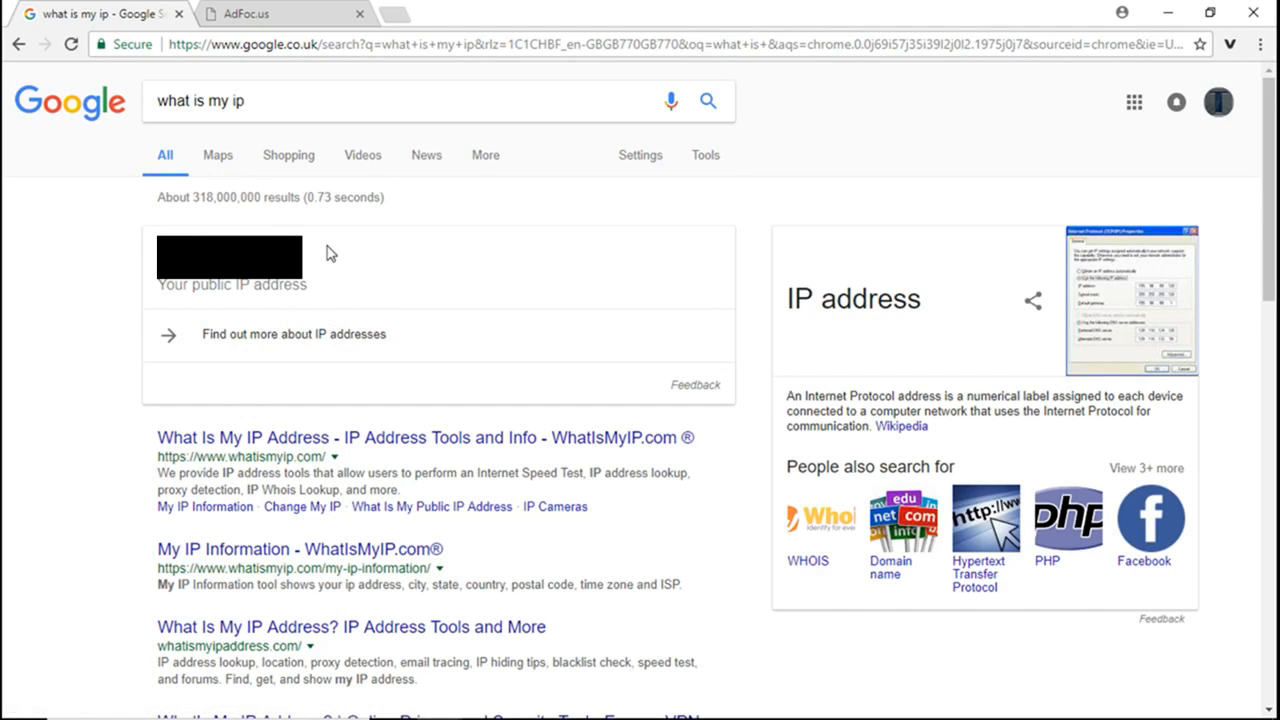
pyautogui.moveTo(224, 304)
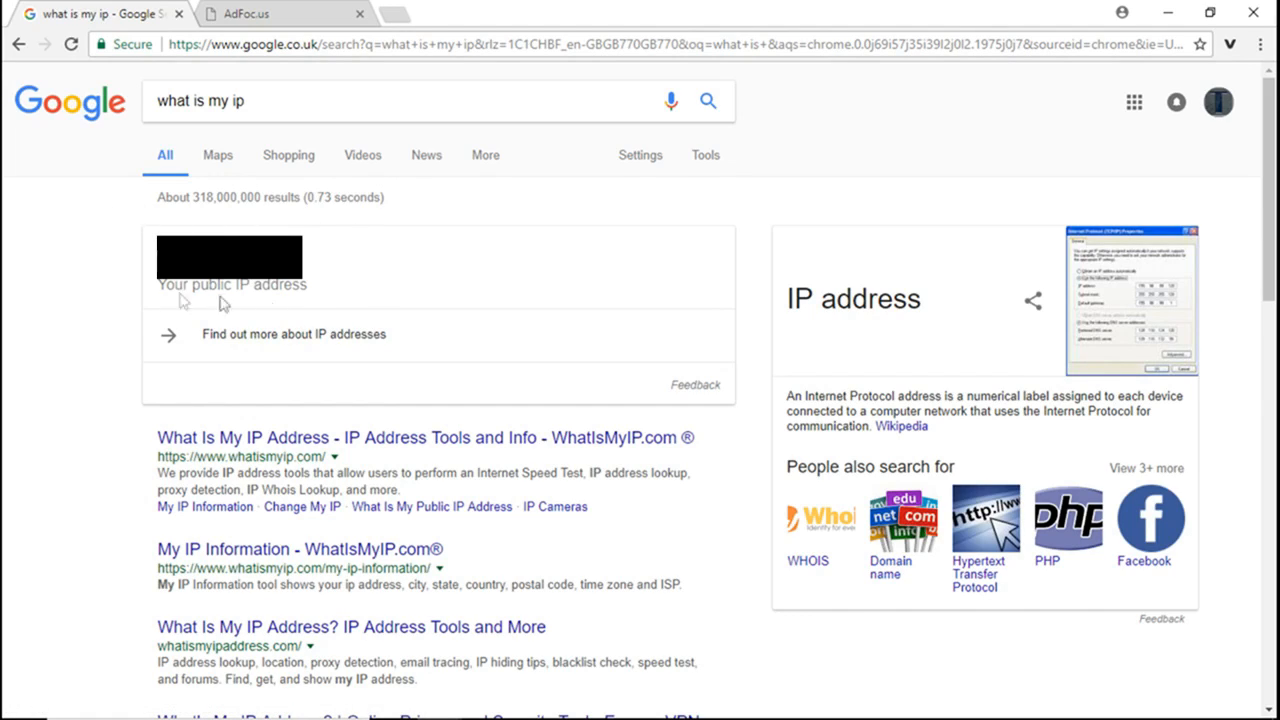
pyautogui.moveTo(360, 276)
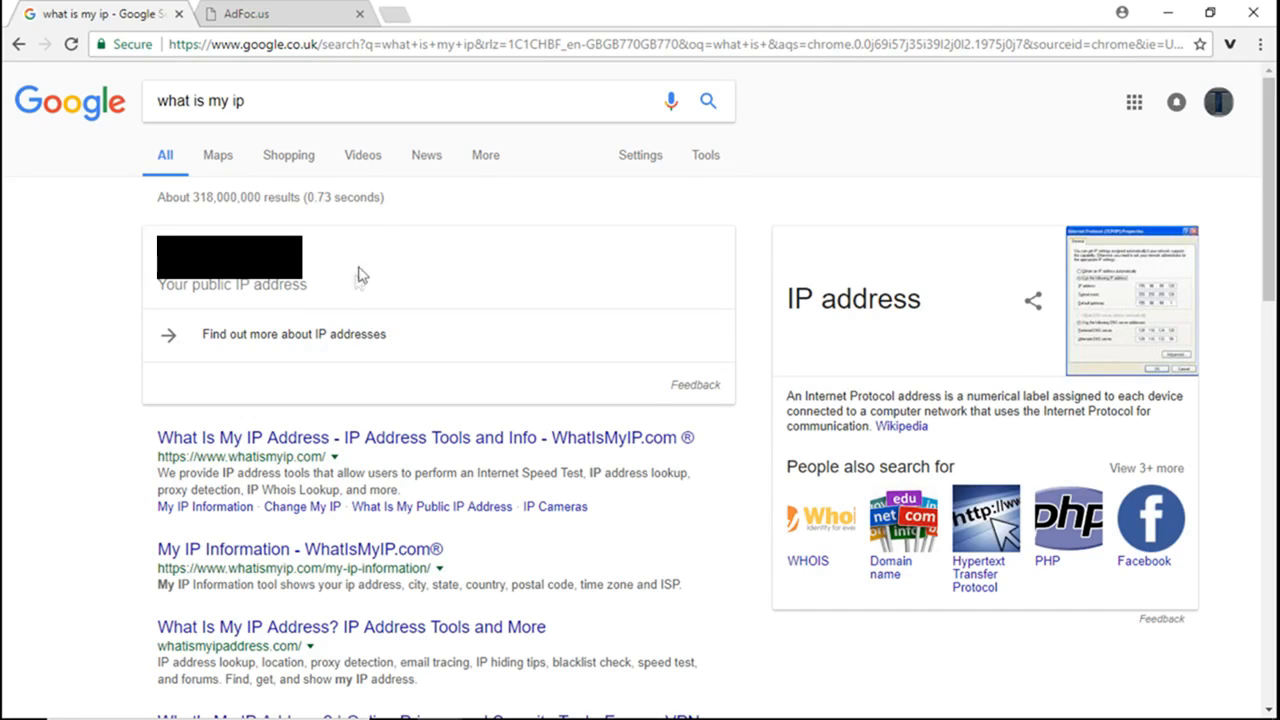
pyautogui.moveTo(320, 256)
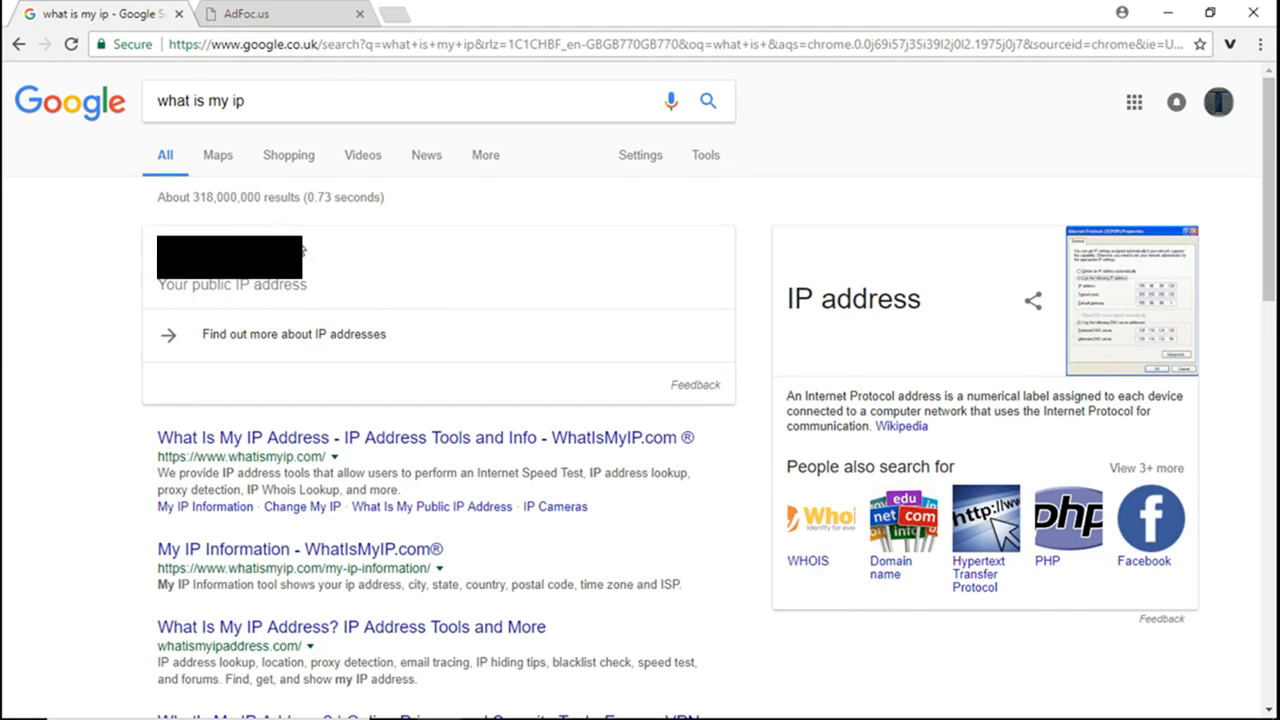
pyautogui.moveTo(344, 296)
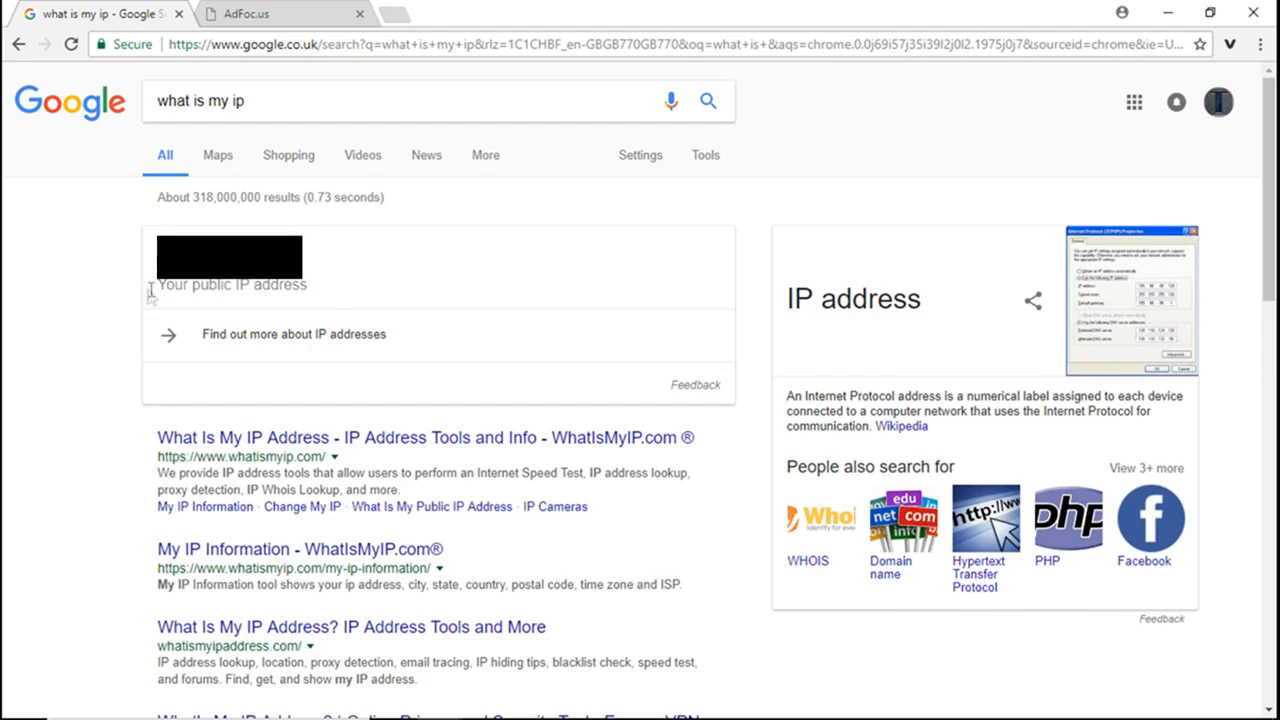
pyautogui.moveTo(372, 312)
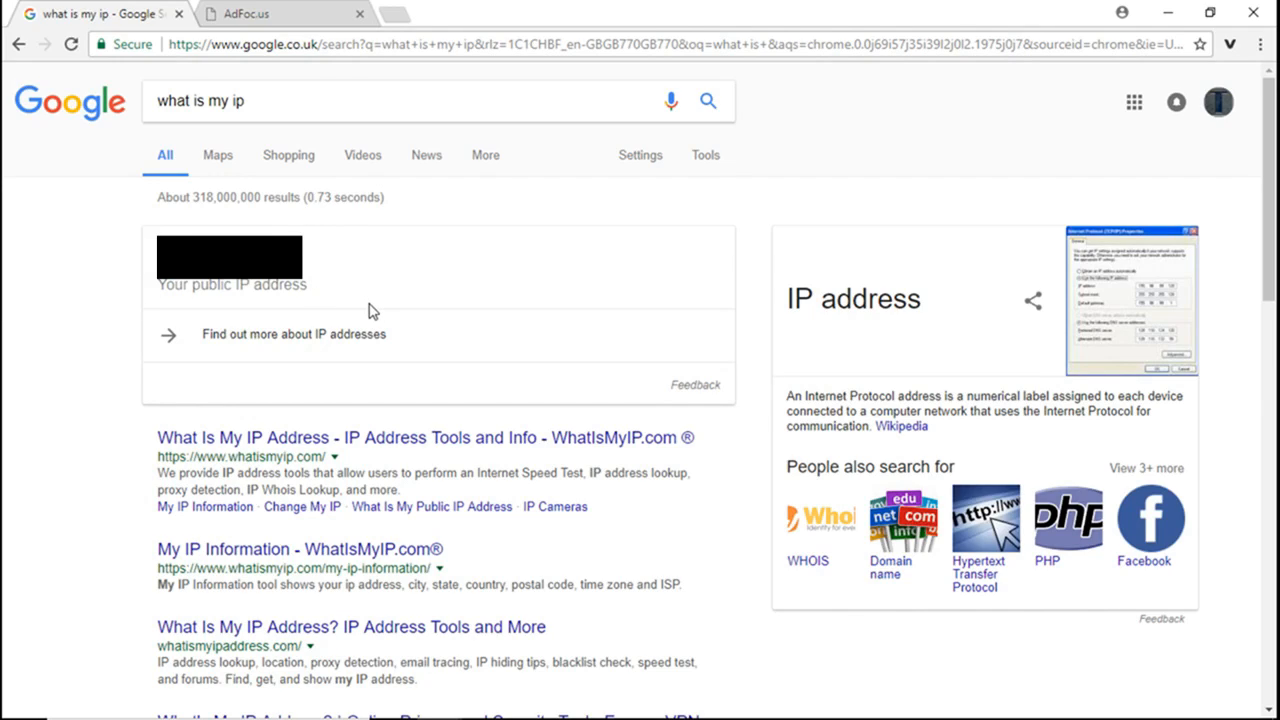
pyautogui.moveTo(360, 308)
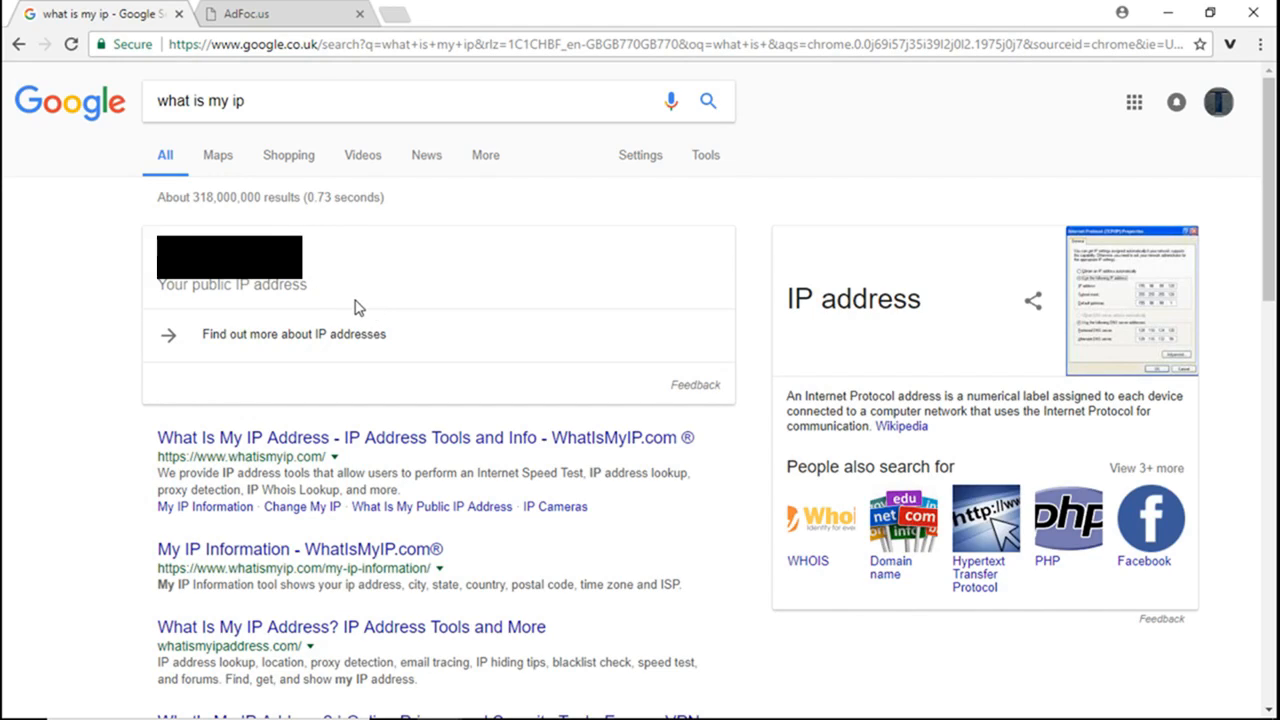
pyautogui.moveTo(364, 302)
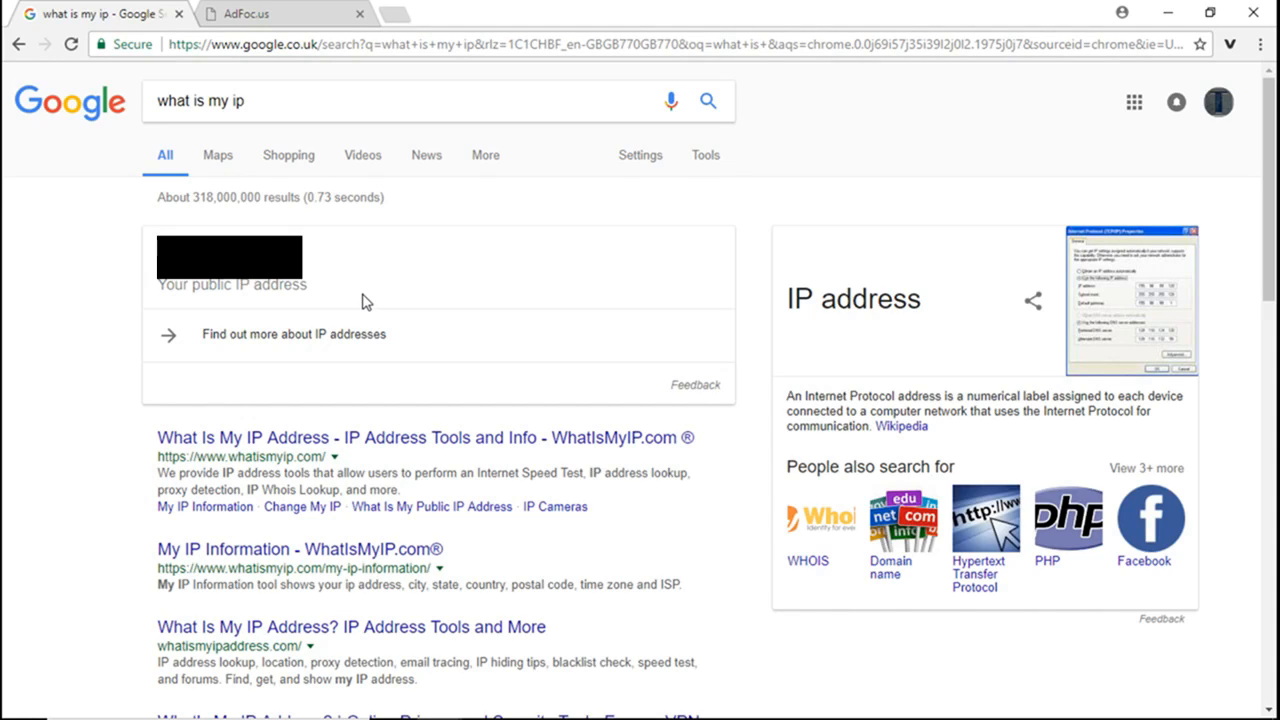
pyautogui.moveTo(88, 364)
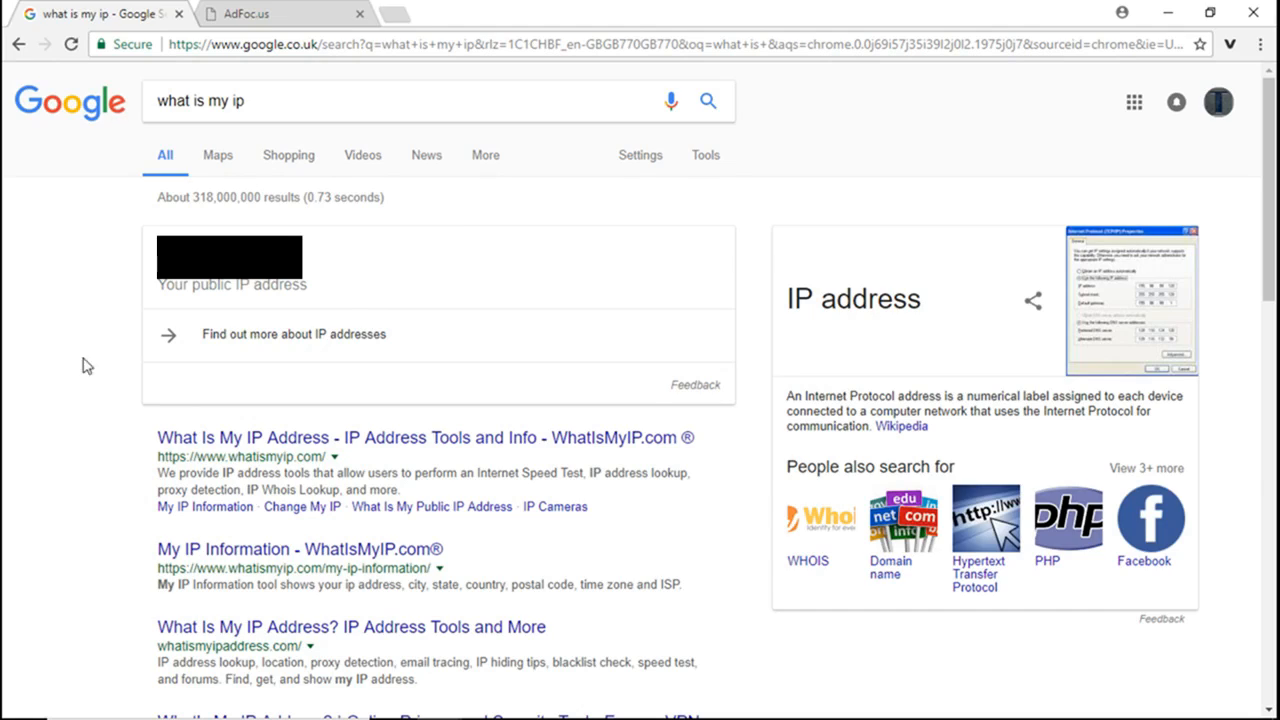
pyautogui.moveTo(510, 292)
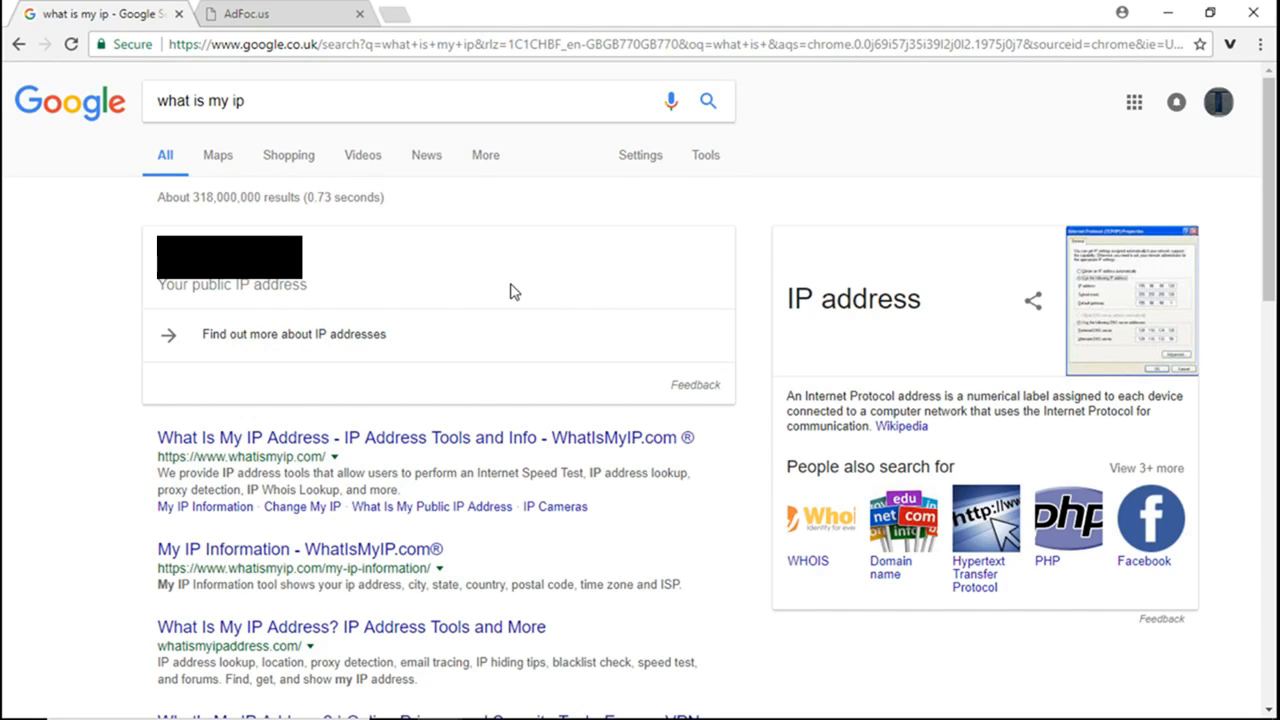
pyautogui.moveTo(358, 292)
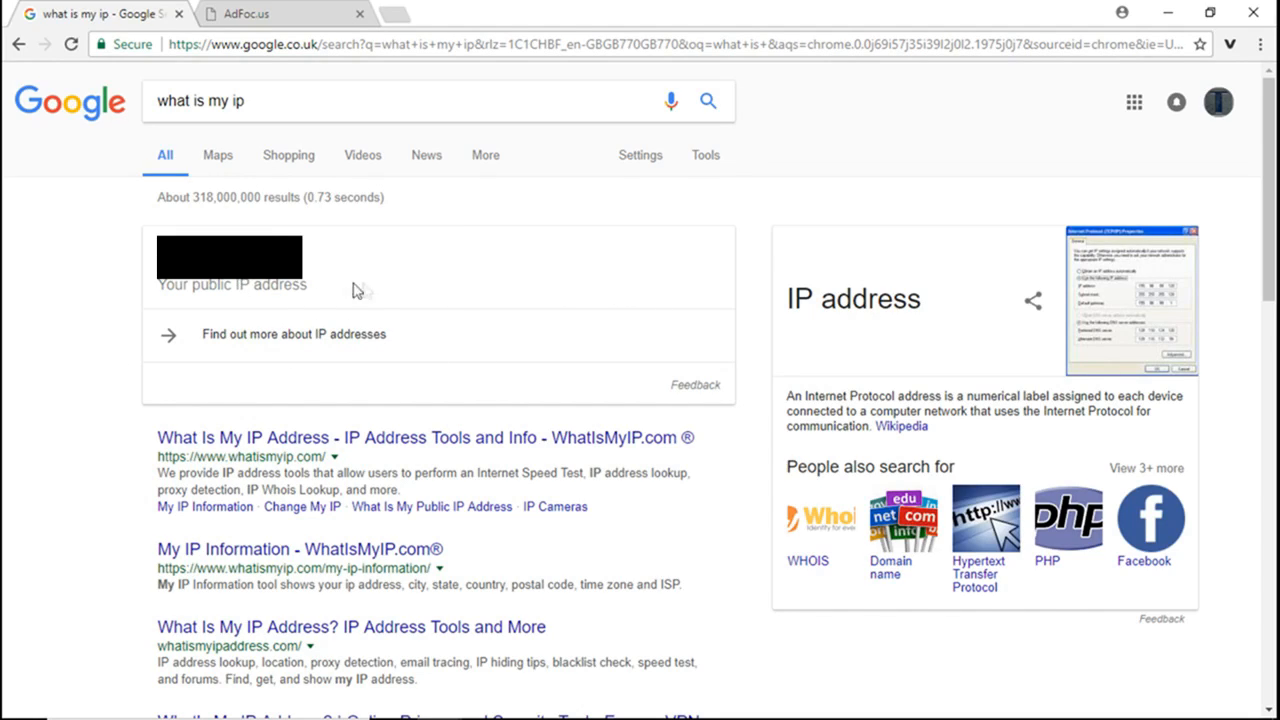
pyautogui.moveTo(400, 298)
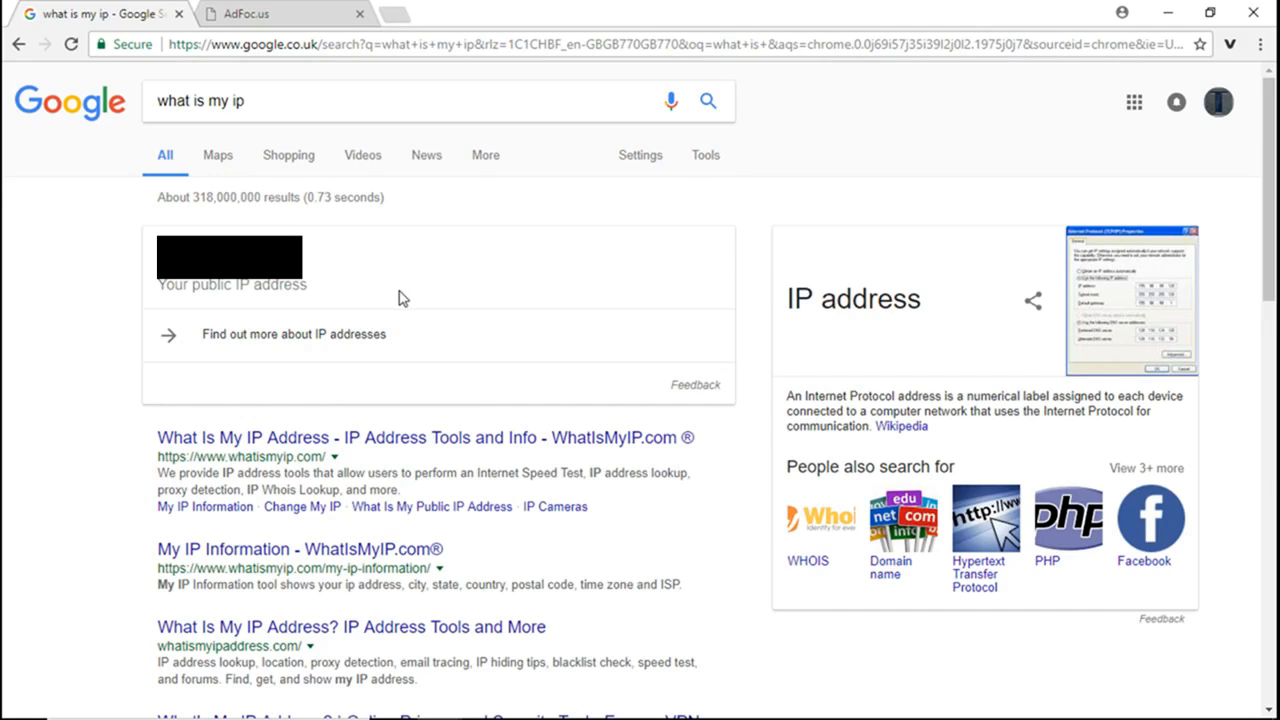
pyautogui.moveTo(340, 298)
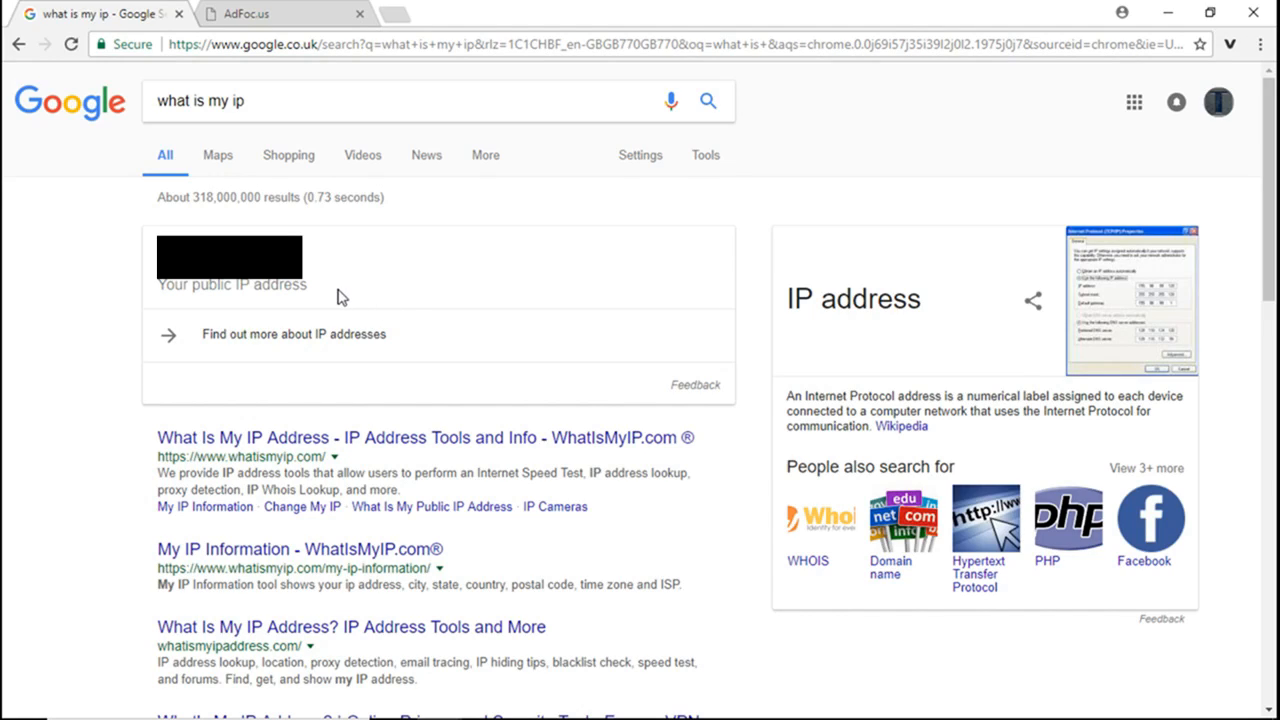
pyautogui.moveTo(170, 338)
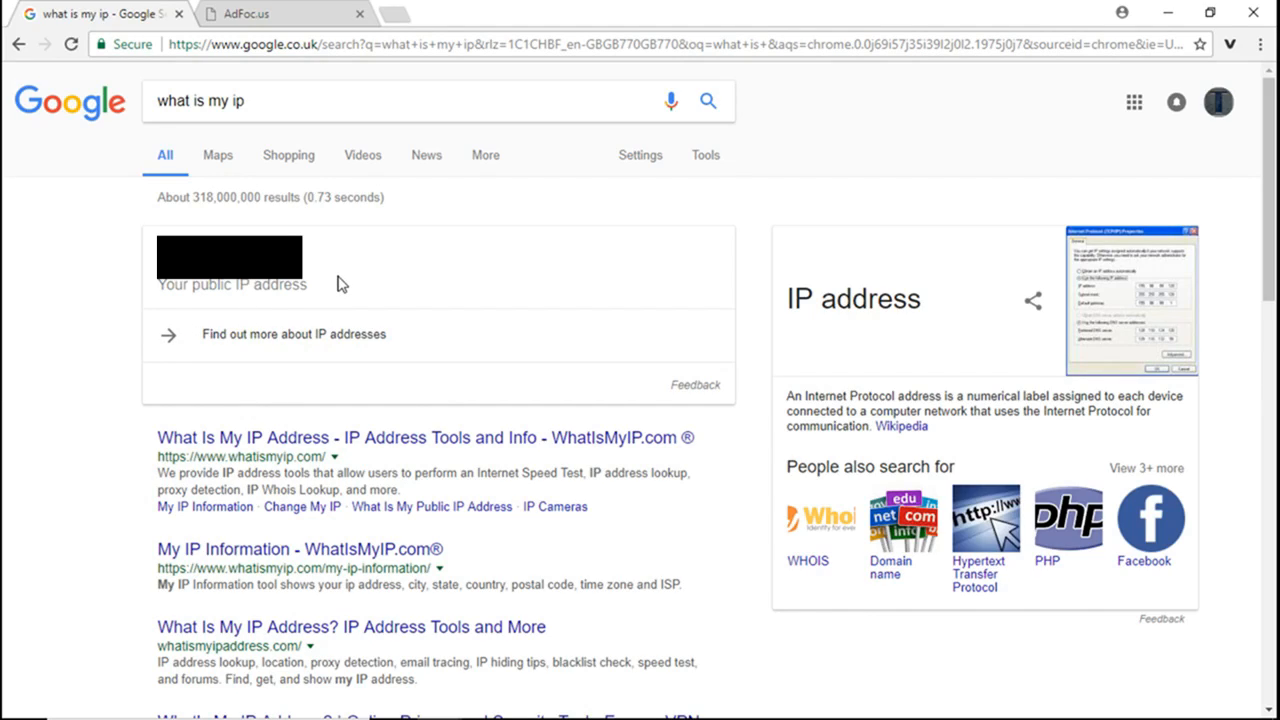
pyautogui.moveTo(364, 296)
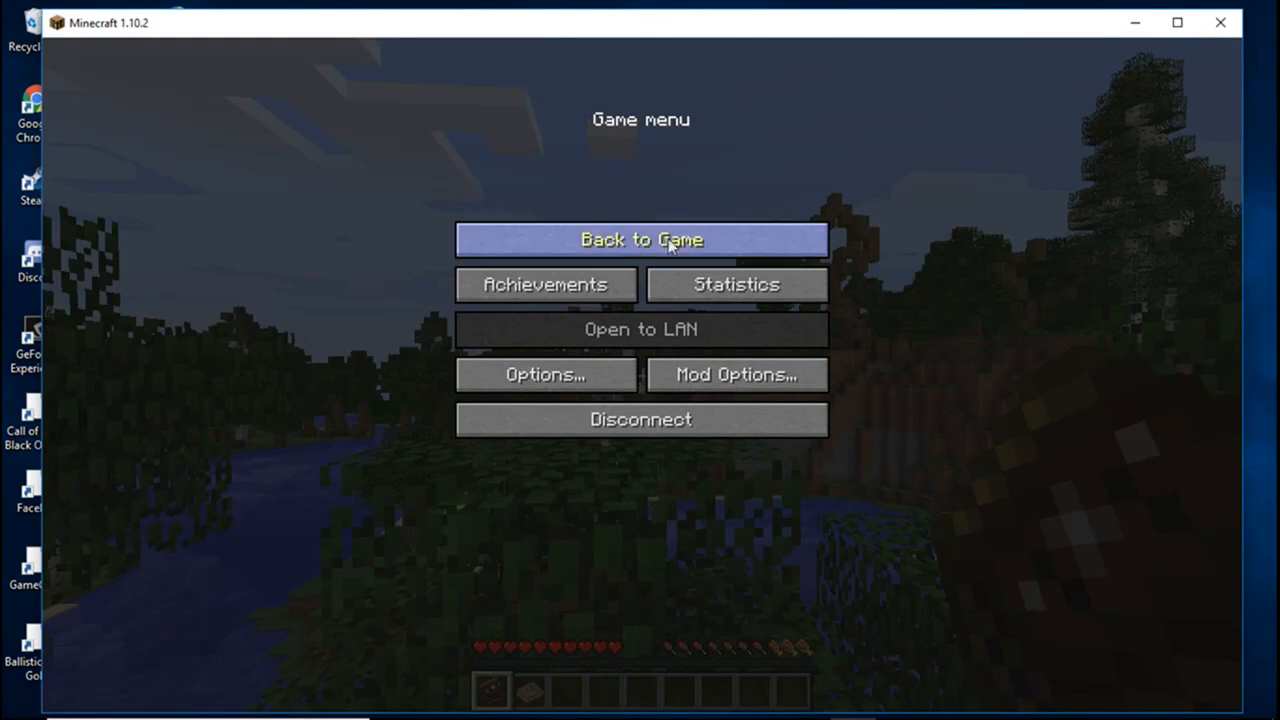
pyautogui.moveTo(640, 420)
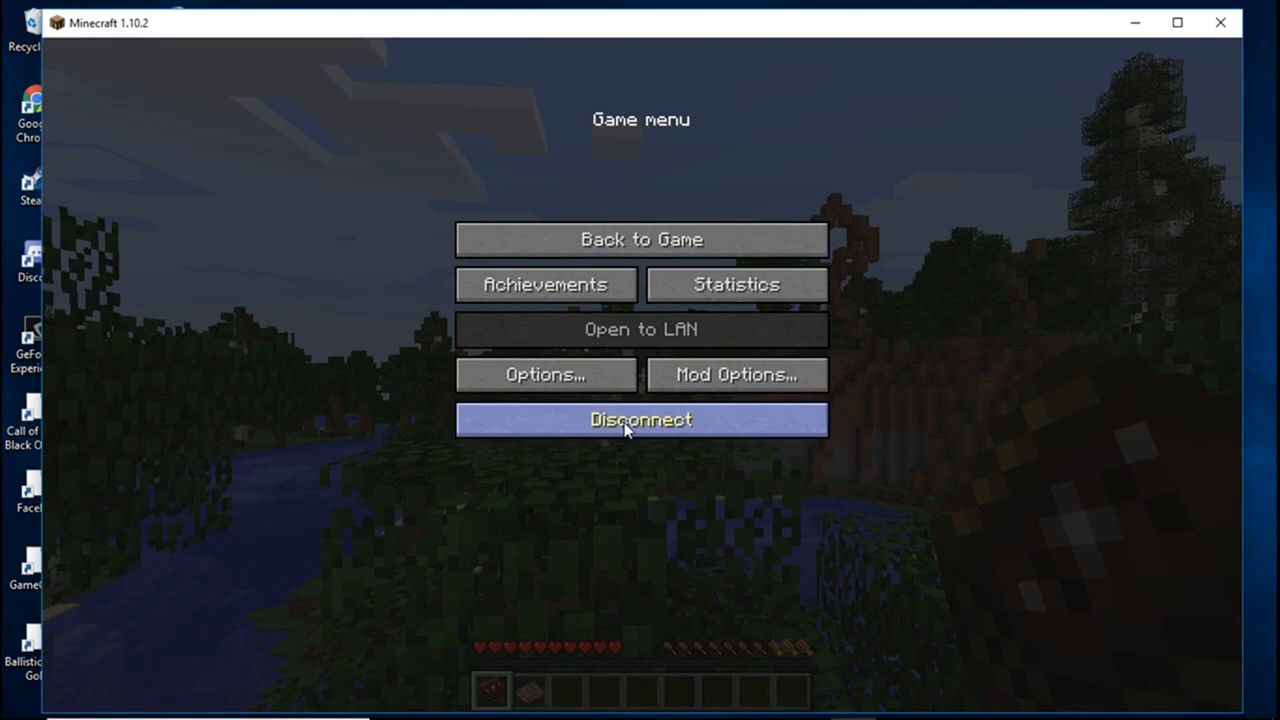
# - Disconnect from the localhost game back to the multiplayer list
pyautogui.click(640, 420)
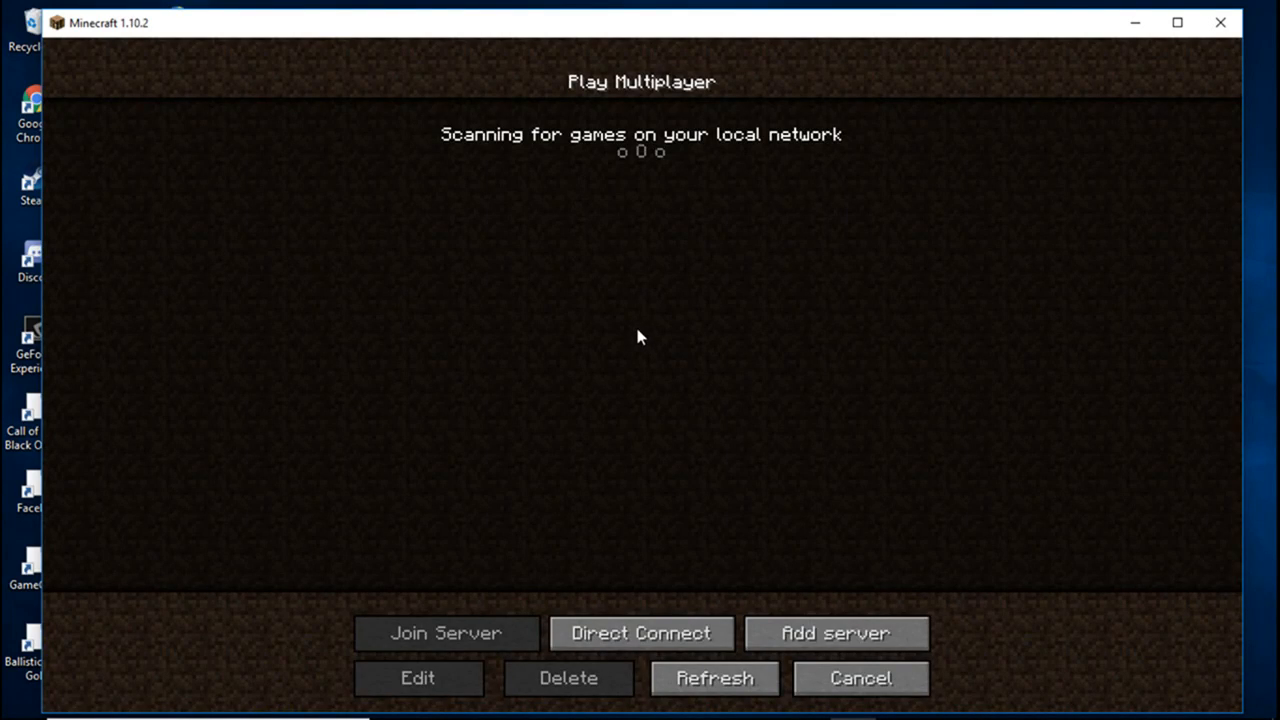
pyautogui.moveTo(590, 352)
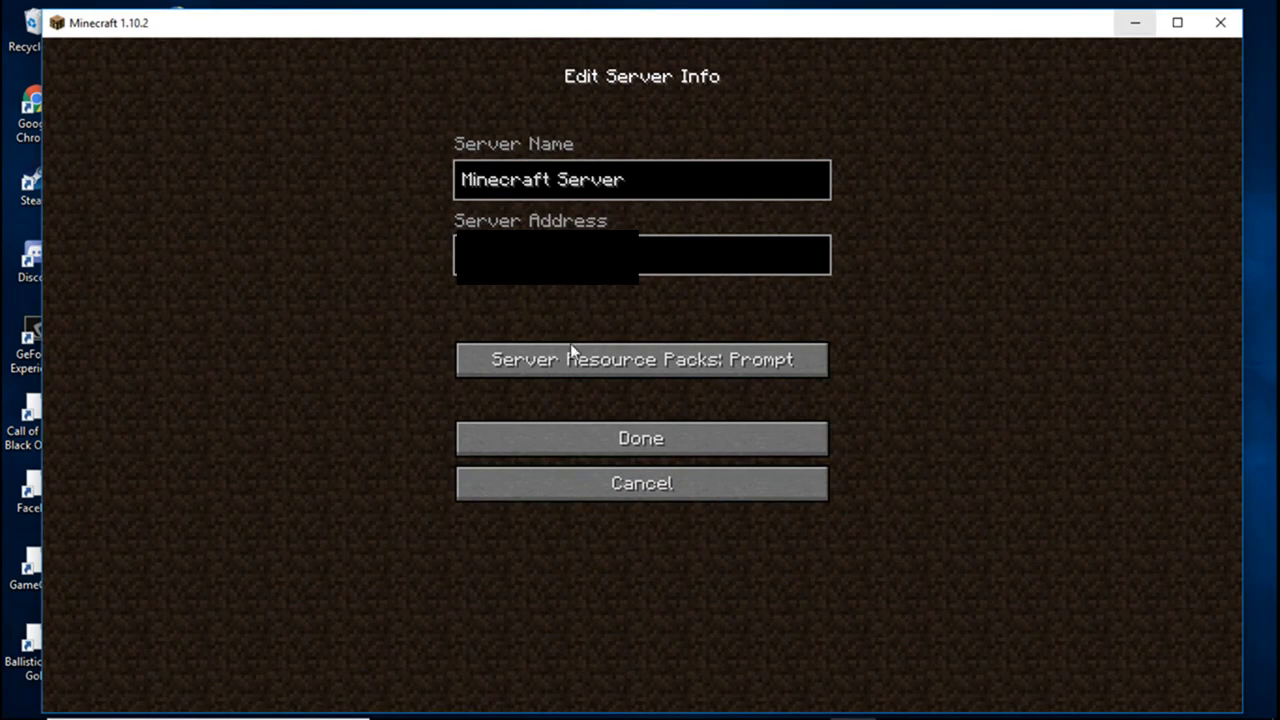
pyautogui.moveTo(344, 242)
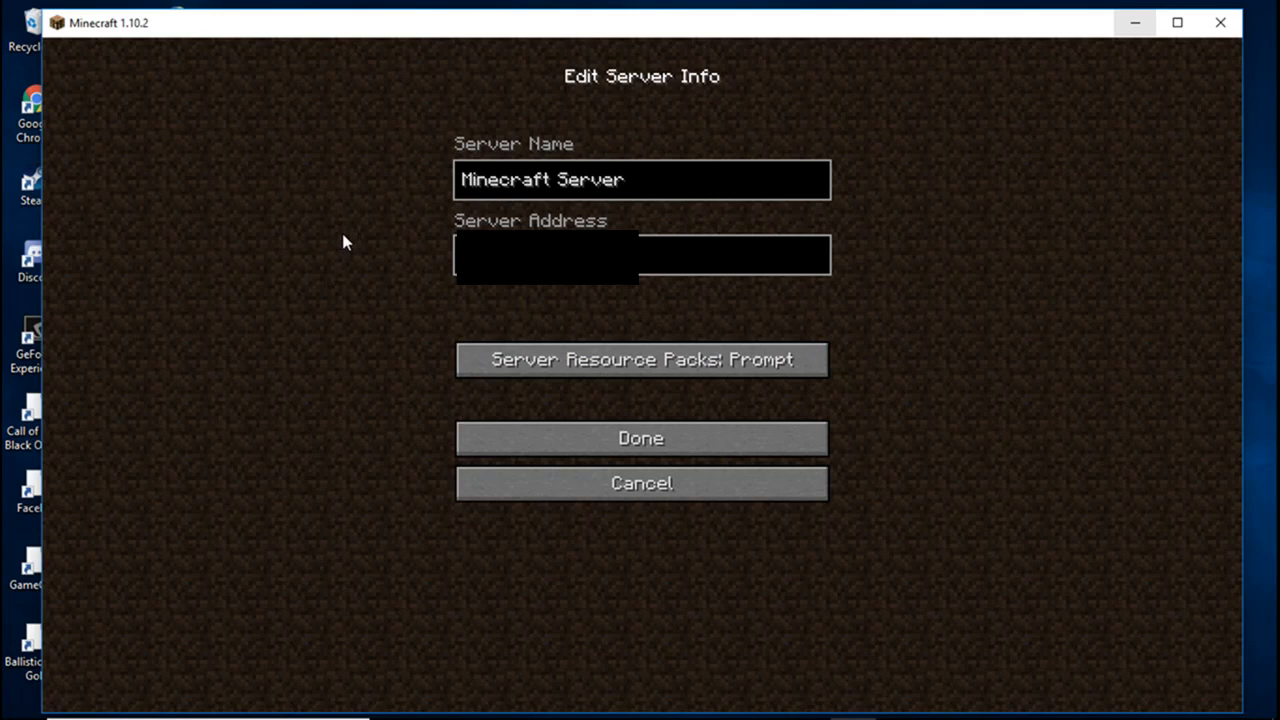
pyautogui.moveTo(396, 384)
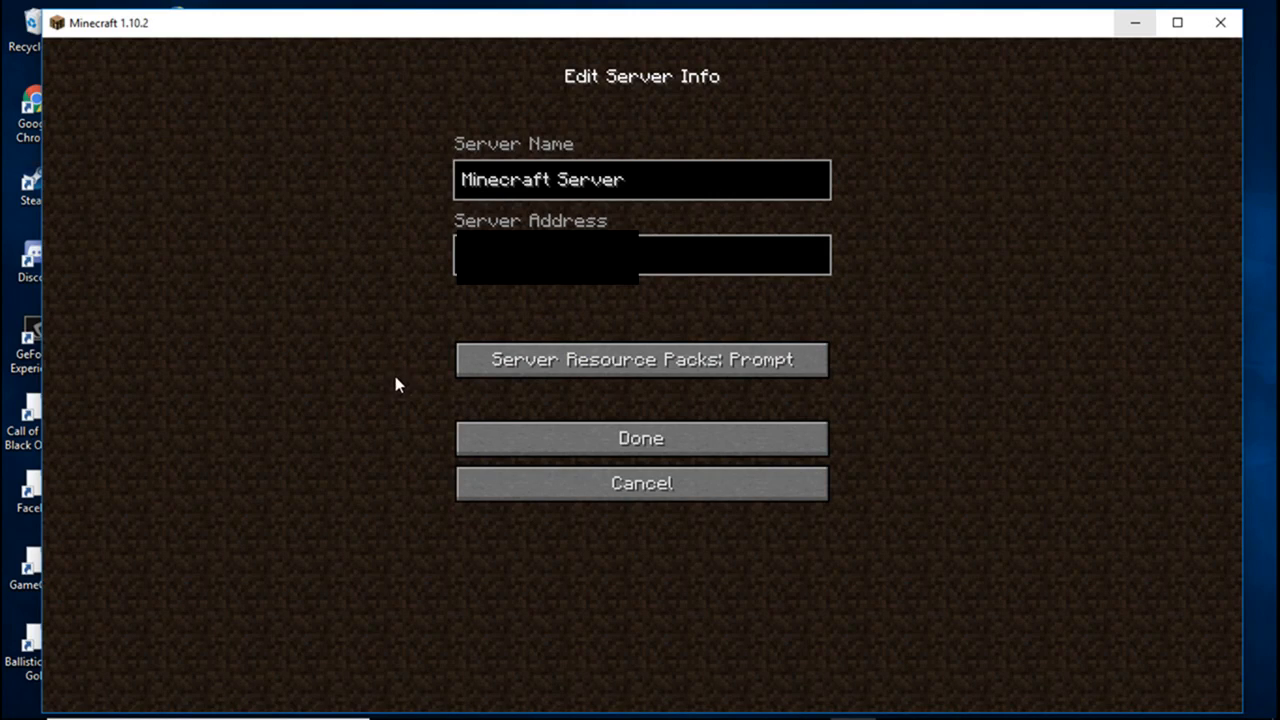
pyautogui.moveTo(396, 380)
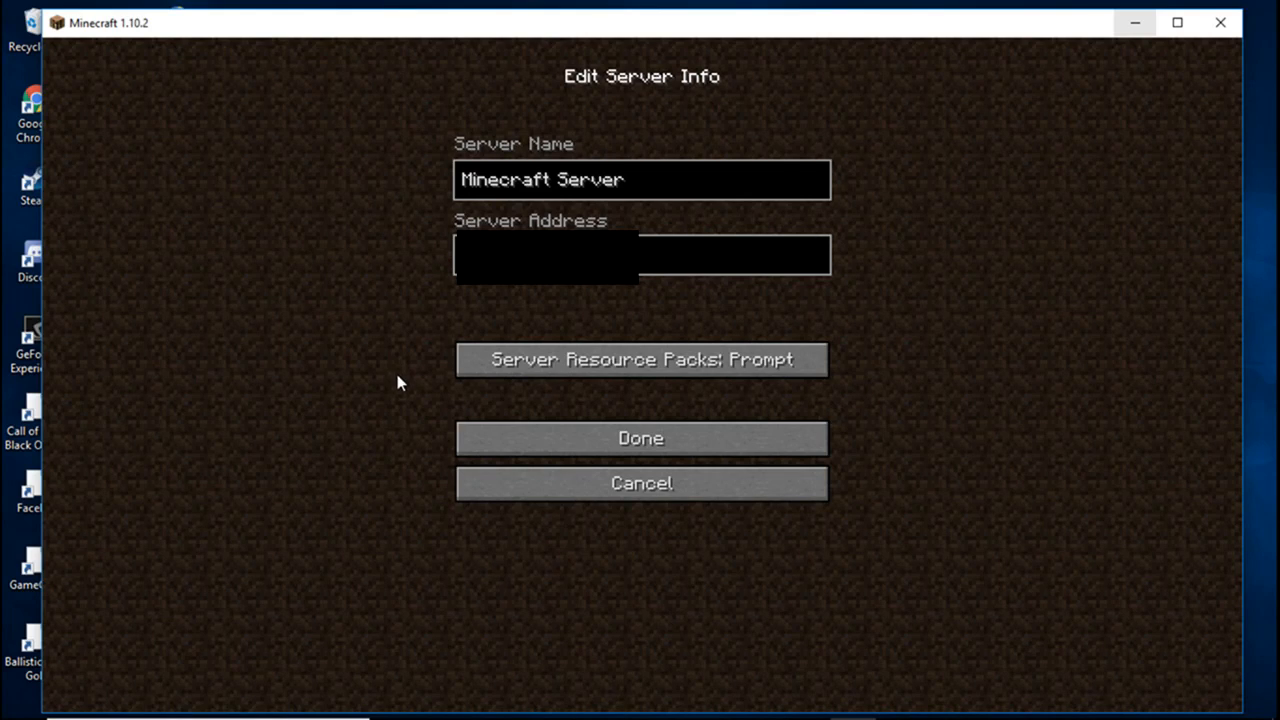
pyautogui.moveTo(400, 386)
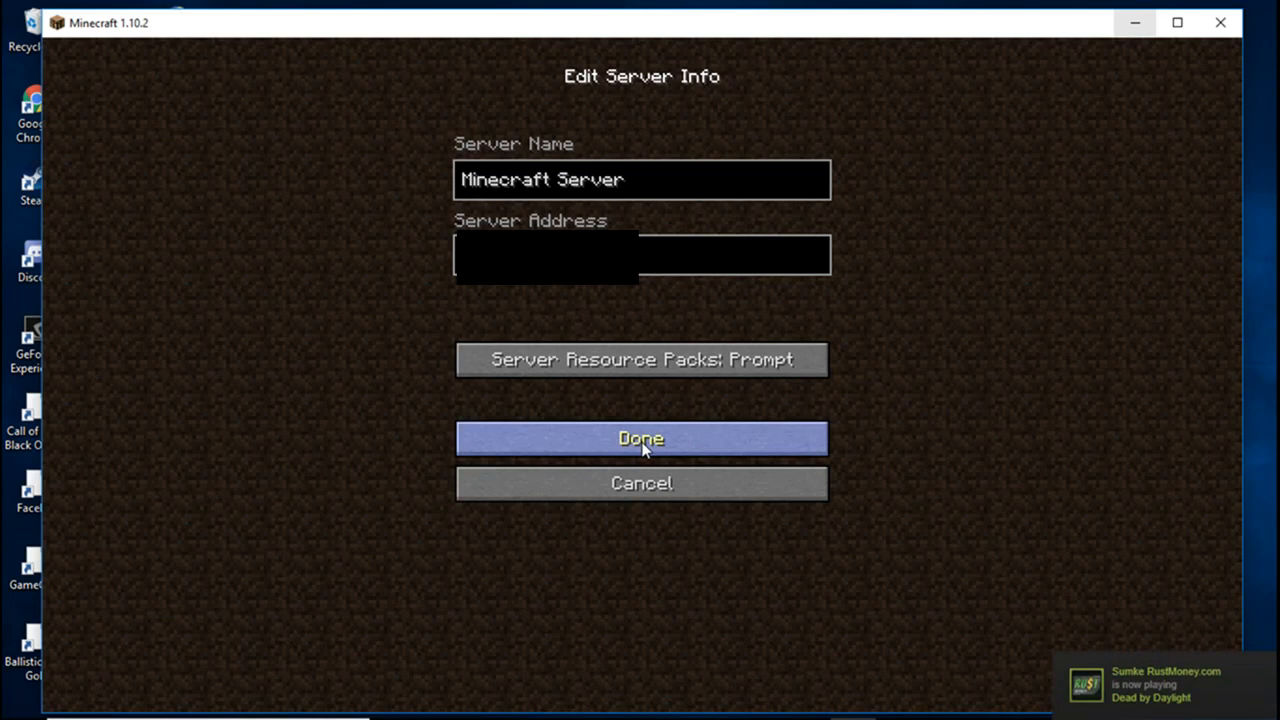
# - Save the public-IP server entry and join it so the world starts loading
pyautogui.click(640, 438)
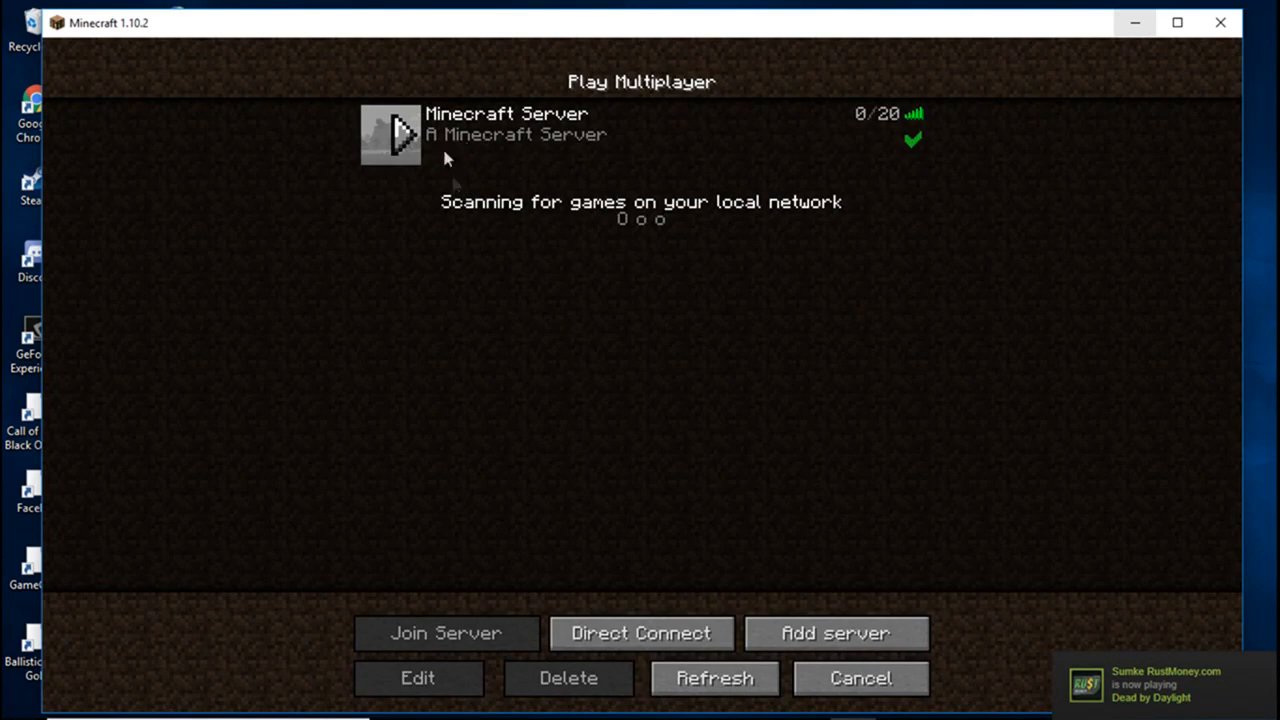
pyautogui.click(446, 632)
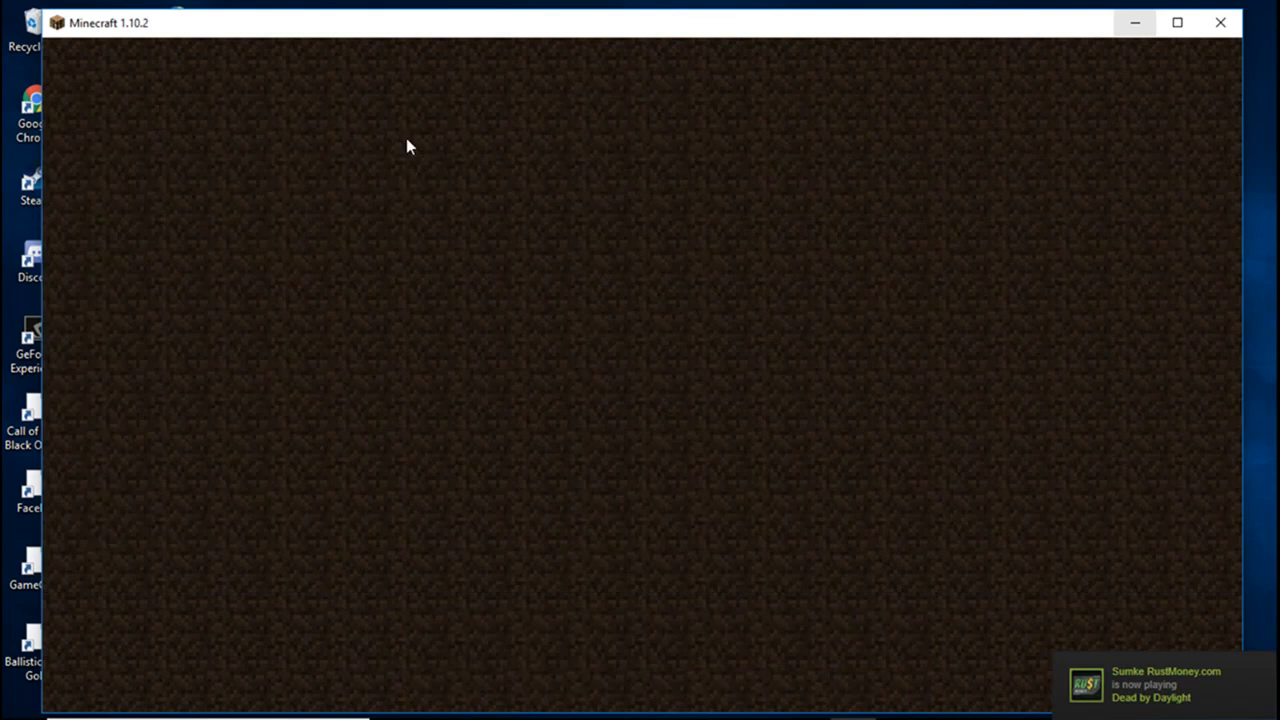
pyautogui.moveTo(658, 428)
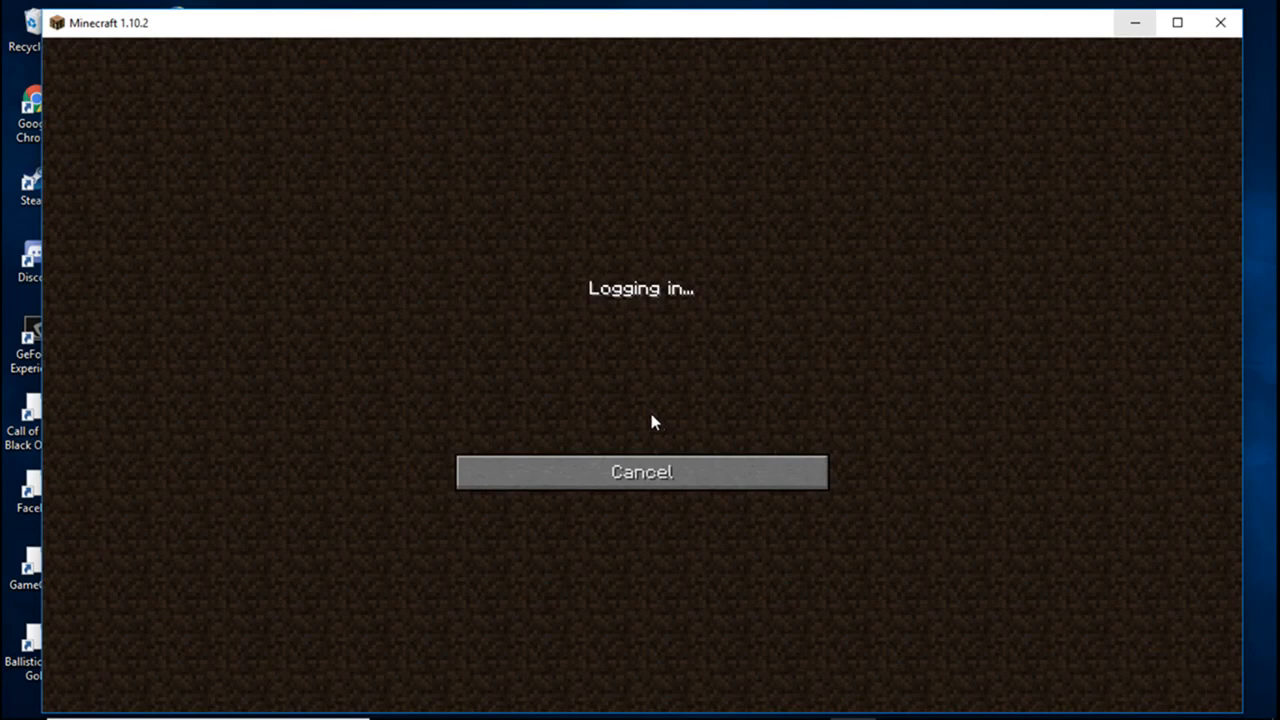
pyautogui.moveTo(644, 388)
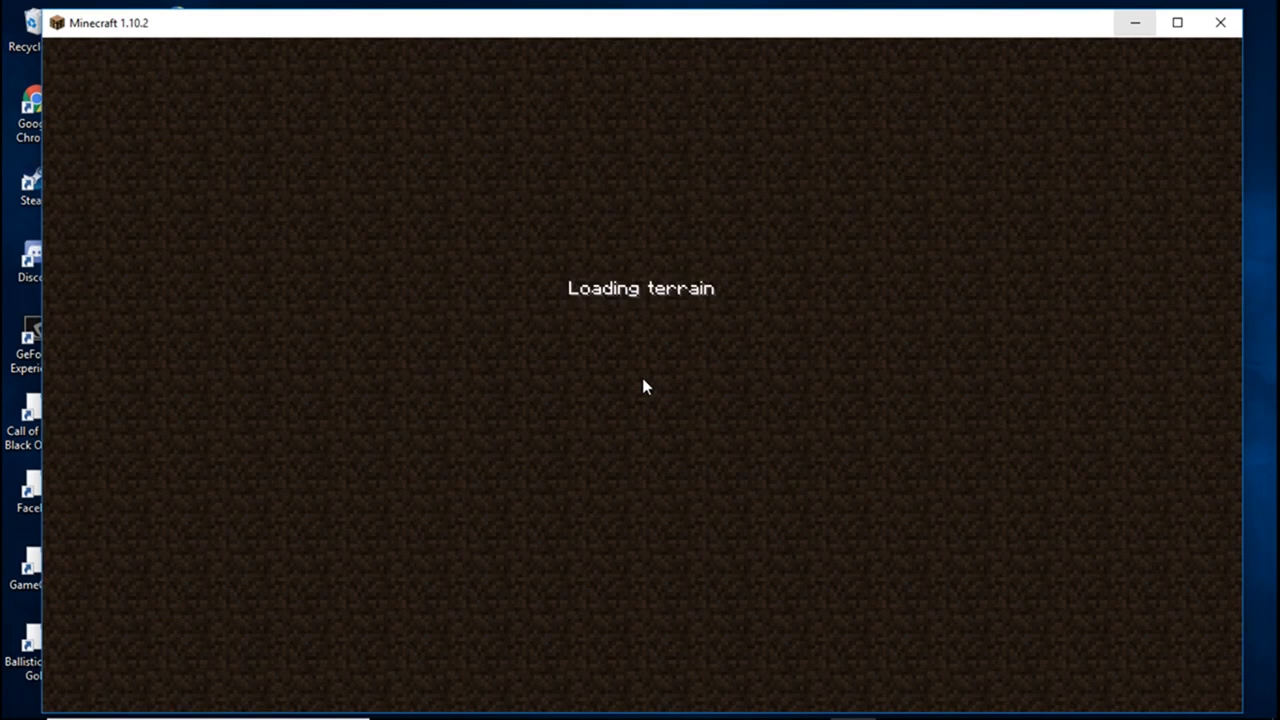
pyautogui.moveTo(610, 344)
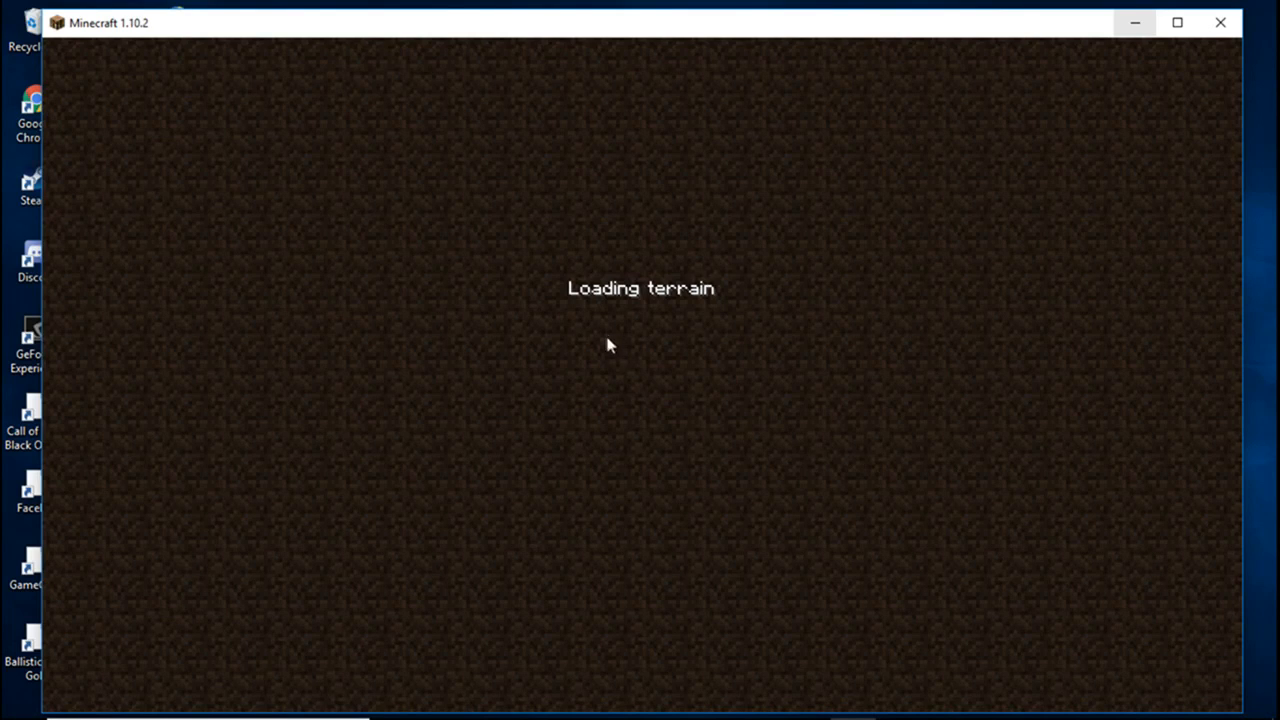